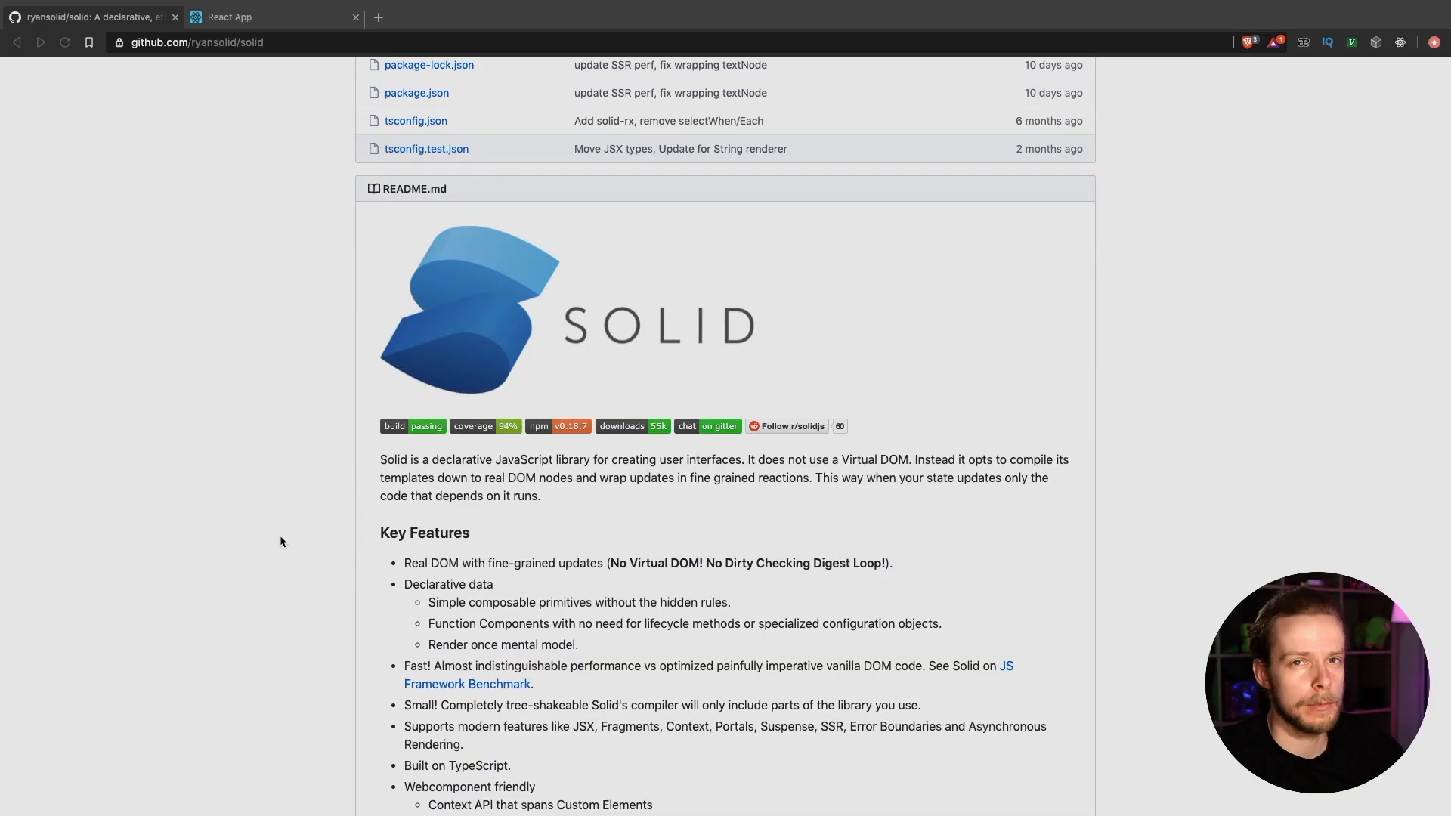
# Scroll the Solid README down past installation and rendering to the Solid State createState counter example
pyautogui.scroll(-3)
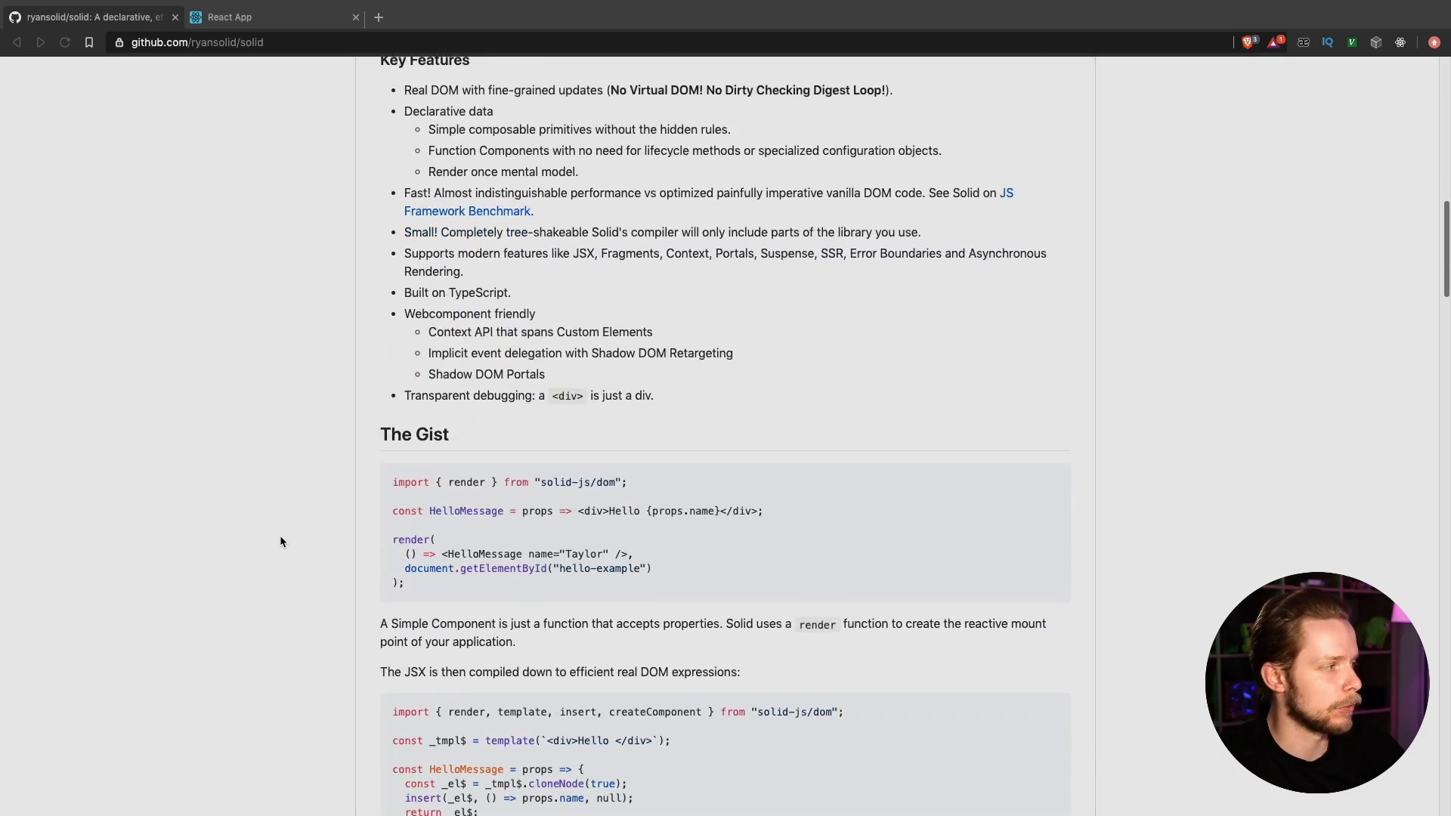
pyautogui.scroll(-3)
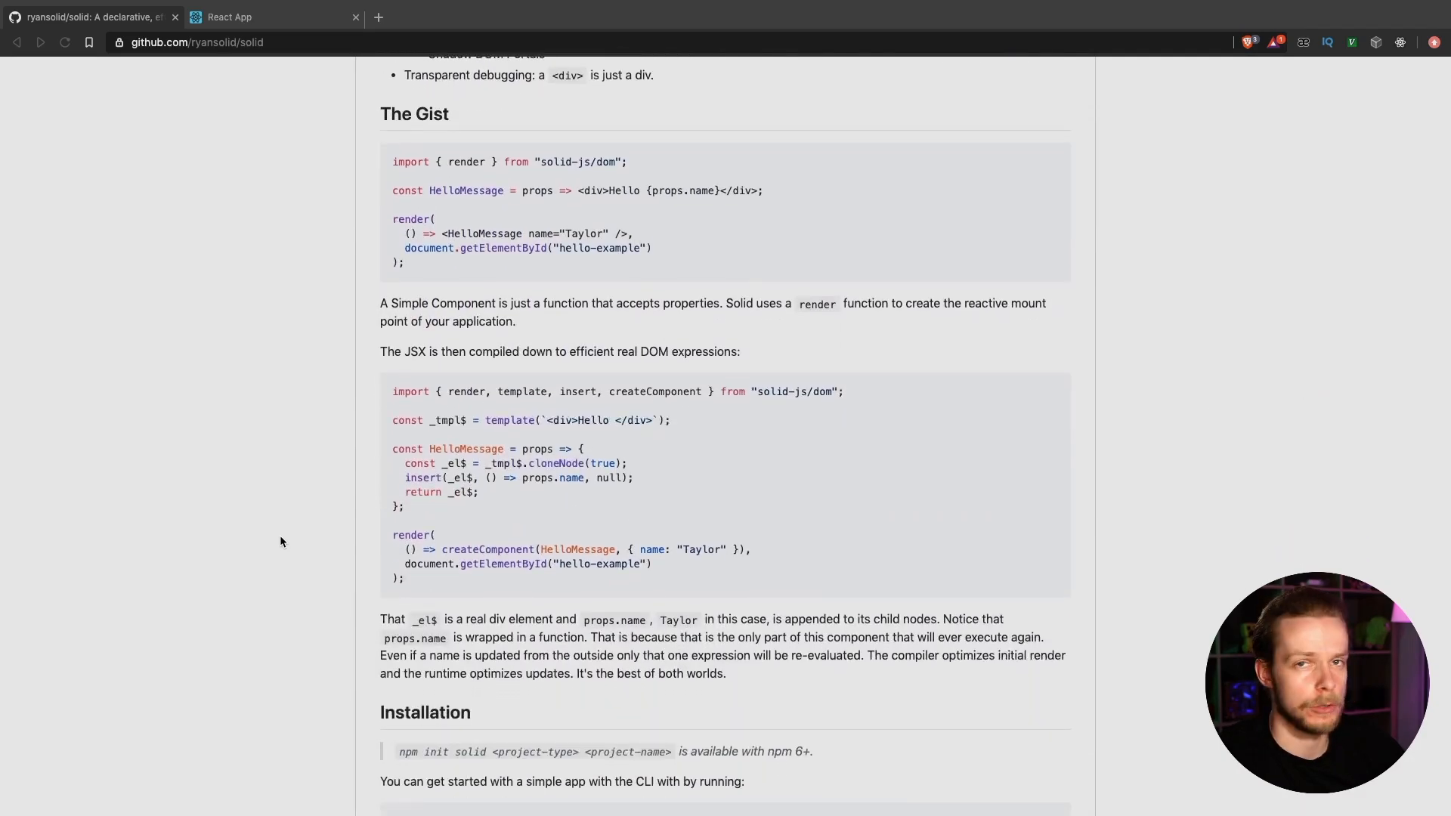
pyautogui.scroll(-3)
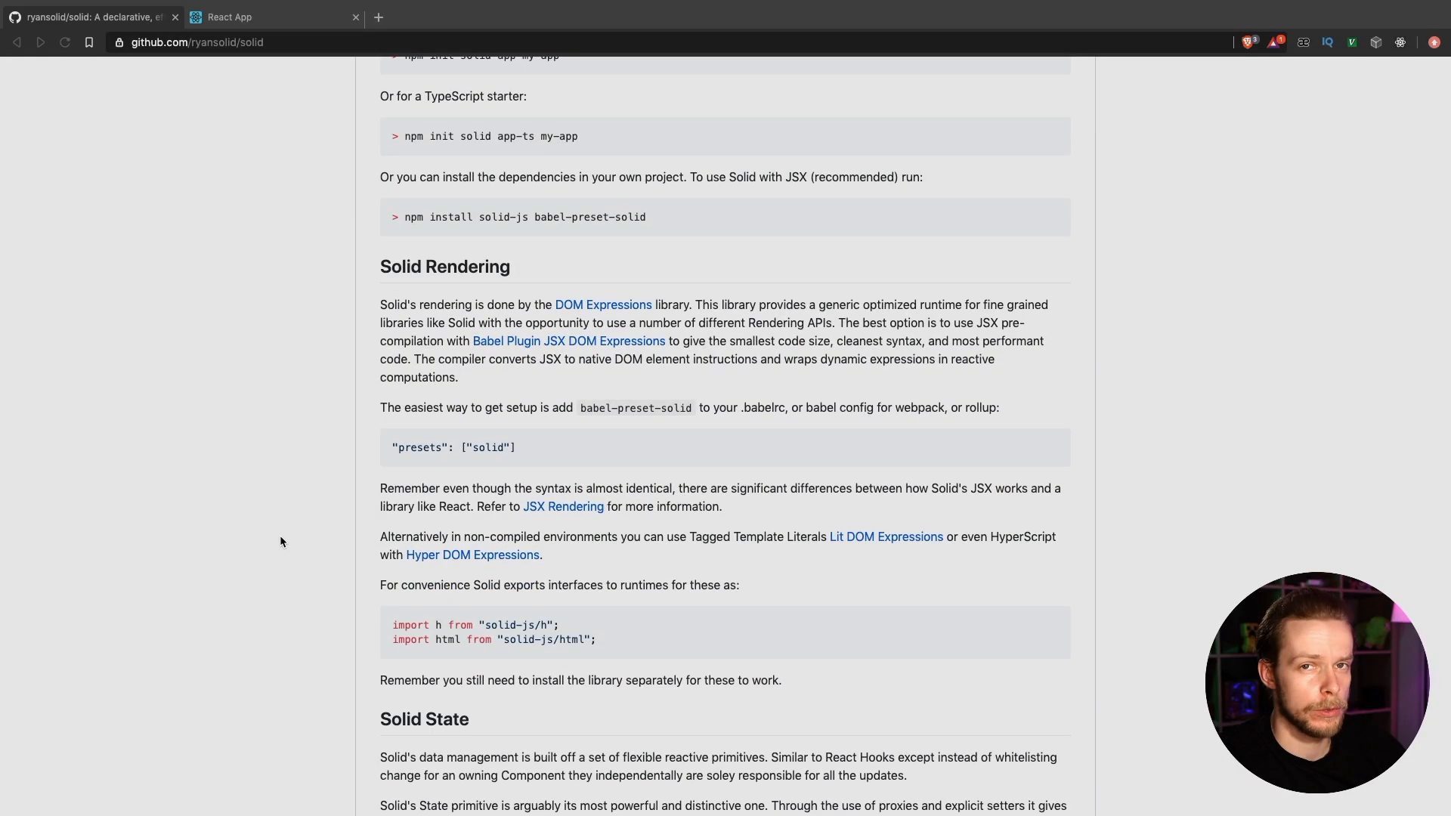
pyautogui.scroll(-3)
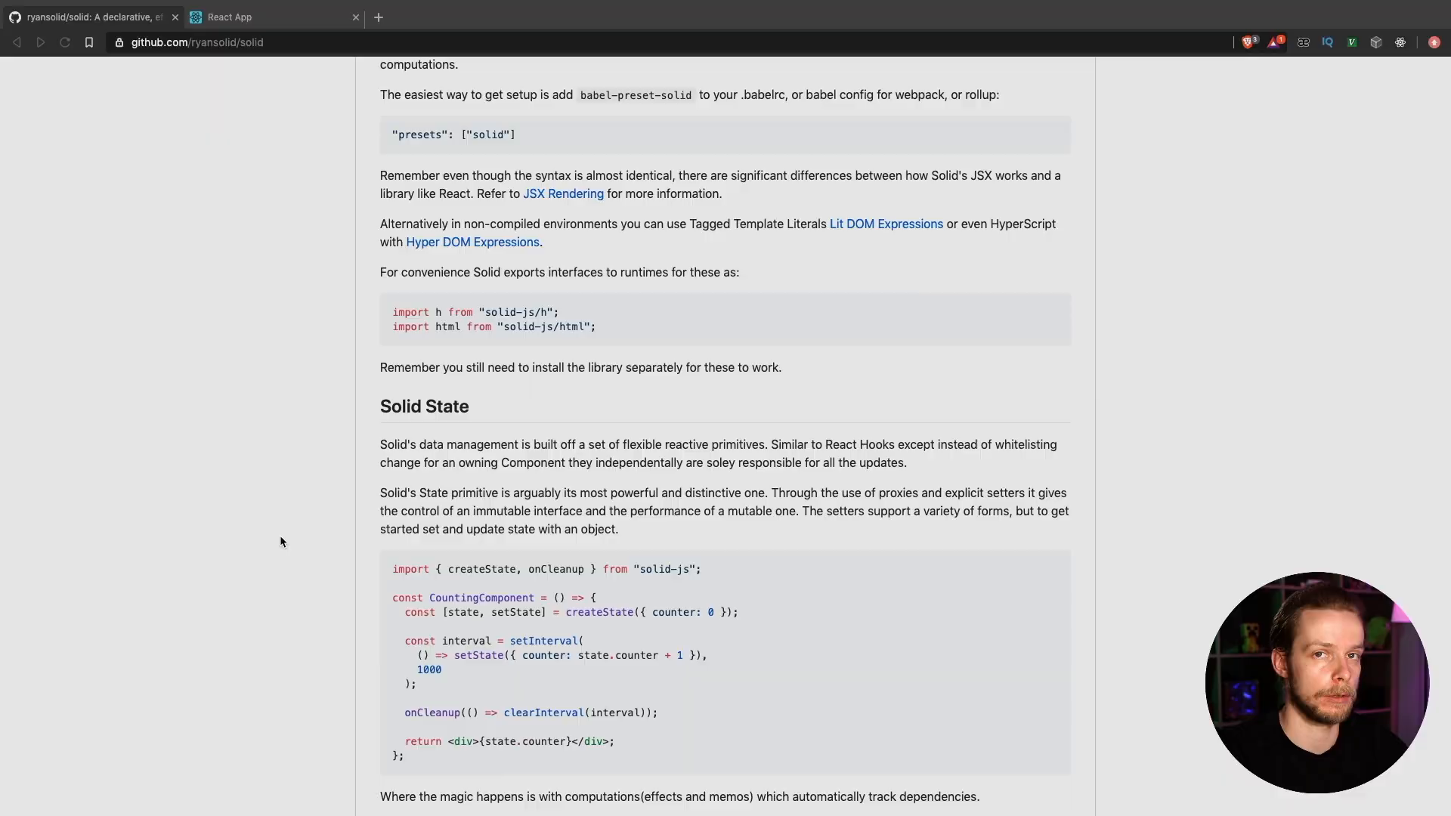
# In the localhost:3000 notes app, add notes 'asiohtnaisht', 'test' and 'new note' to the bulleted list
pyautogui.click(274, 17)
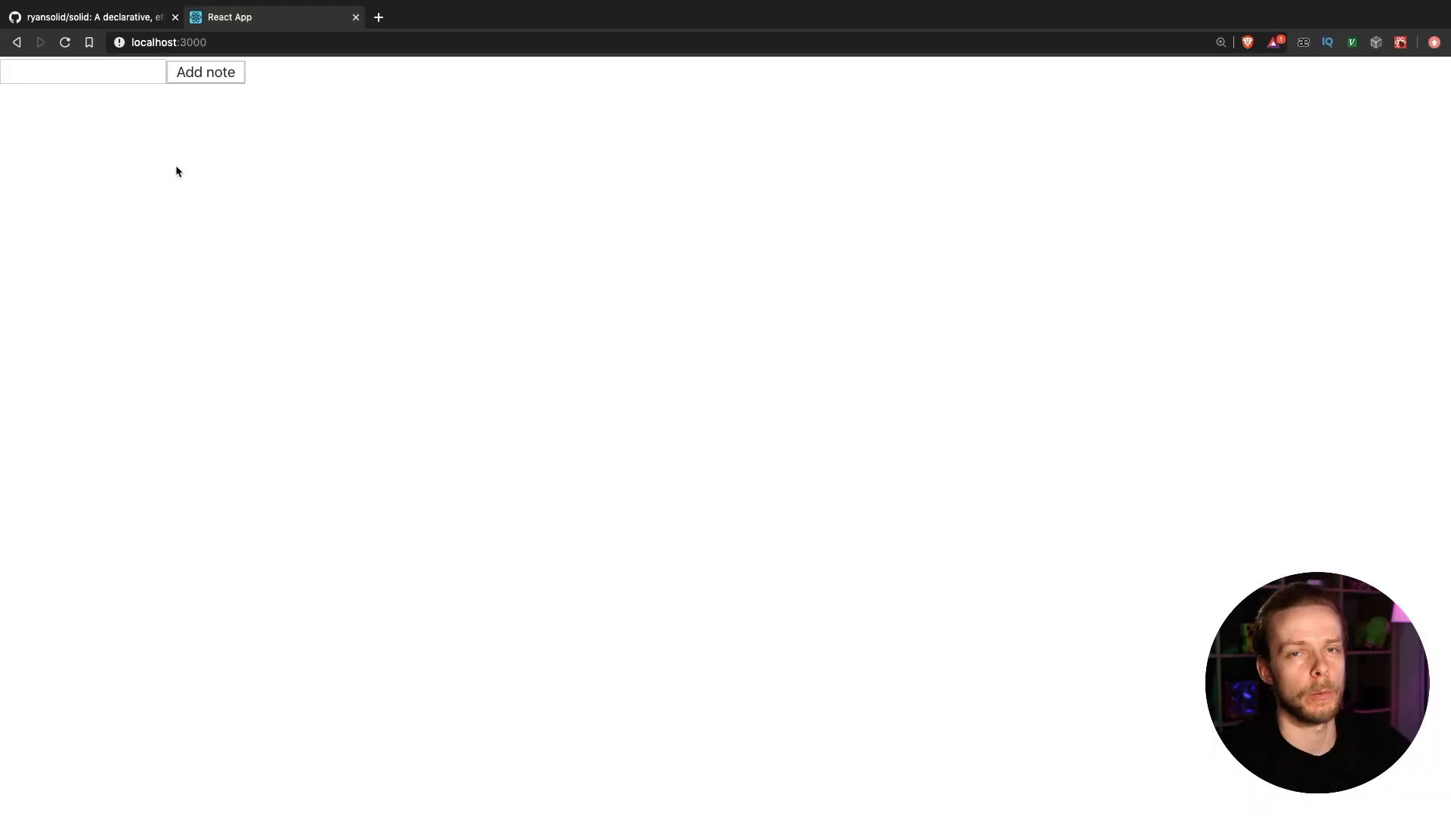
pyautogui.write('asiohtnaisht')
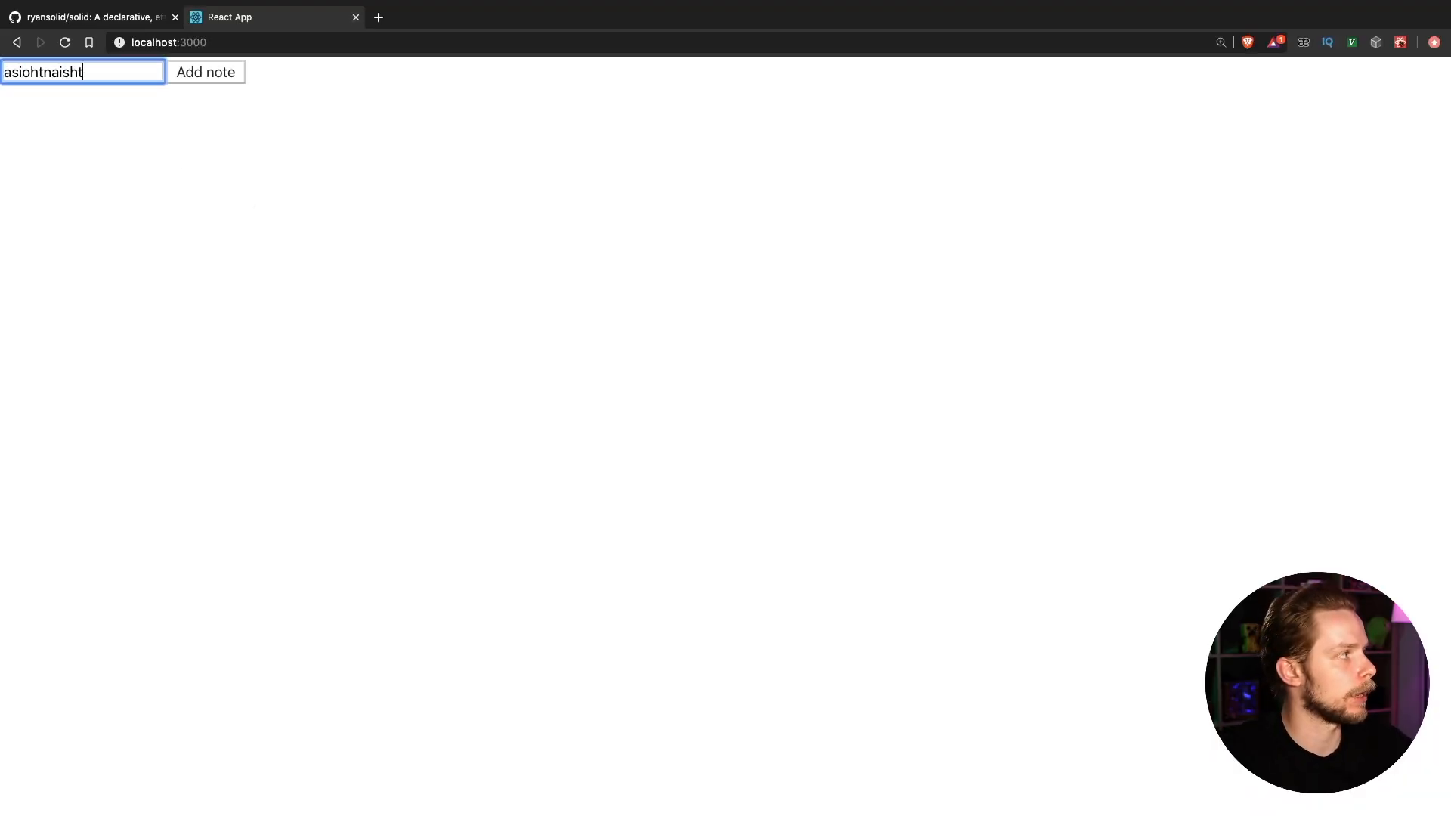
pyautogui.click(204, 72)
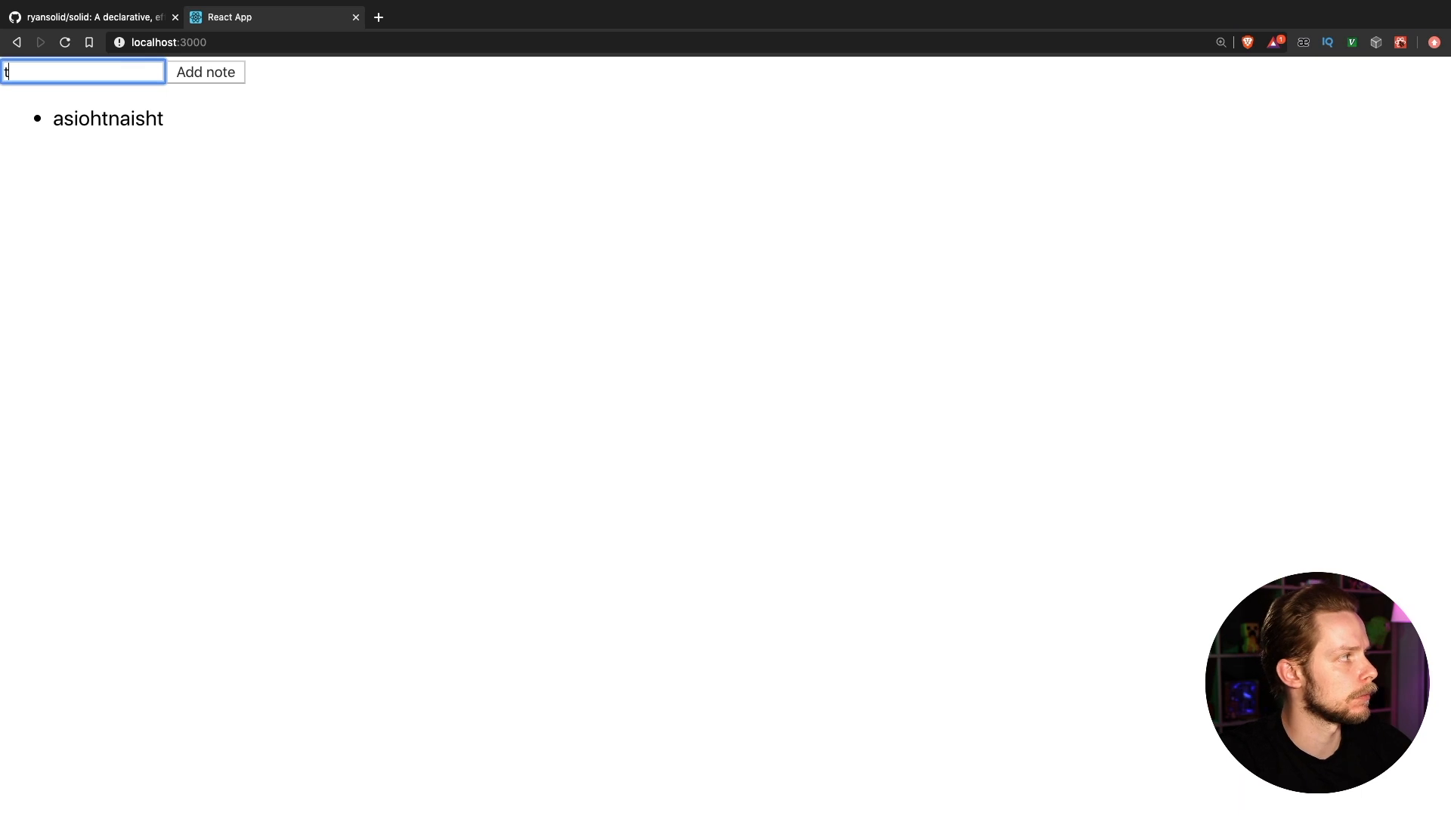
pyautogui.click(204, 72)
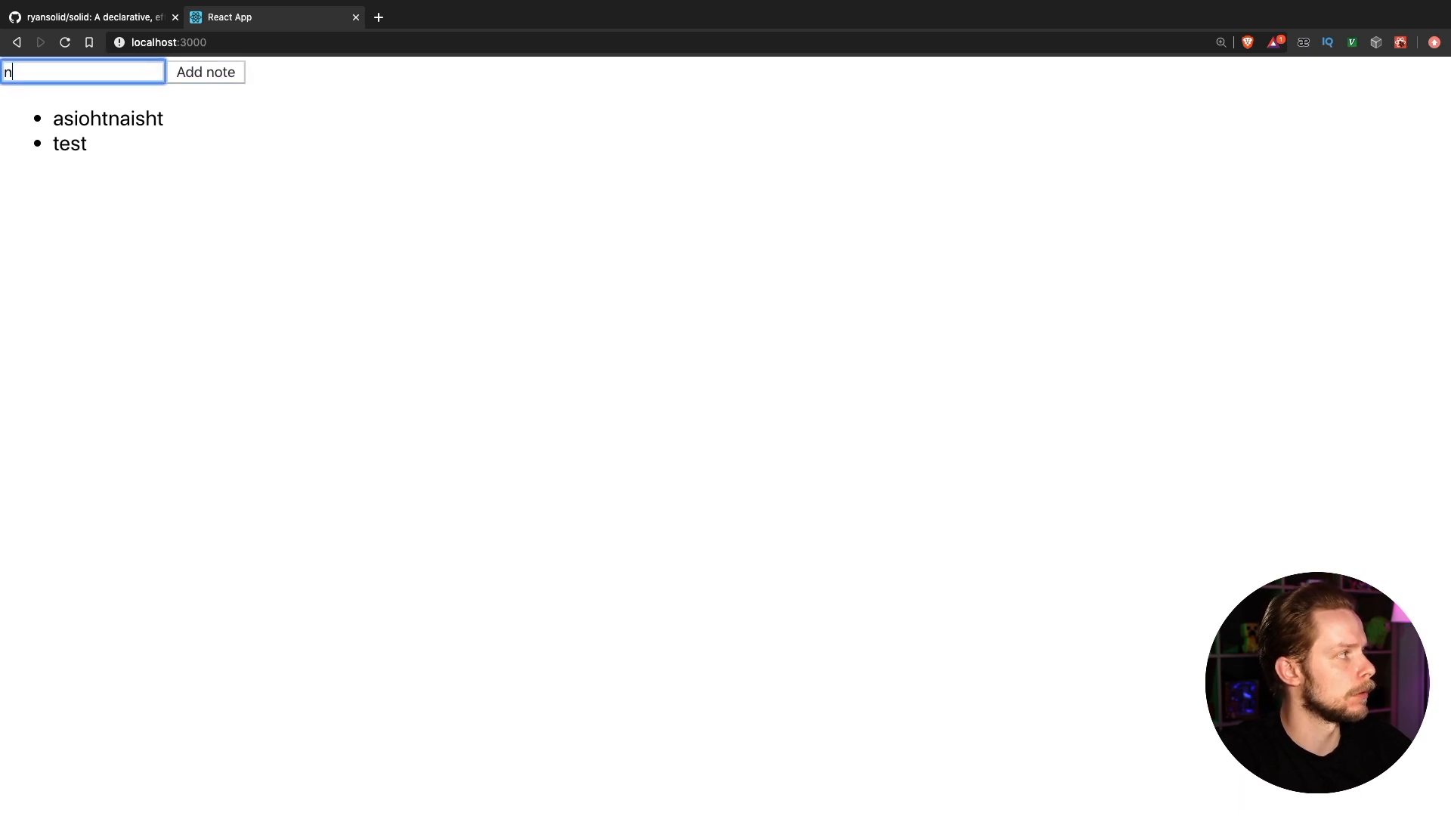
pyautogui.write('ew note')
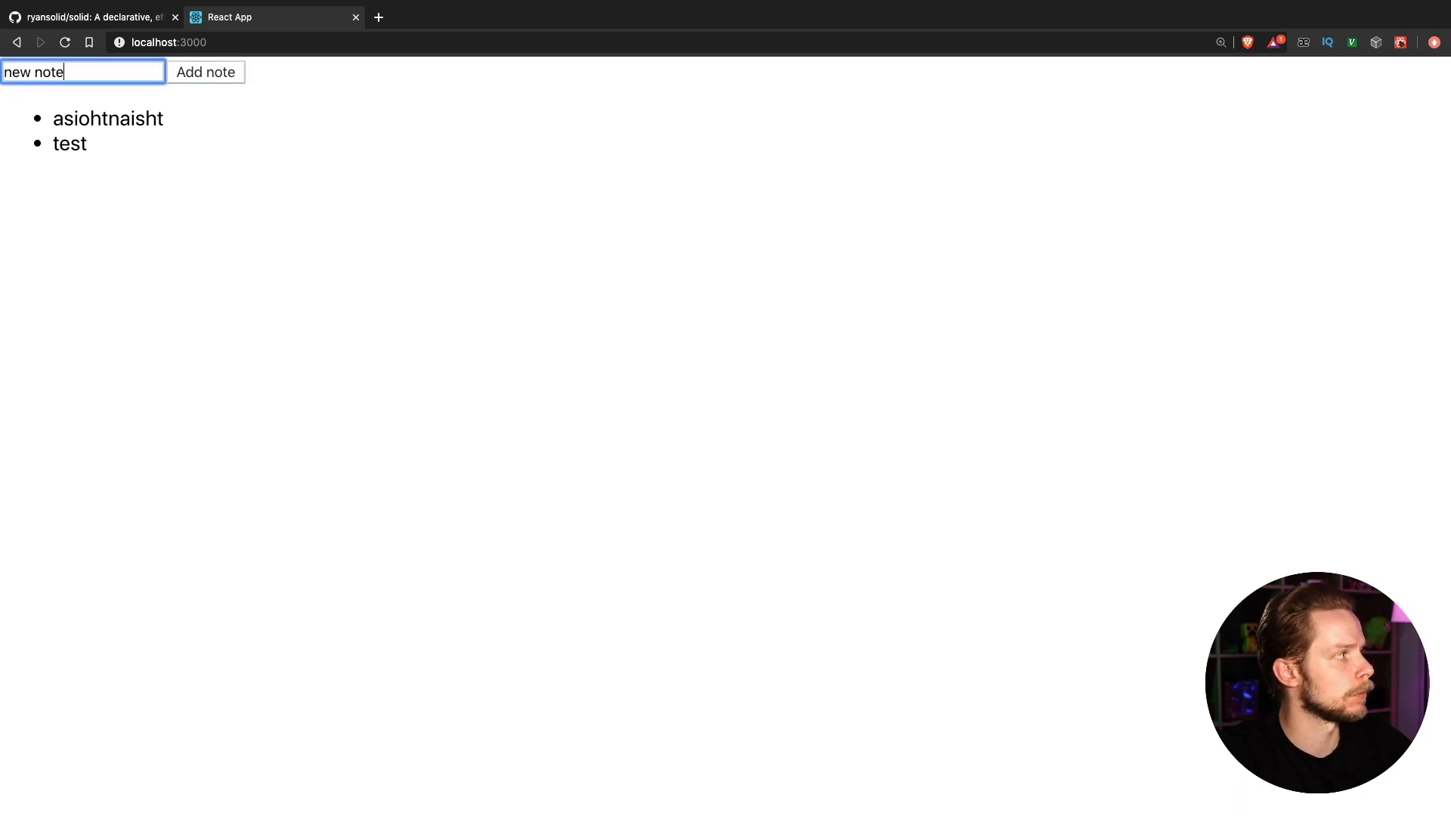
pyautogui.click(205, 73)
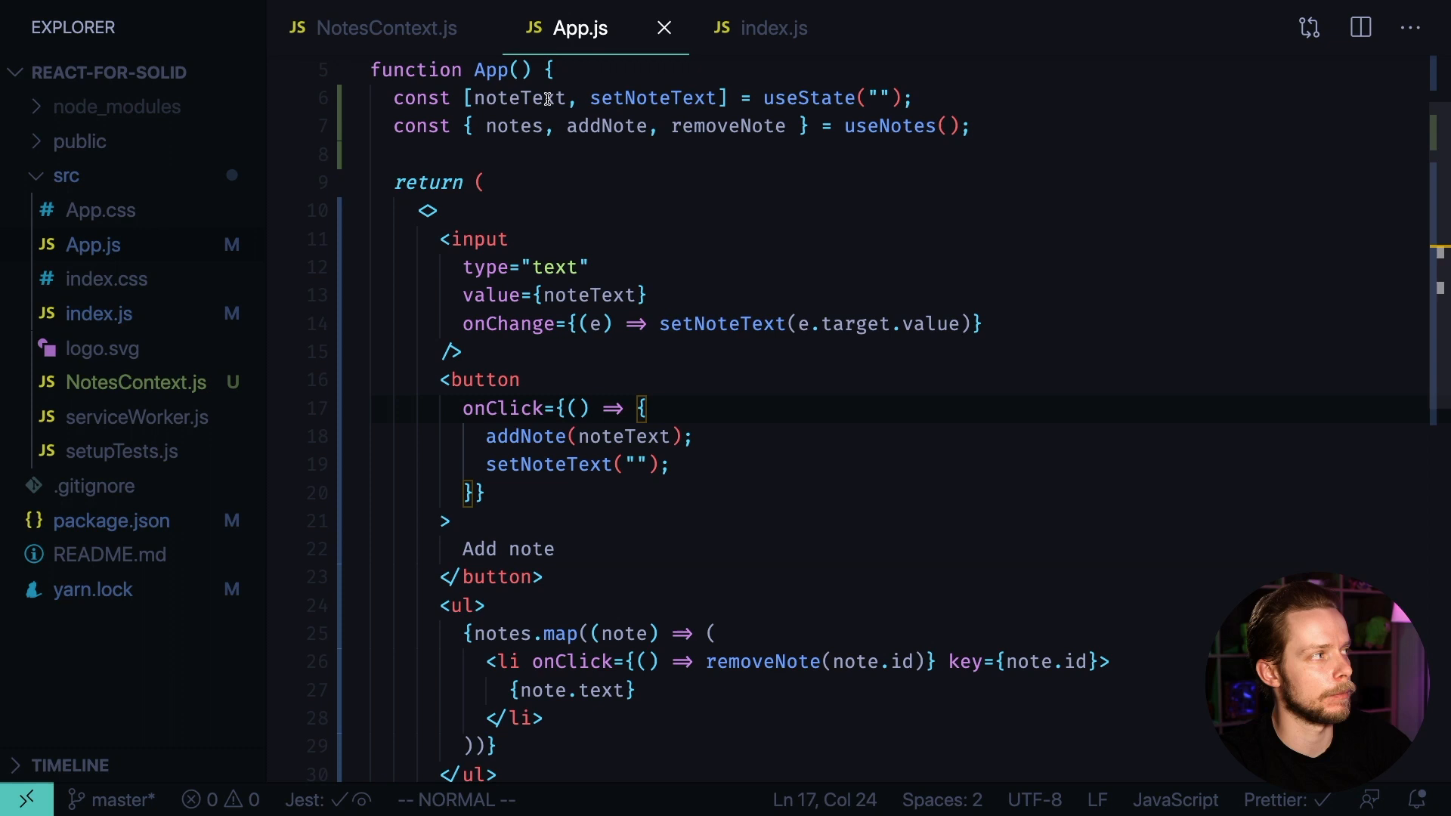
# Review NotesContext.js, selecting the Provider code with its addNote and removeNote functions
pyautogui.click(727, 154)
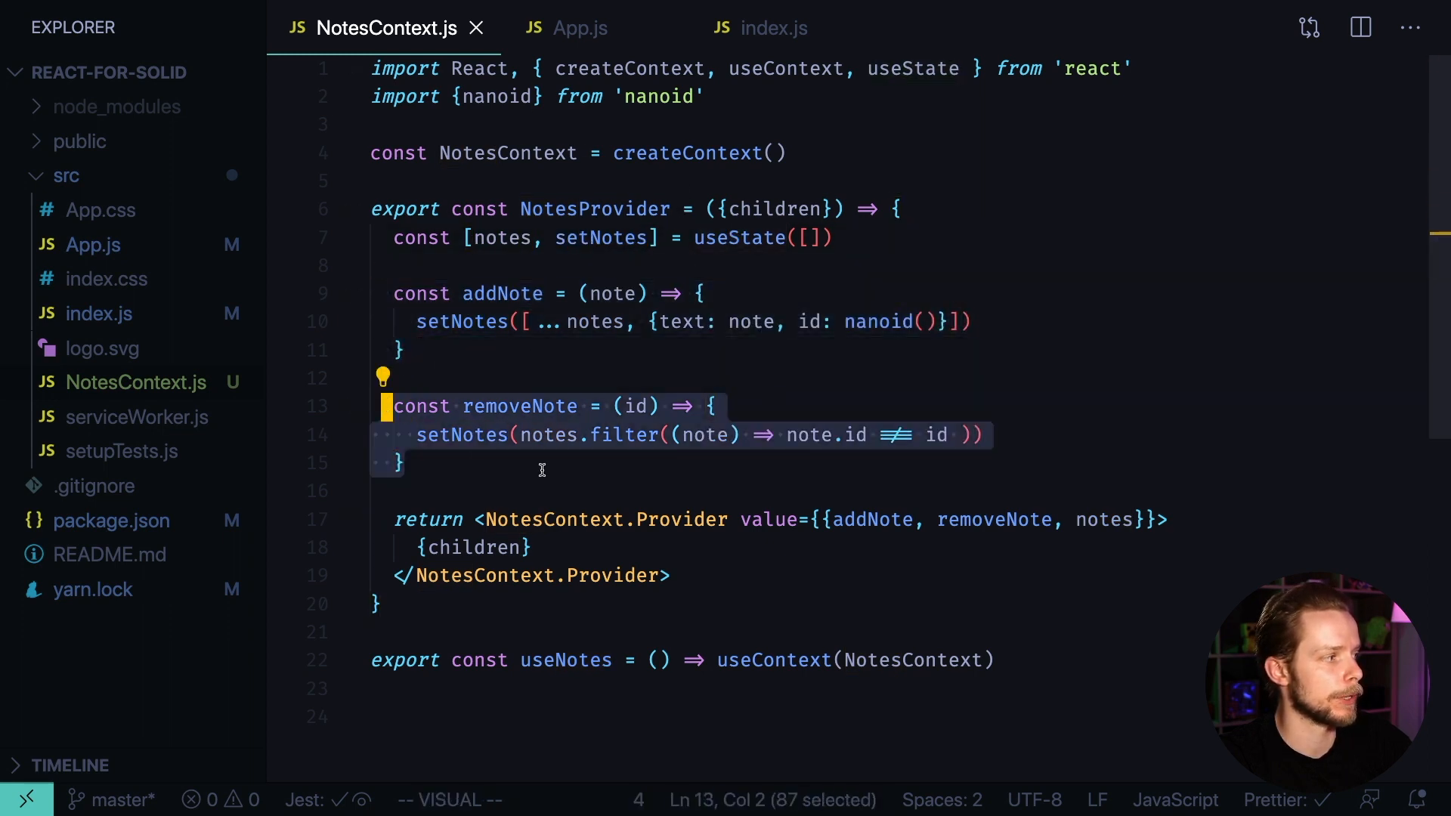
pyautogui.moveTo(703, 618)
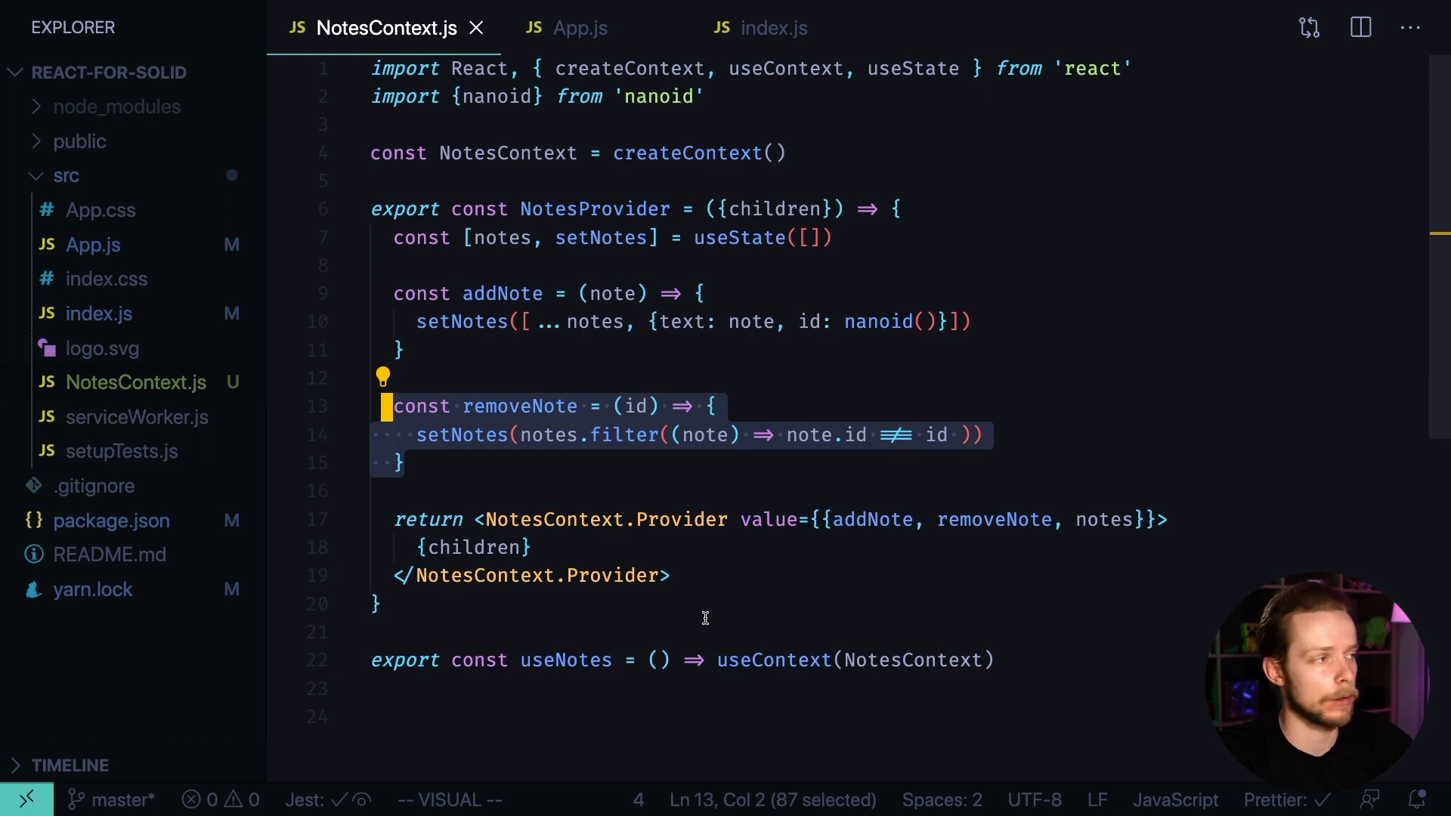
pyautogui.doubleClick(550, 518)
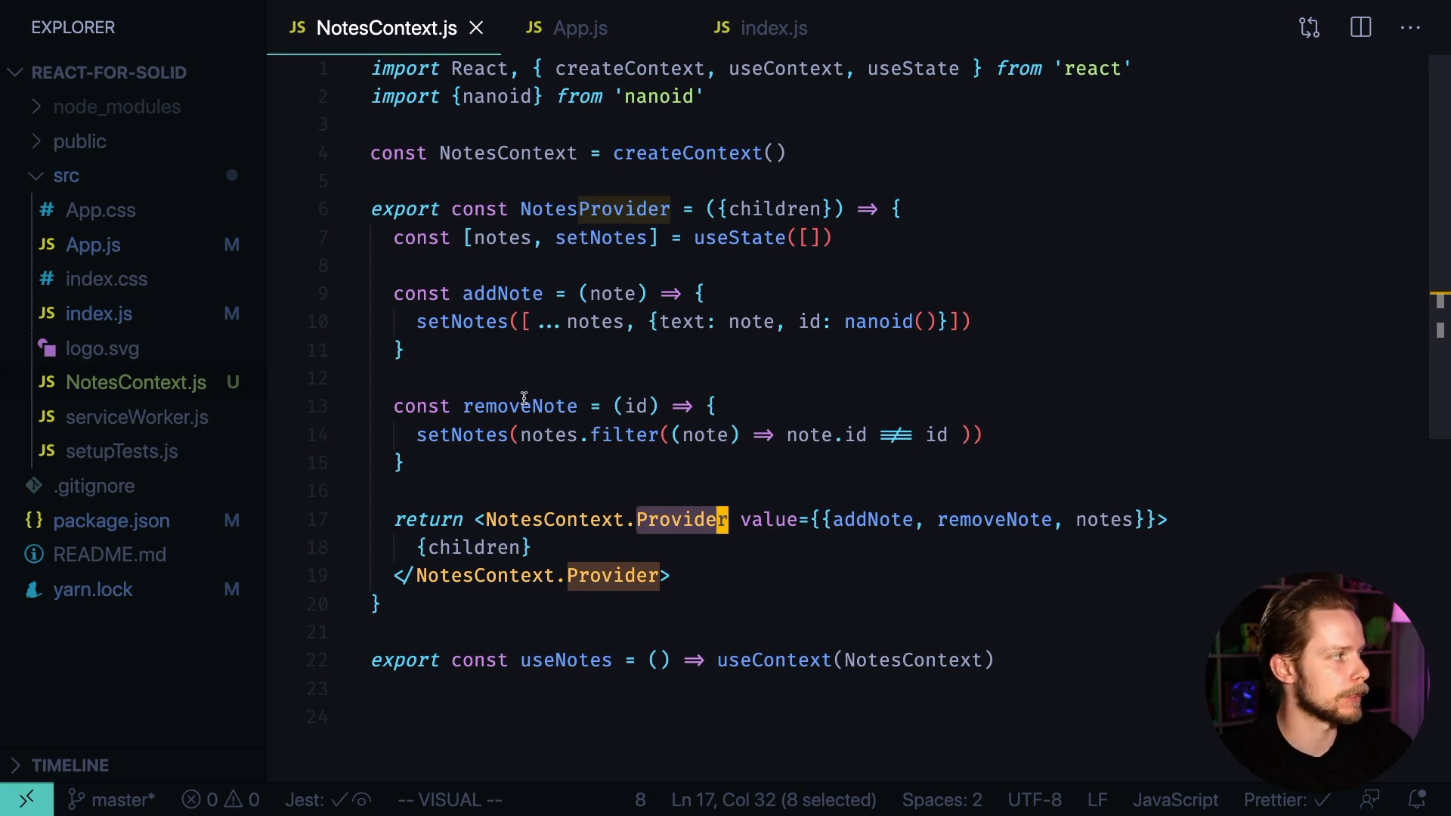
pyautogui.click(579, 28)
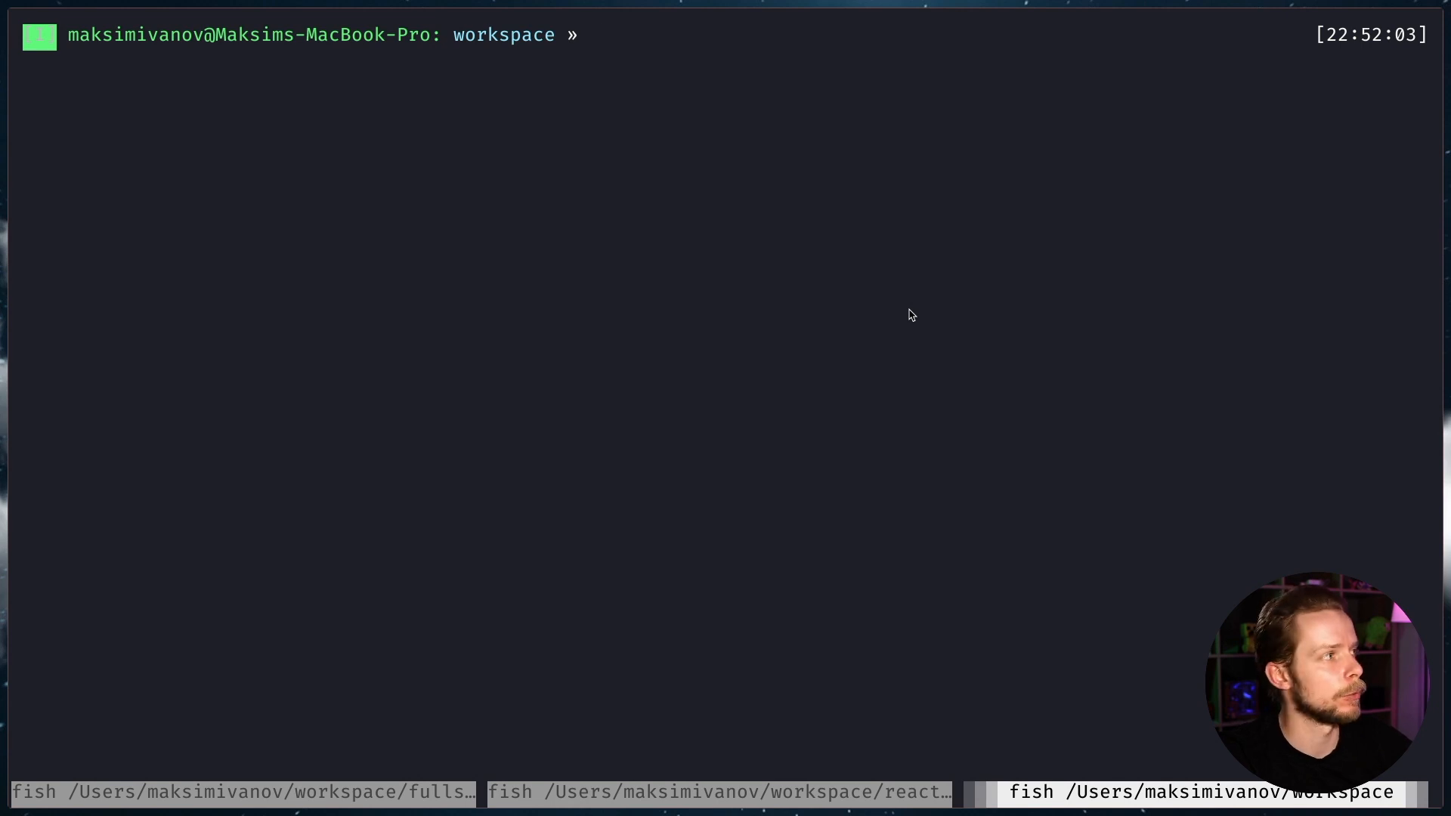
# Run npm init solid app notes-app-solid in the terminal, then clear the screen
pyautogui.write('npm init -y')
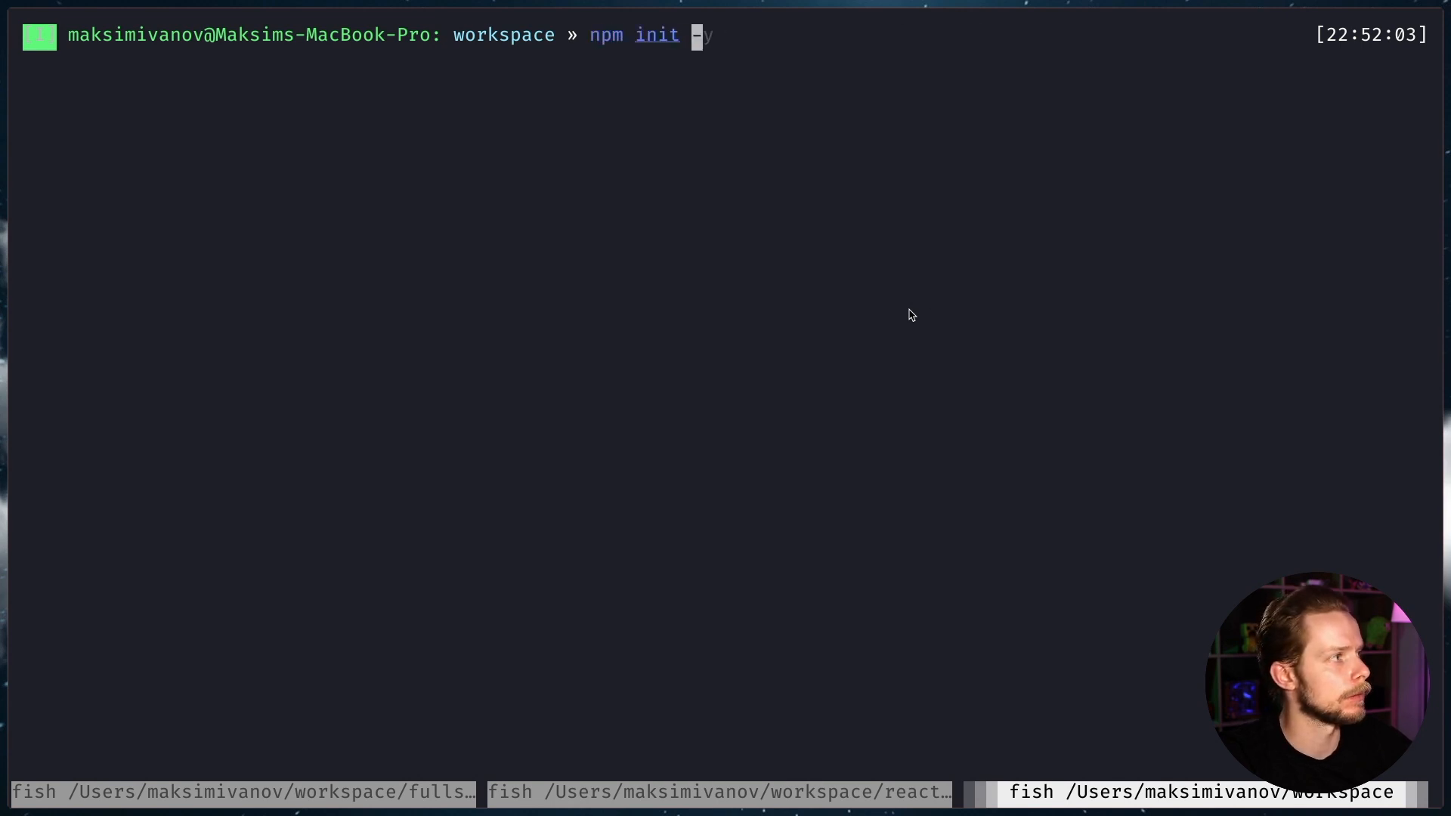
pyautogui.write('solid app notes')
pyautogui.write('cd notes-app-solid/')
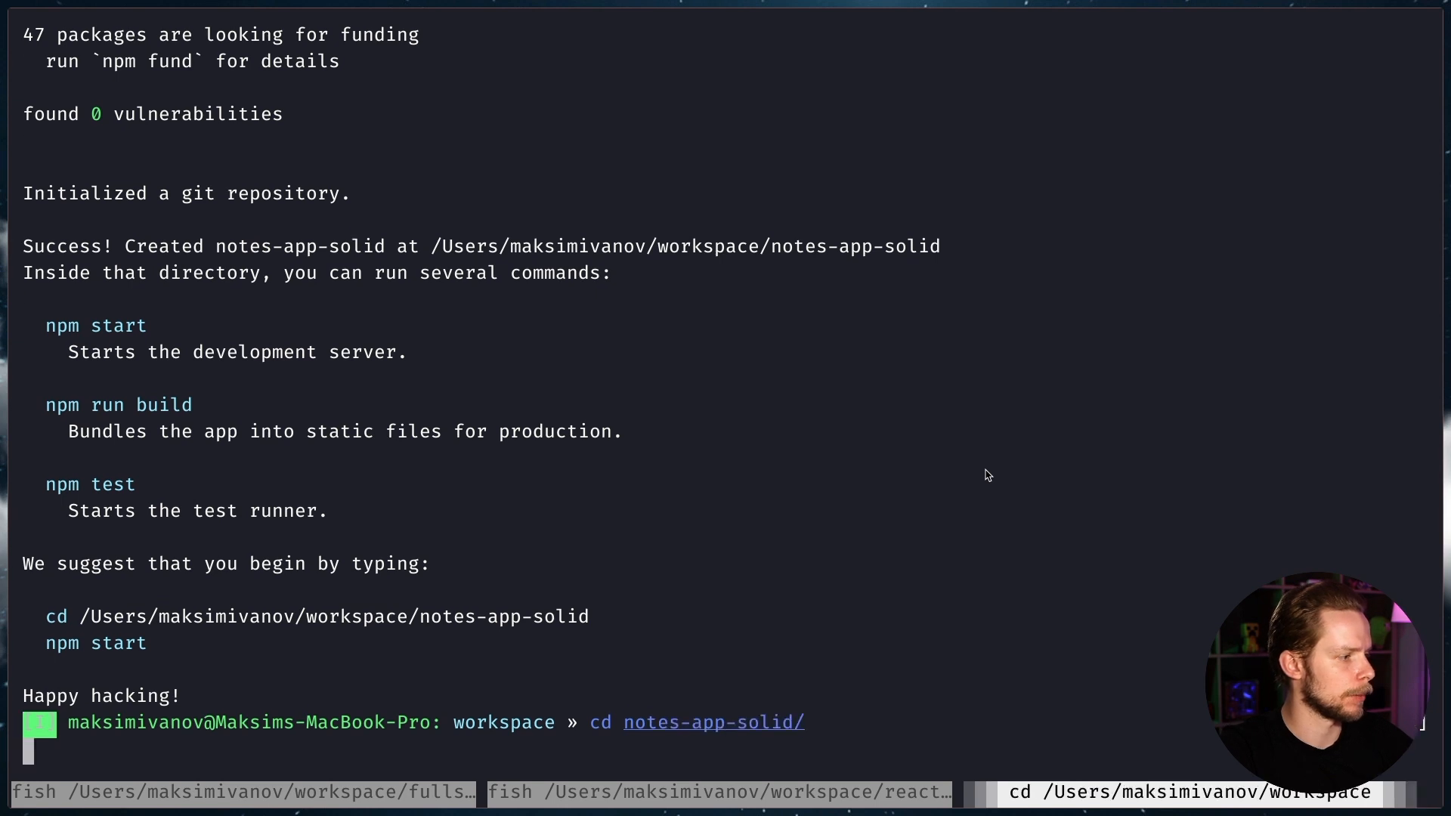
pyautogui.write('clear')
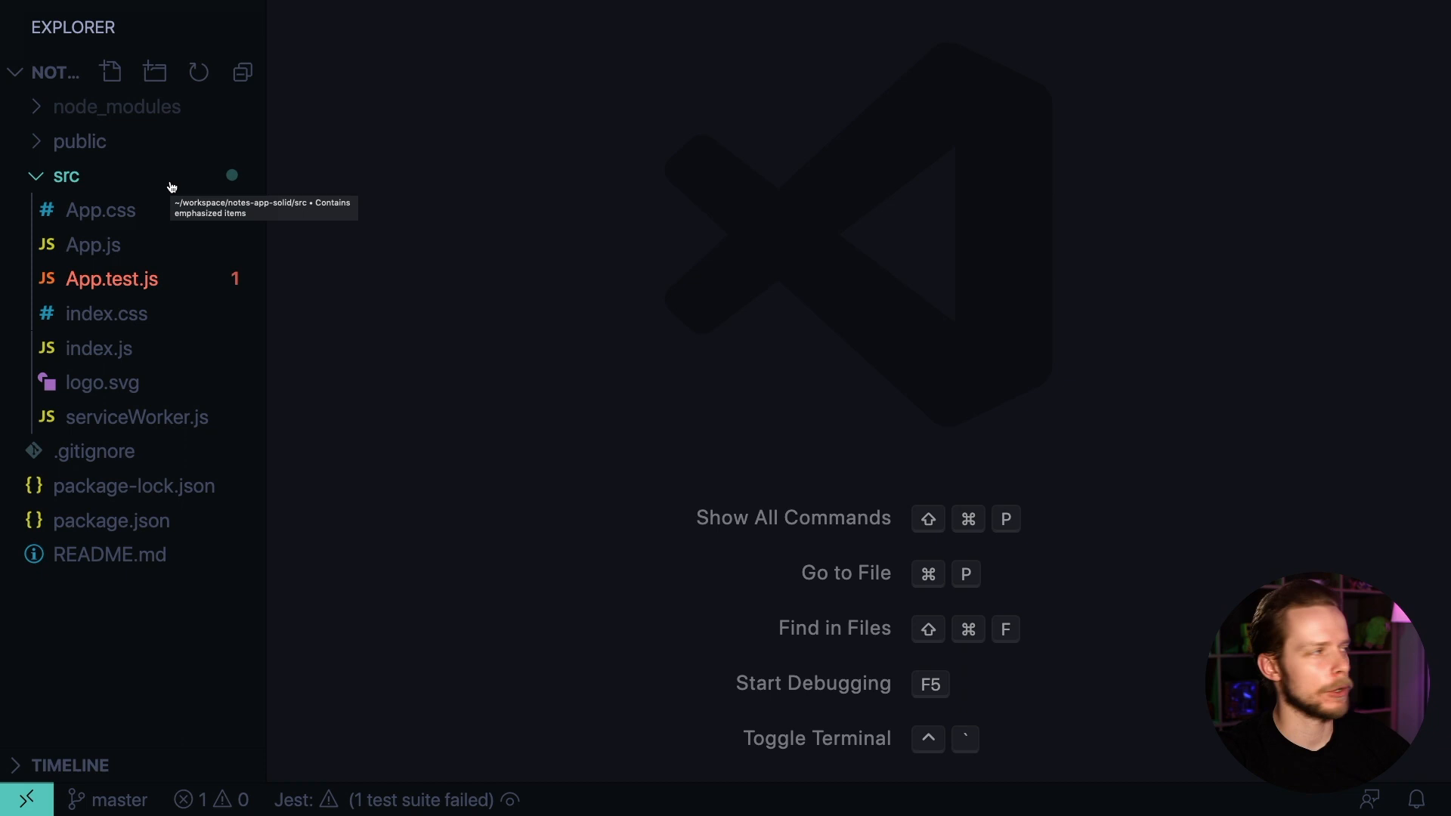
# Look over the starter App.js and index.js of notes-app-solid, returning to App.js
pyautogui.click(92, 245)
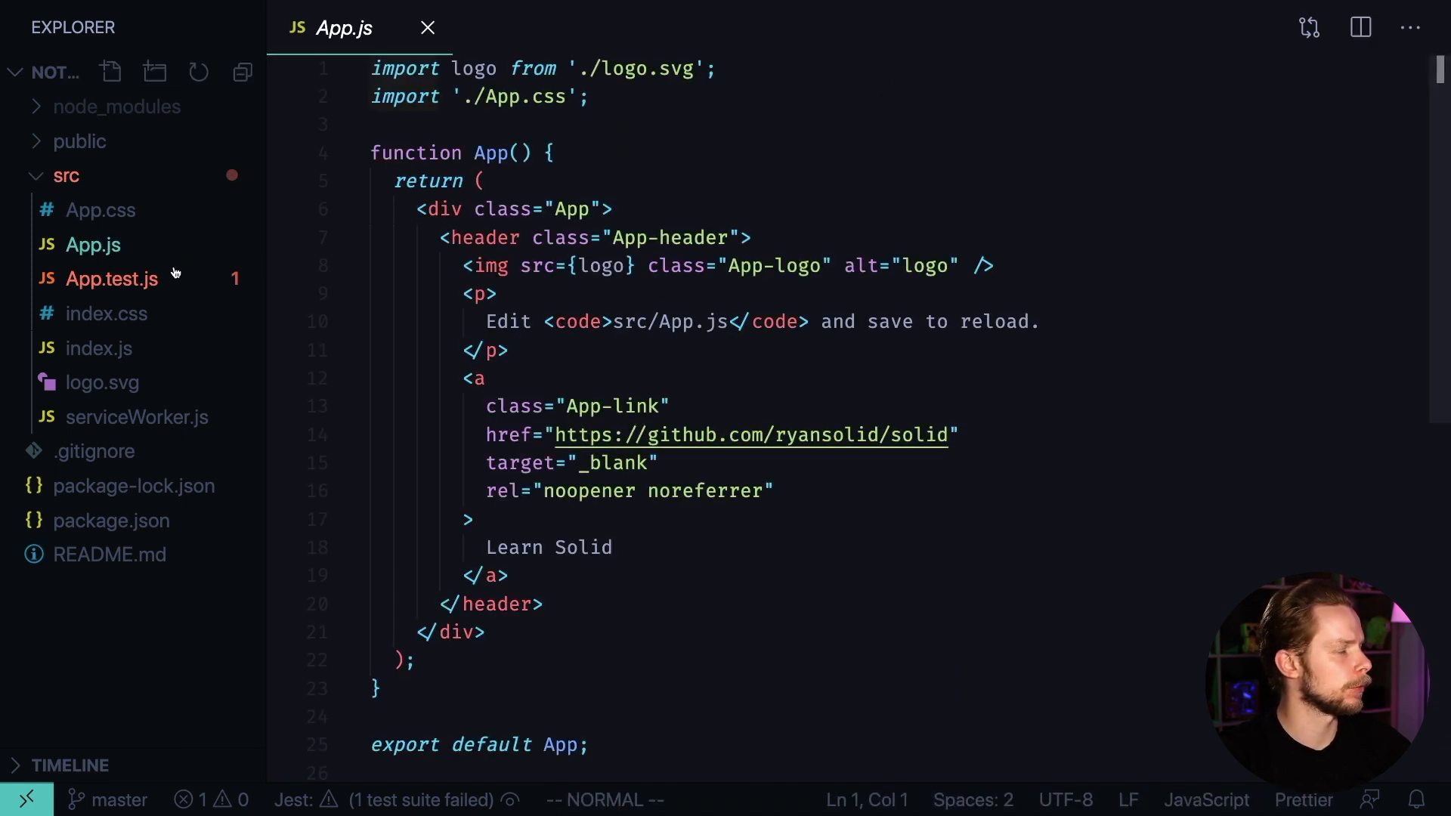
pyautogui.click(99, 348)
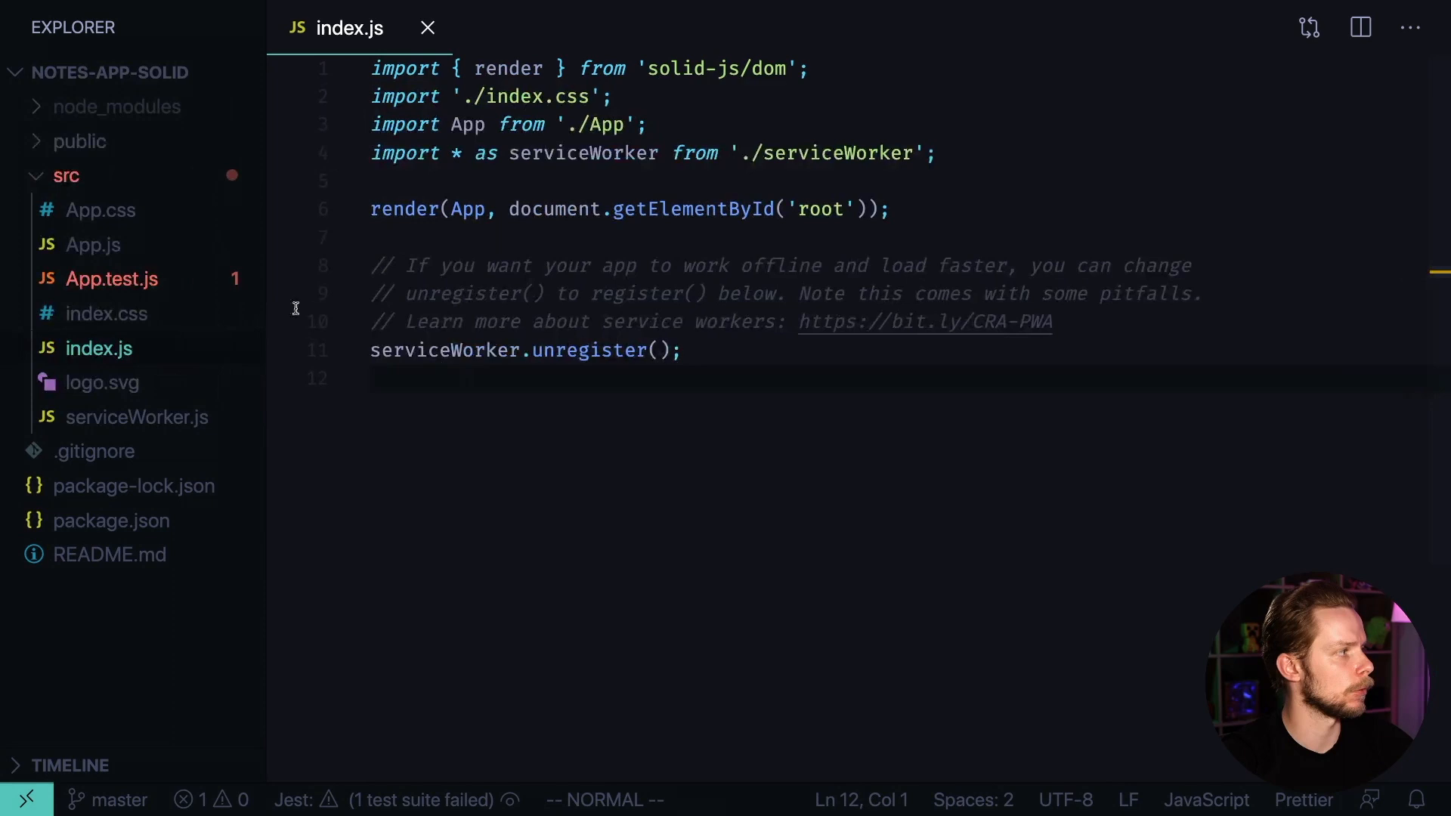
pyautogui.click(93, 245)
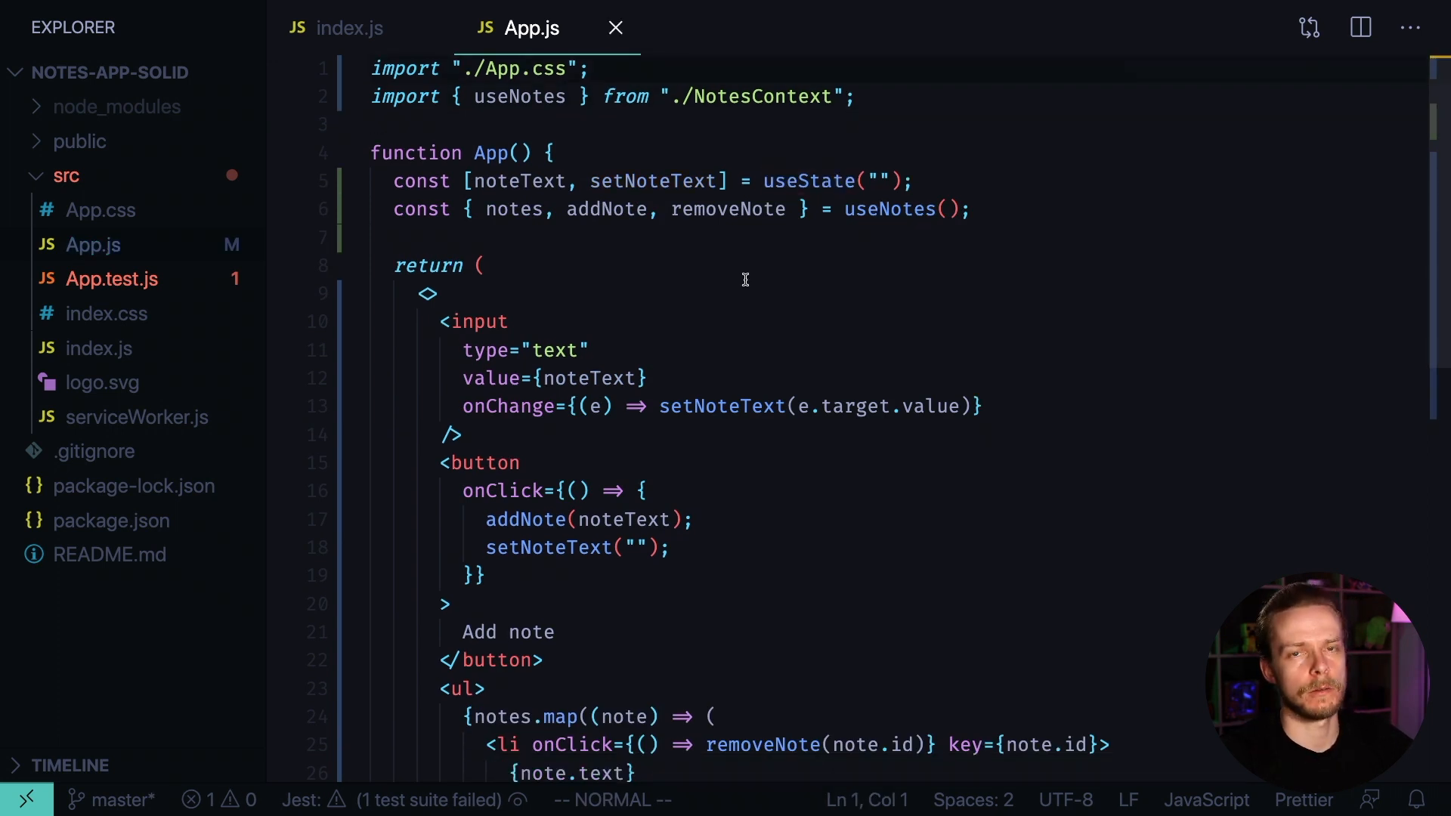
# Add import {createState} from 'solid-js' to App.js and use createState instead of useState
pyautogui.write('i')
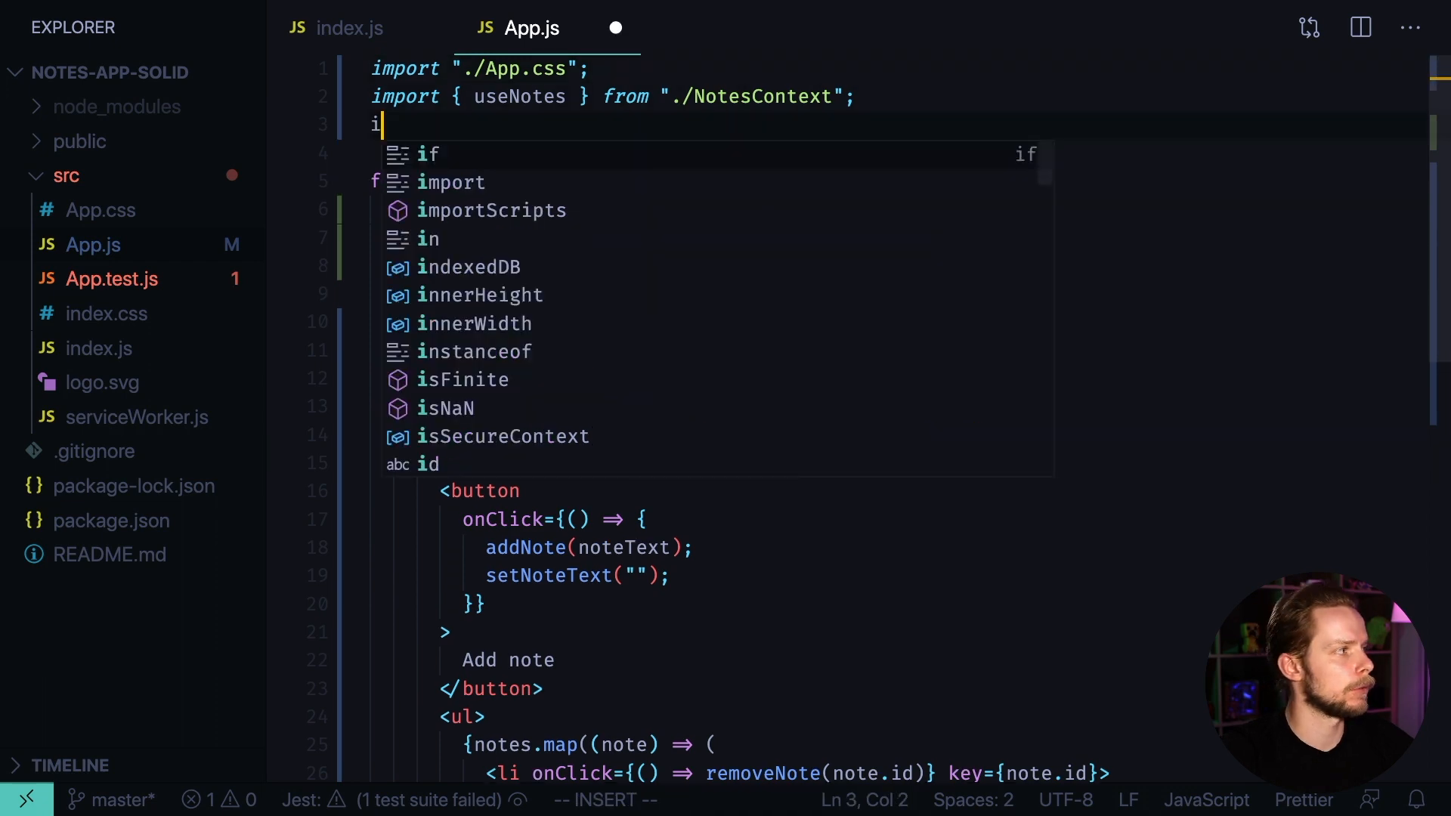
pyautogui.write('import {createState}')
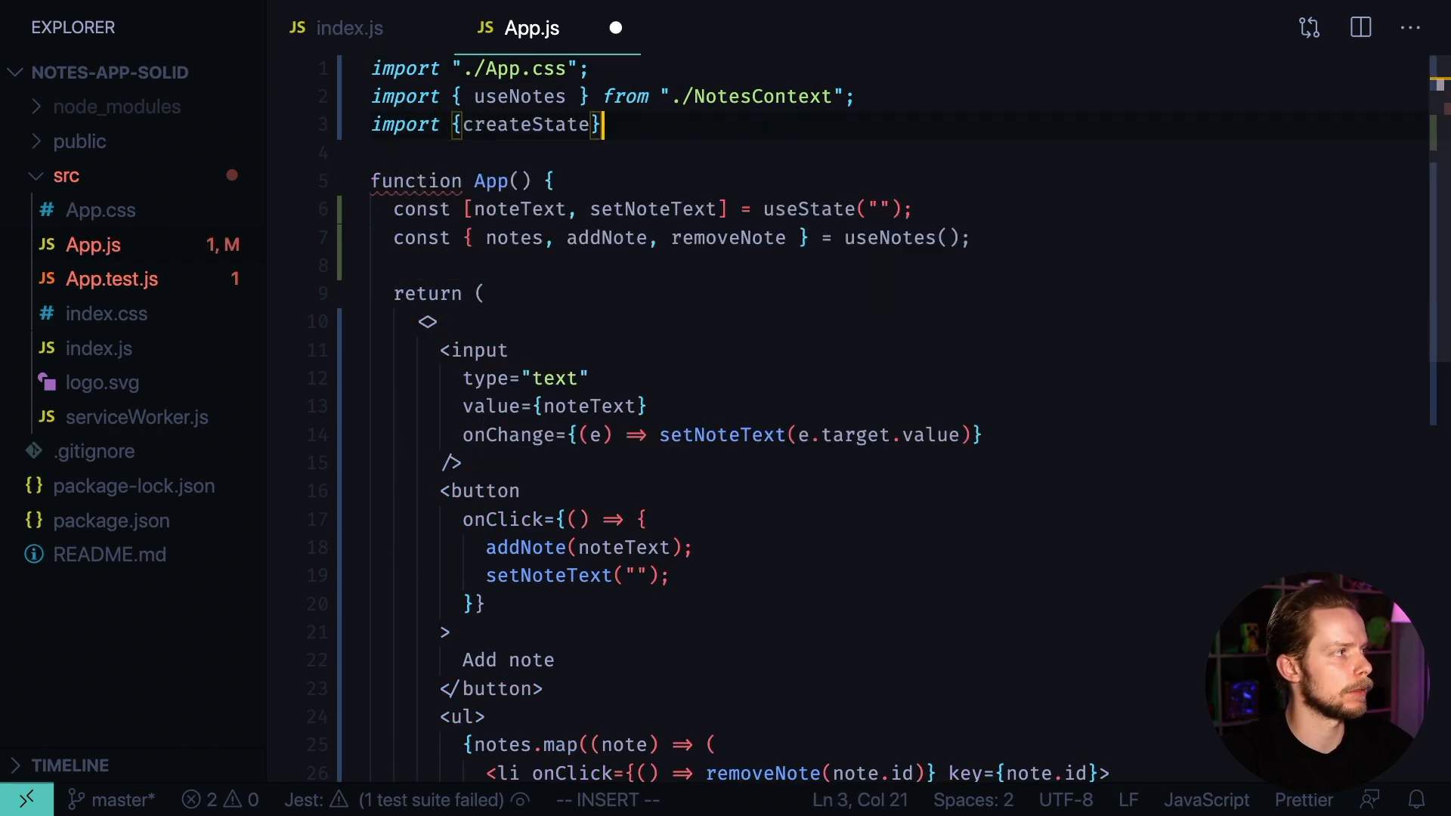
pyautogui.write("from 'solid-js'")
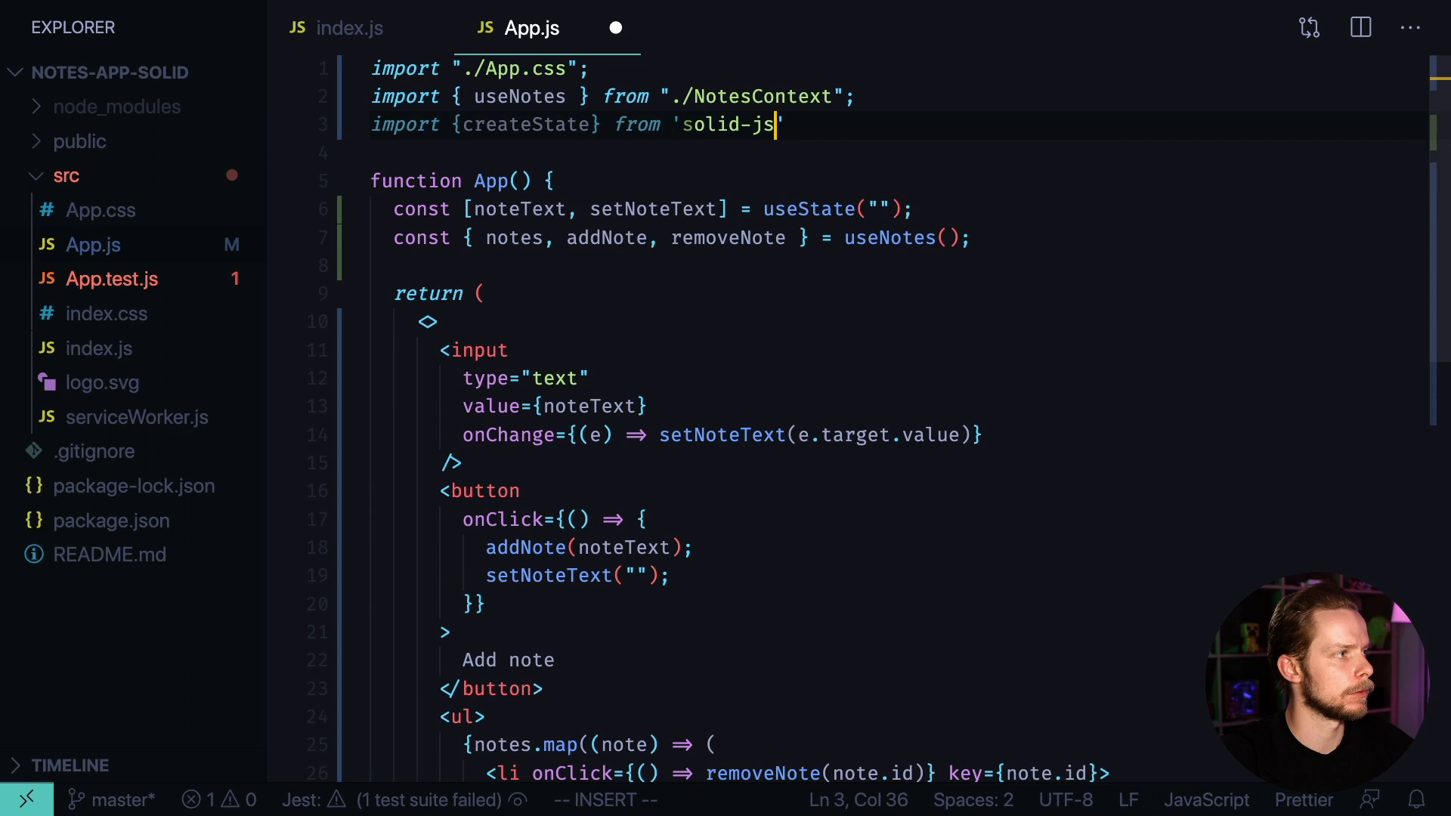
pyautogui.press('Escape')
pyautogui.write('creat')
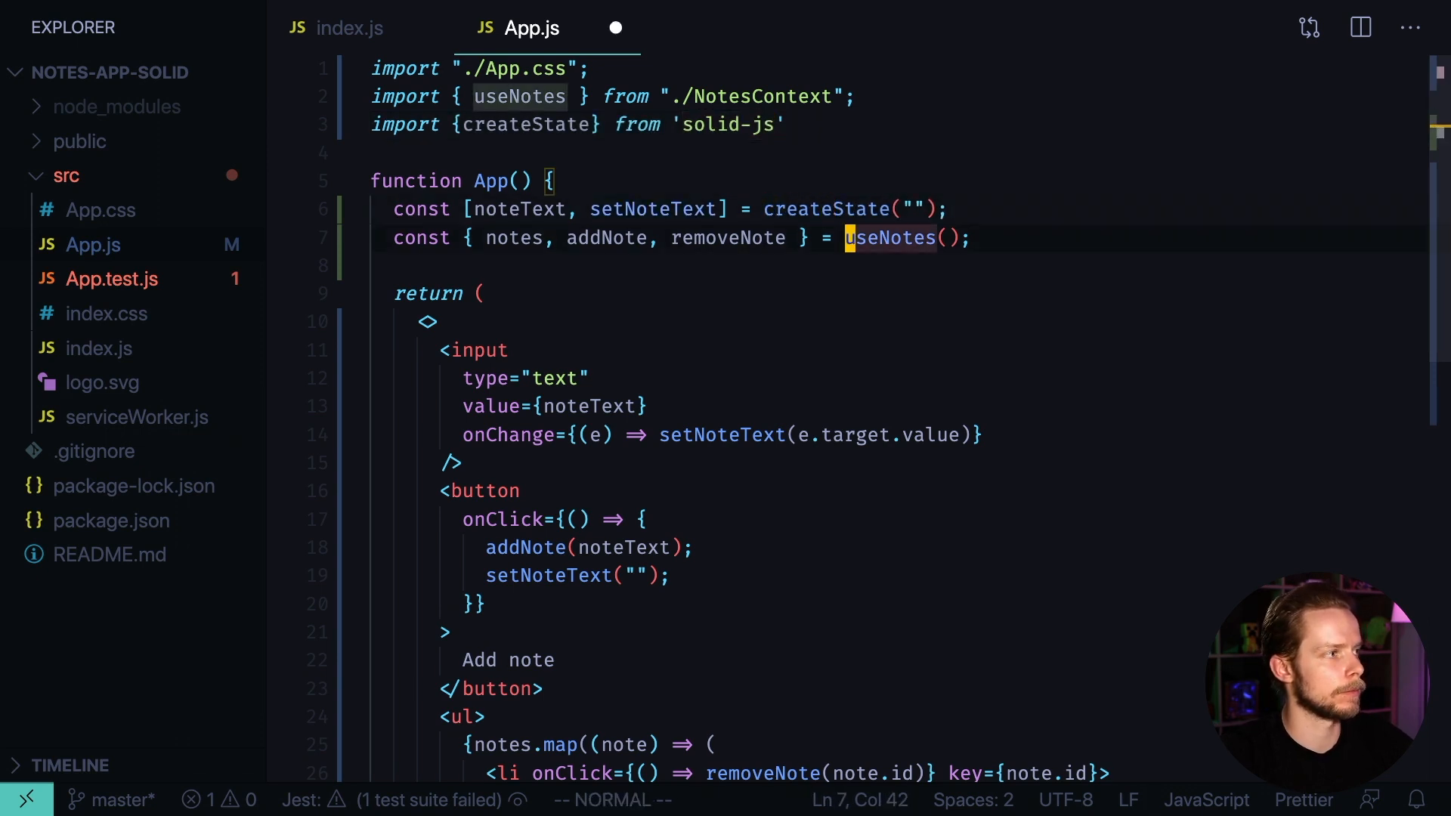
pyautogui.click(136, 382)
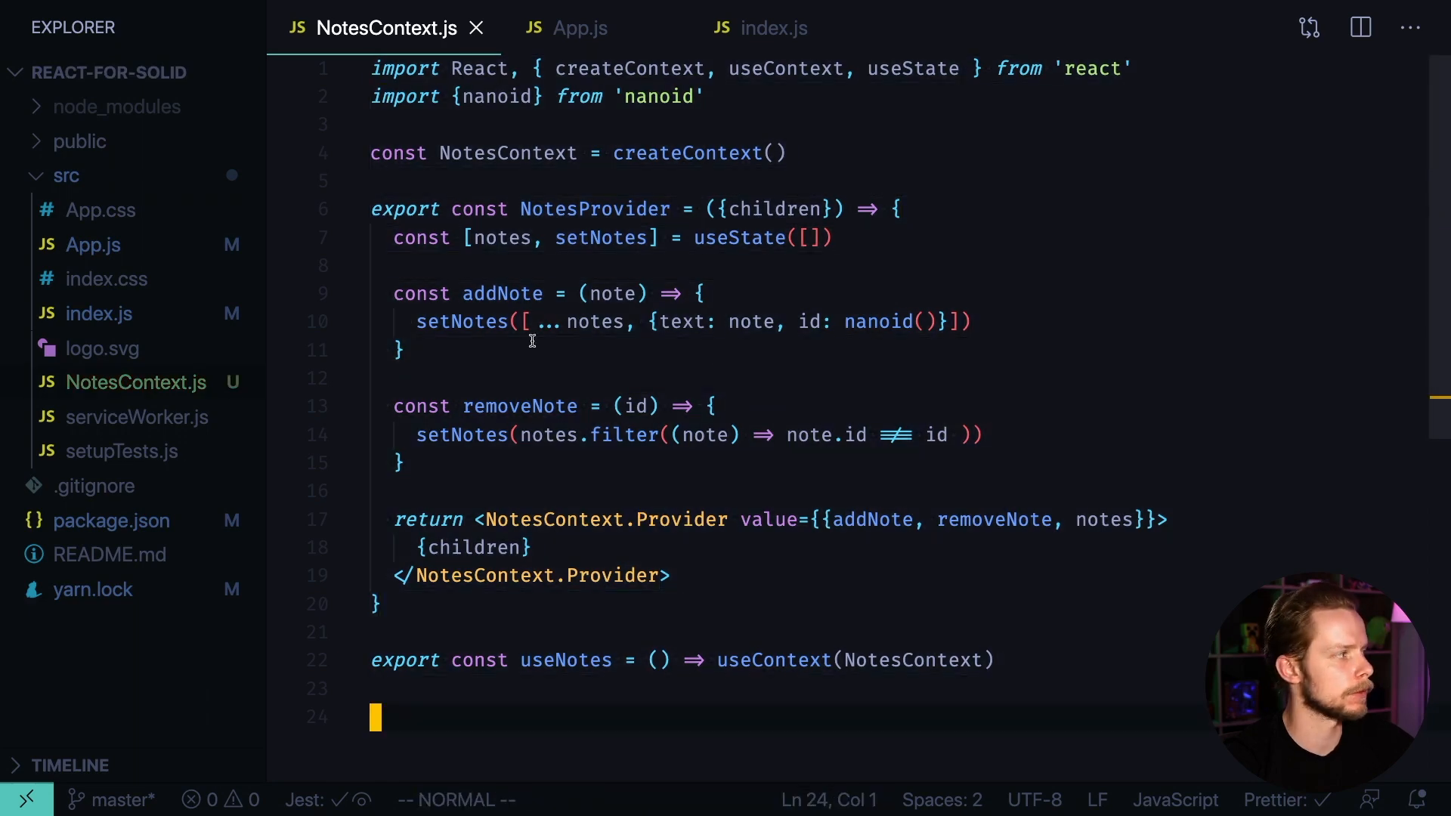
# Create NotesContext.js in src and write import {createContext, createState} from 'solid-js'
pyautogui.rightClick(65, 175)
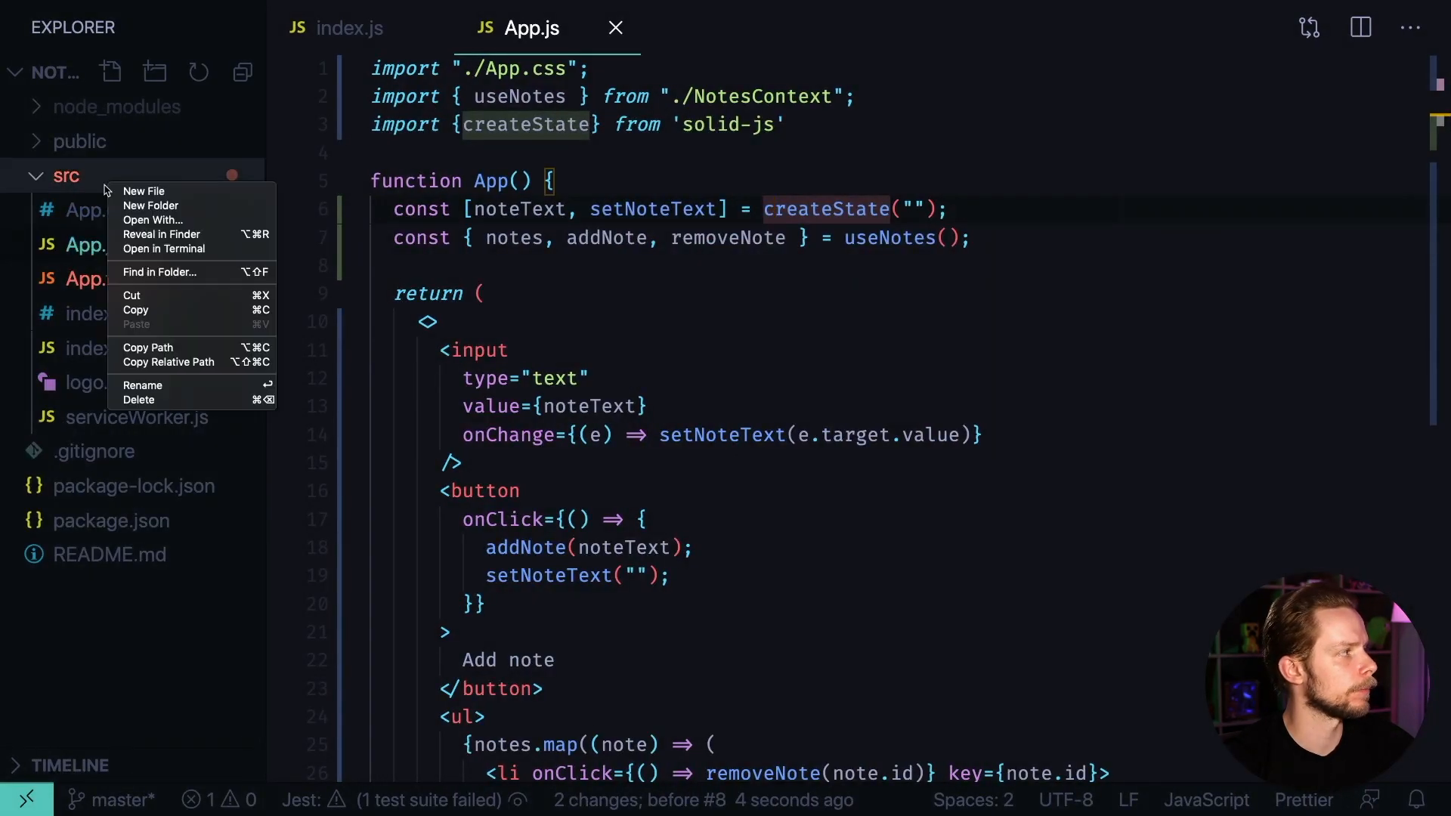
pyautogui.click(145, 191)
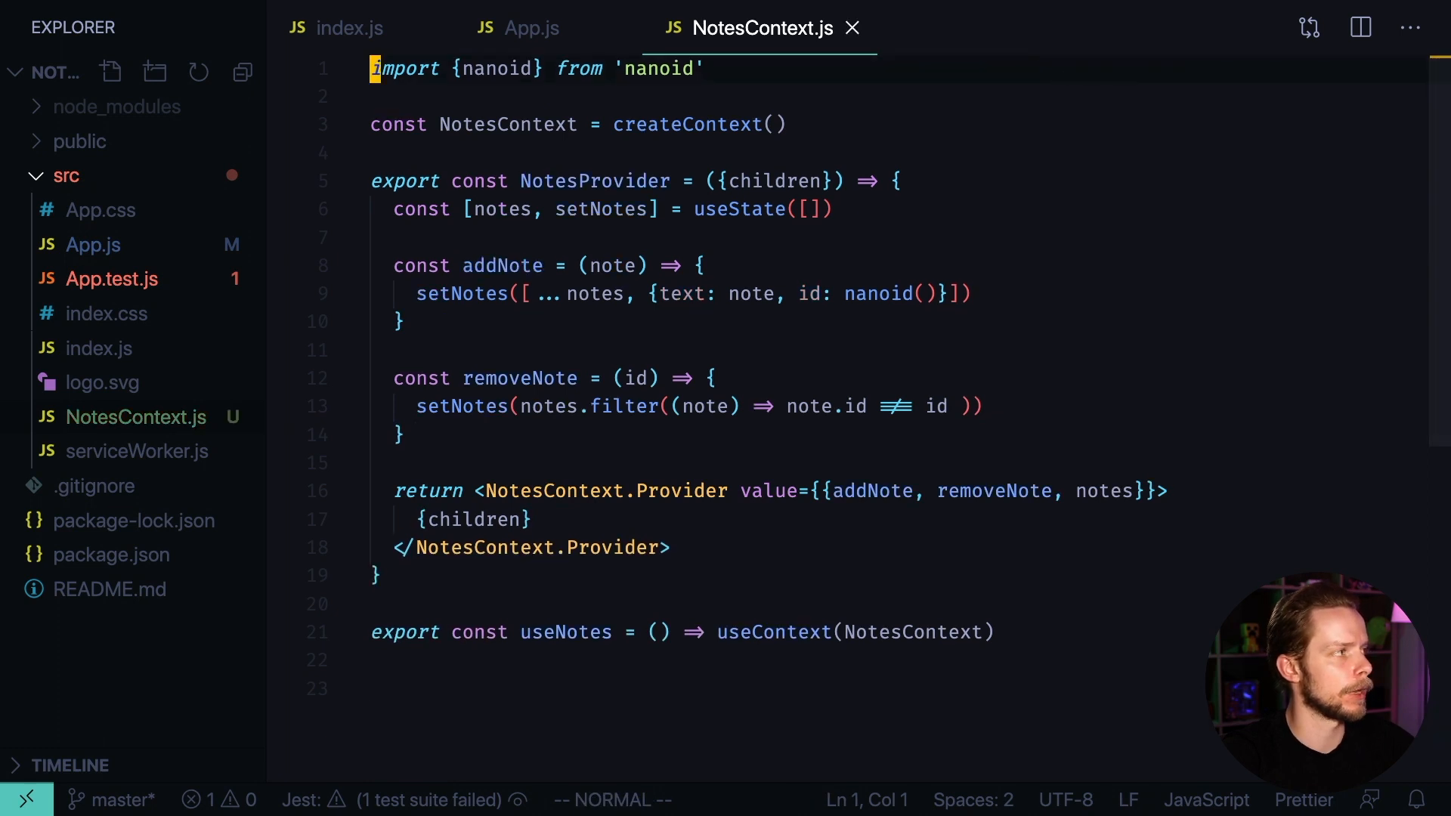
pyautogui.write('import')
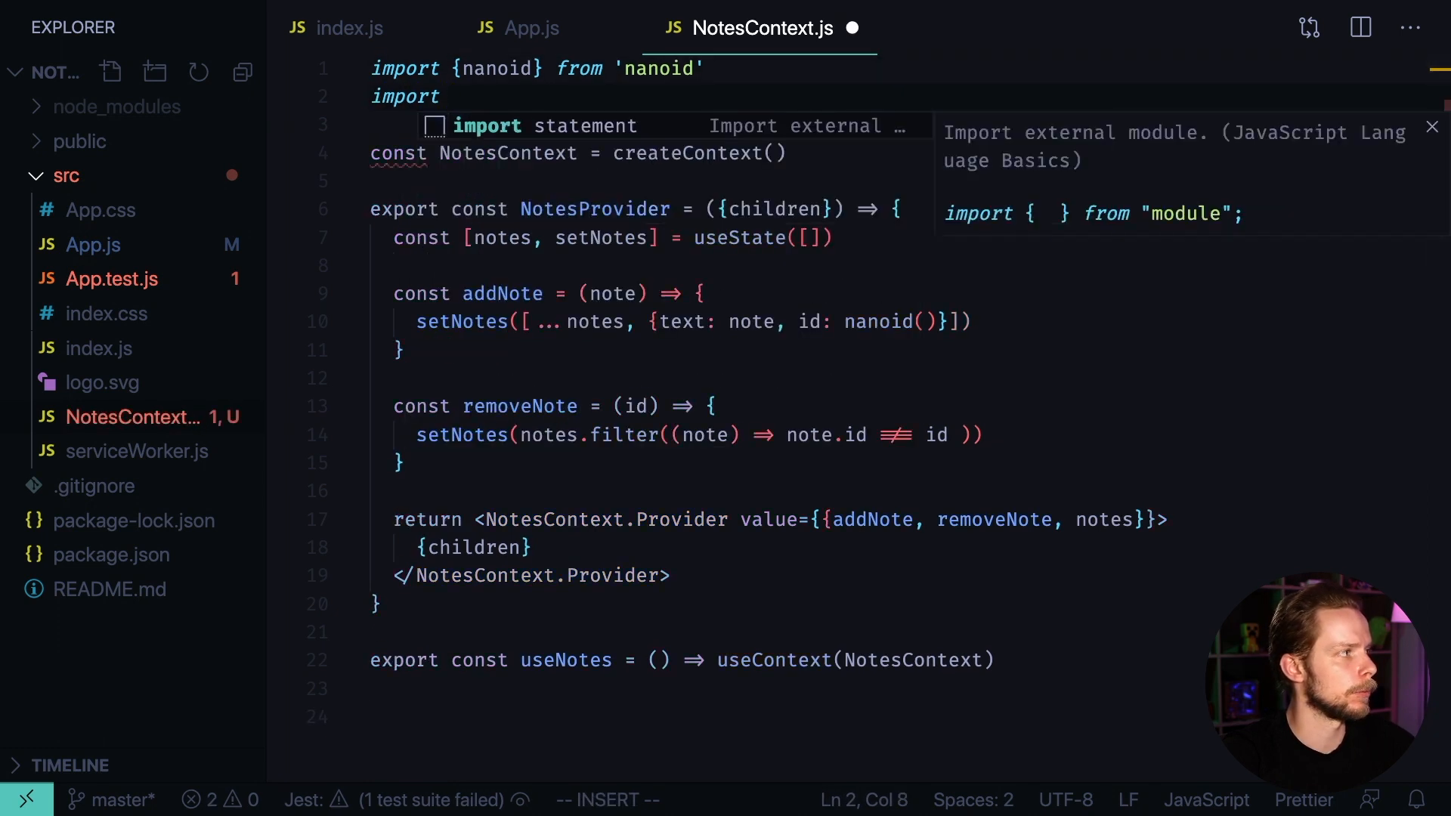
pyautogui.write('{createContext}')
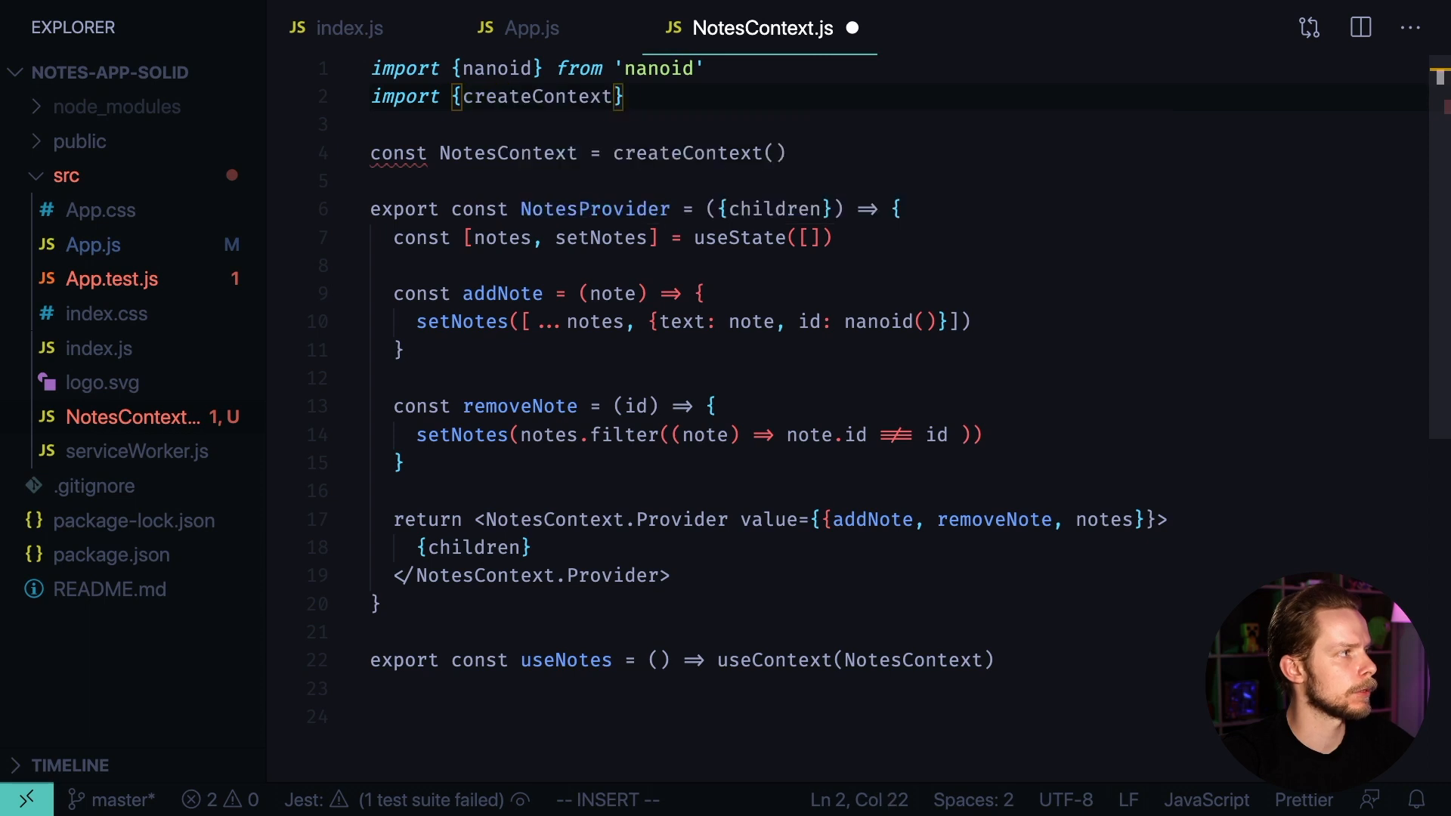
pyautogui.write(', createS')
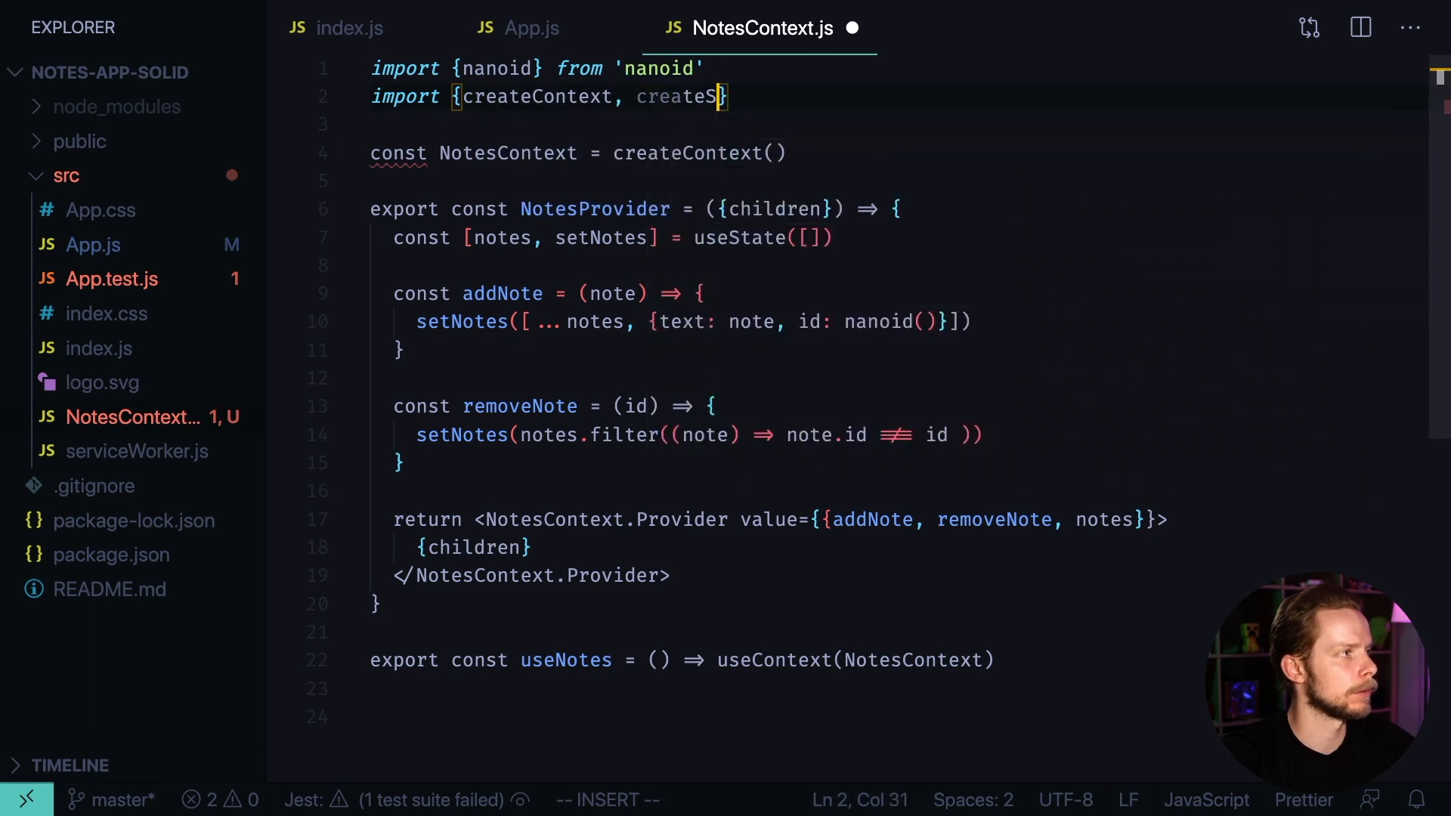
pyautogui.write('tate }')
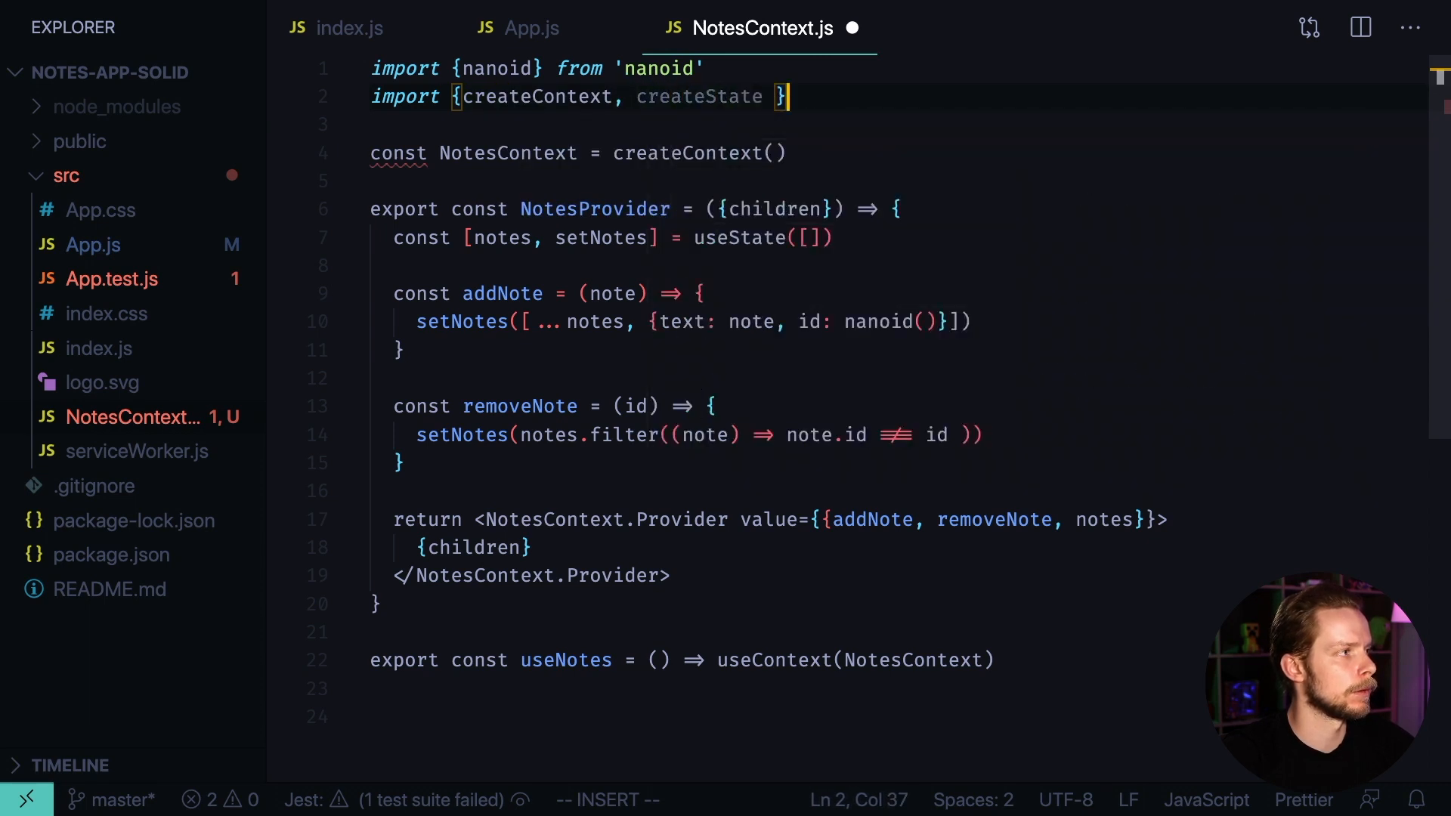
pyautogui.write("from 'solid-js")
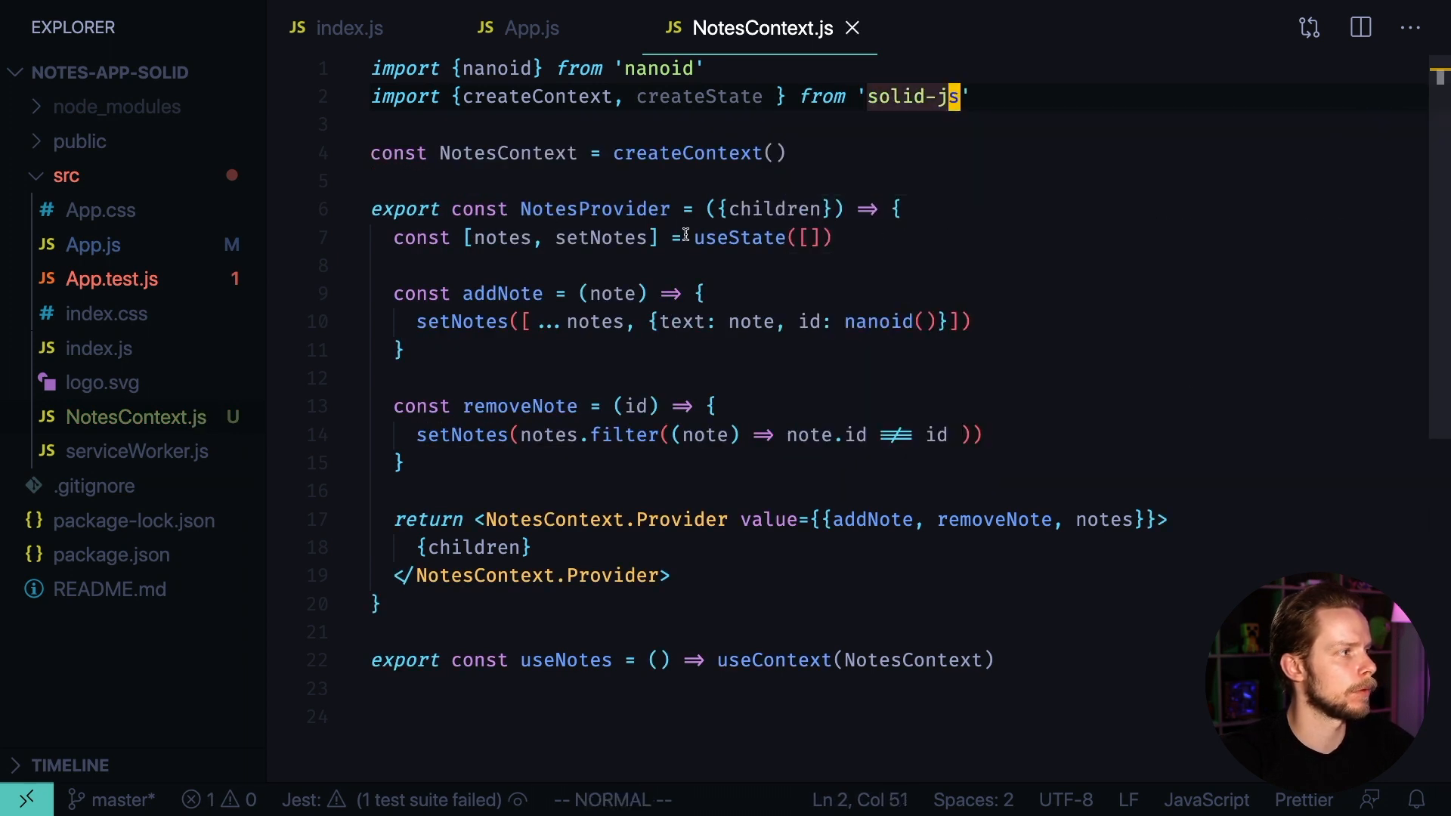
# Replace useState with createState for the notes and extend the import list
pyautogui.write('createState')
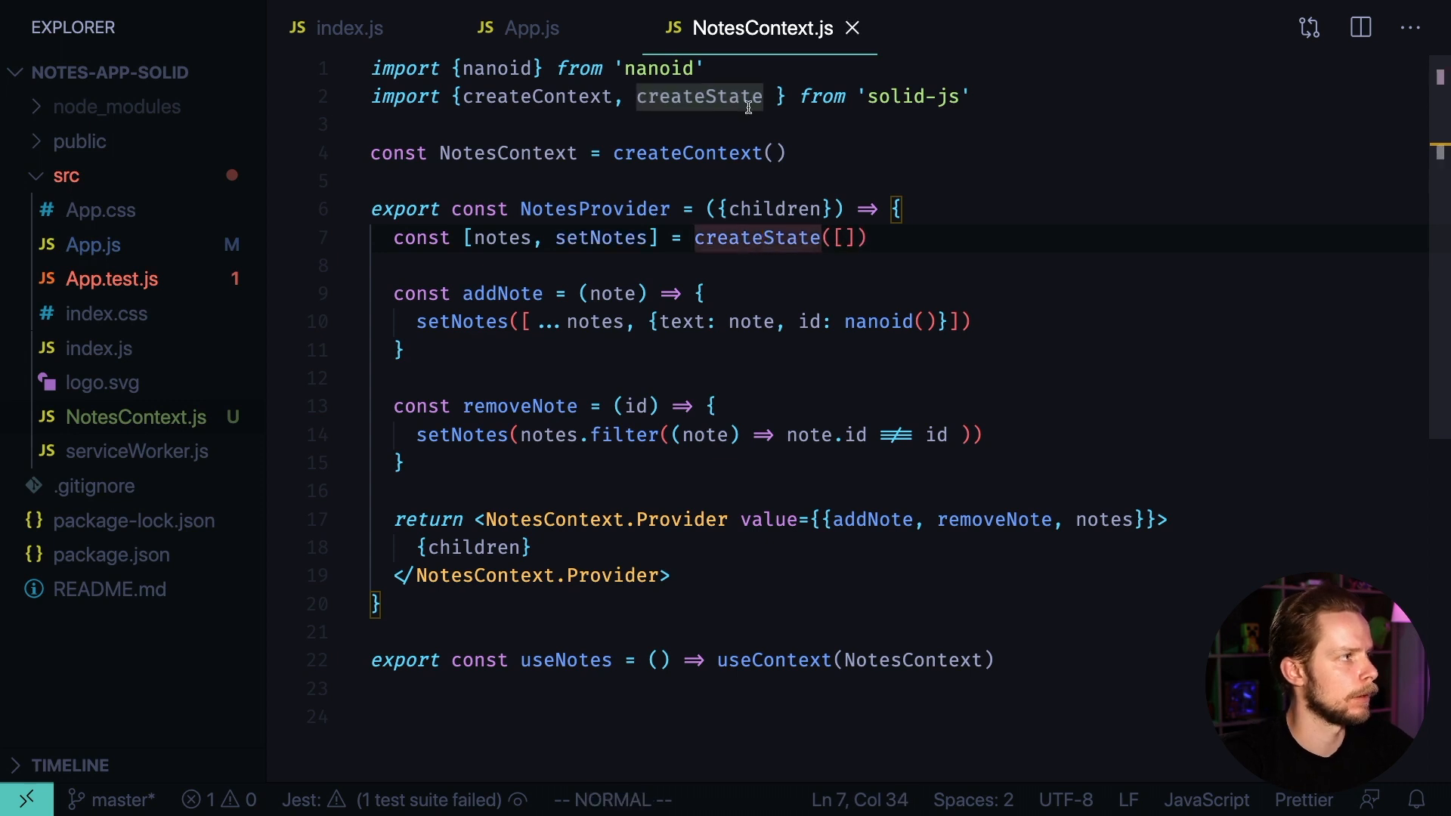
pyautogui.write(', useContext')
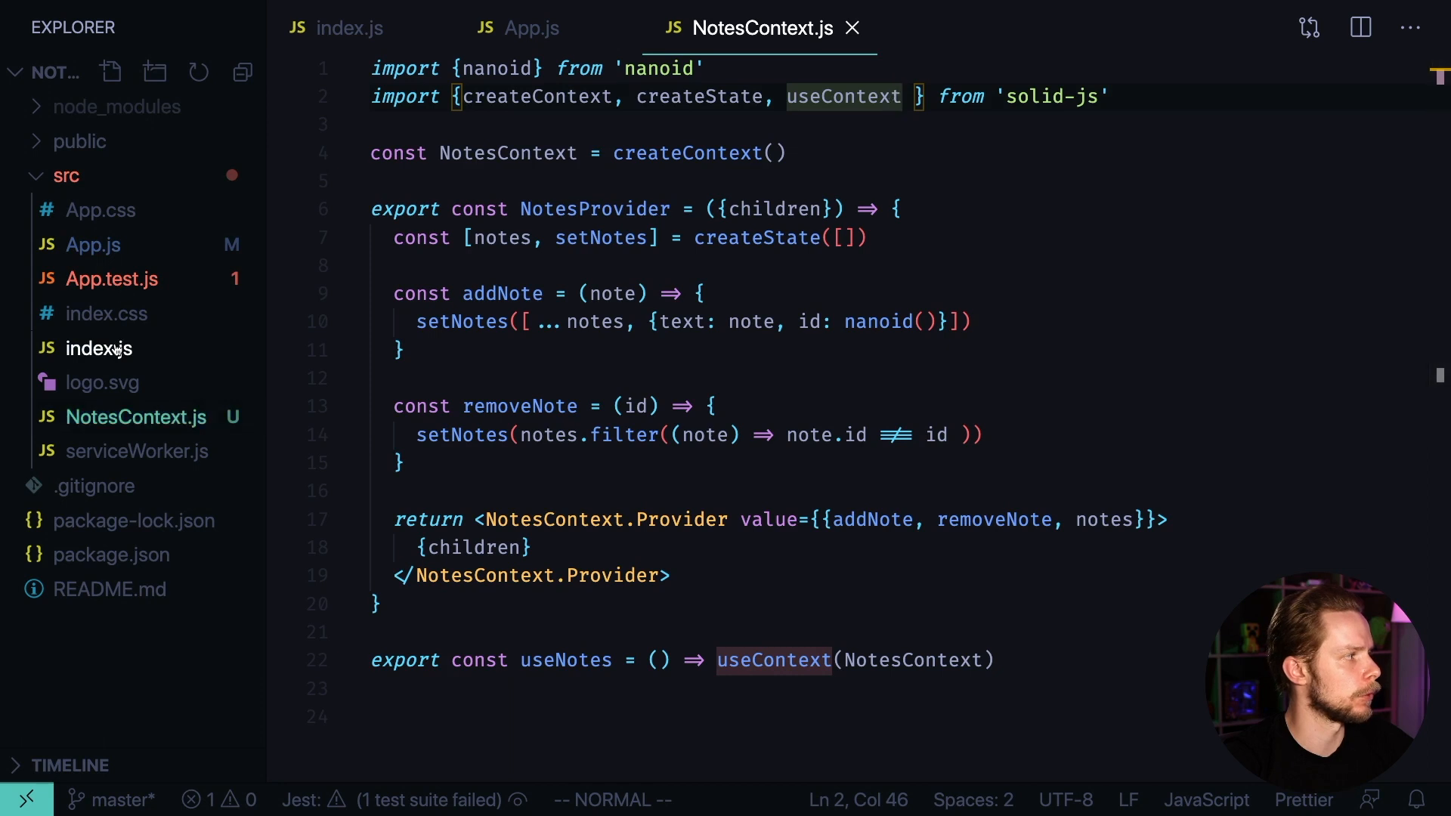
# In index.js, render App wrapped in NotesProvider
pyautogui.click(98, 348)
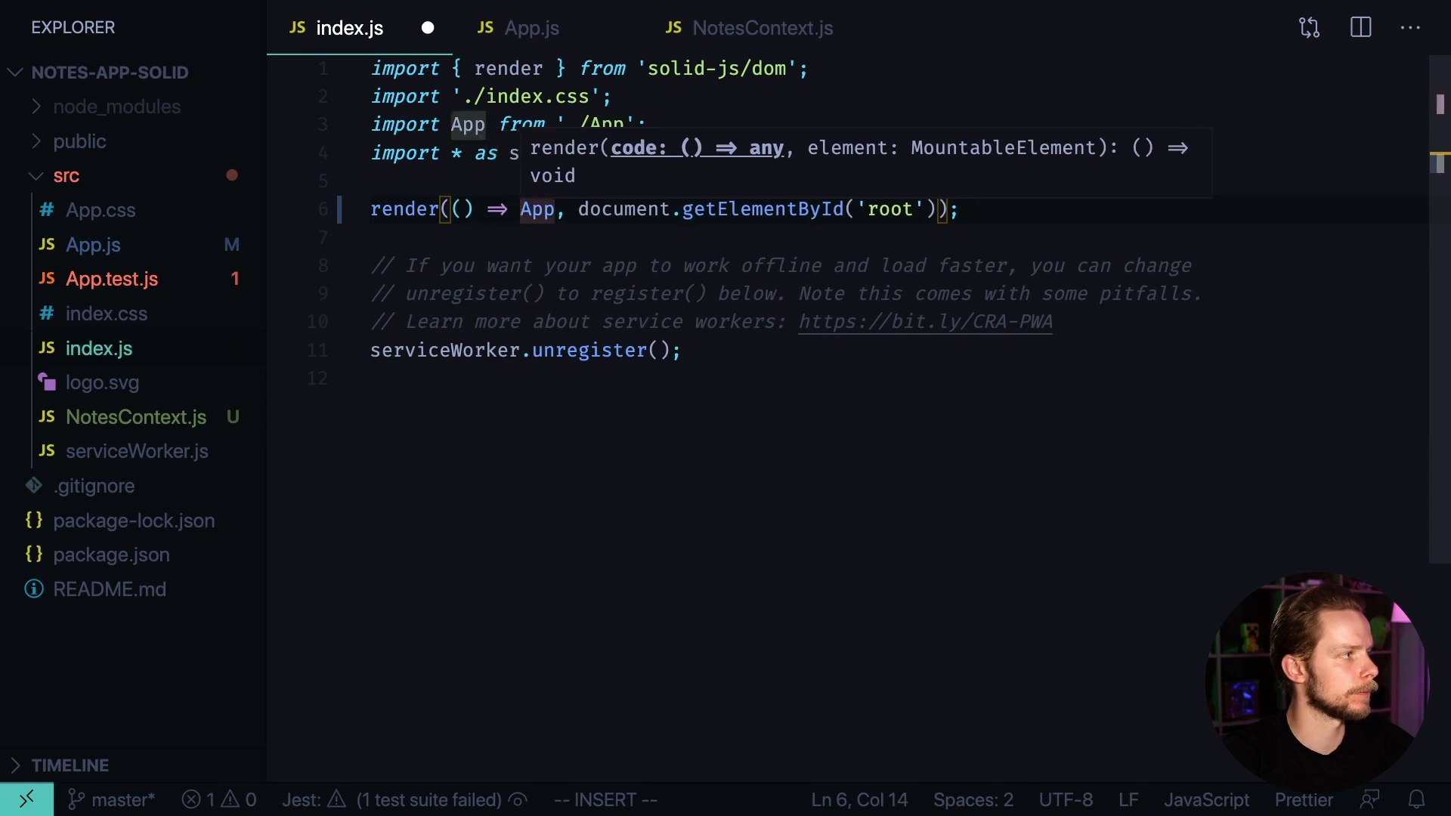
pyautogui.write('<App>')
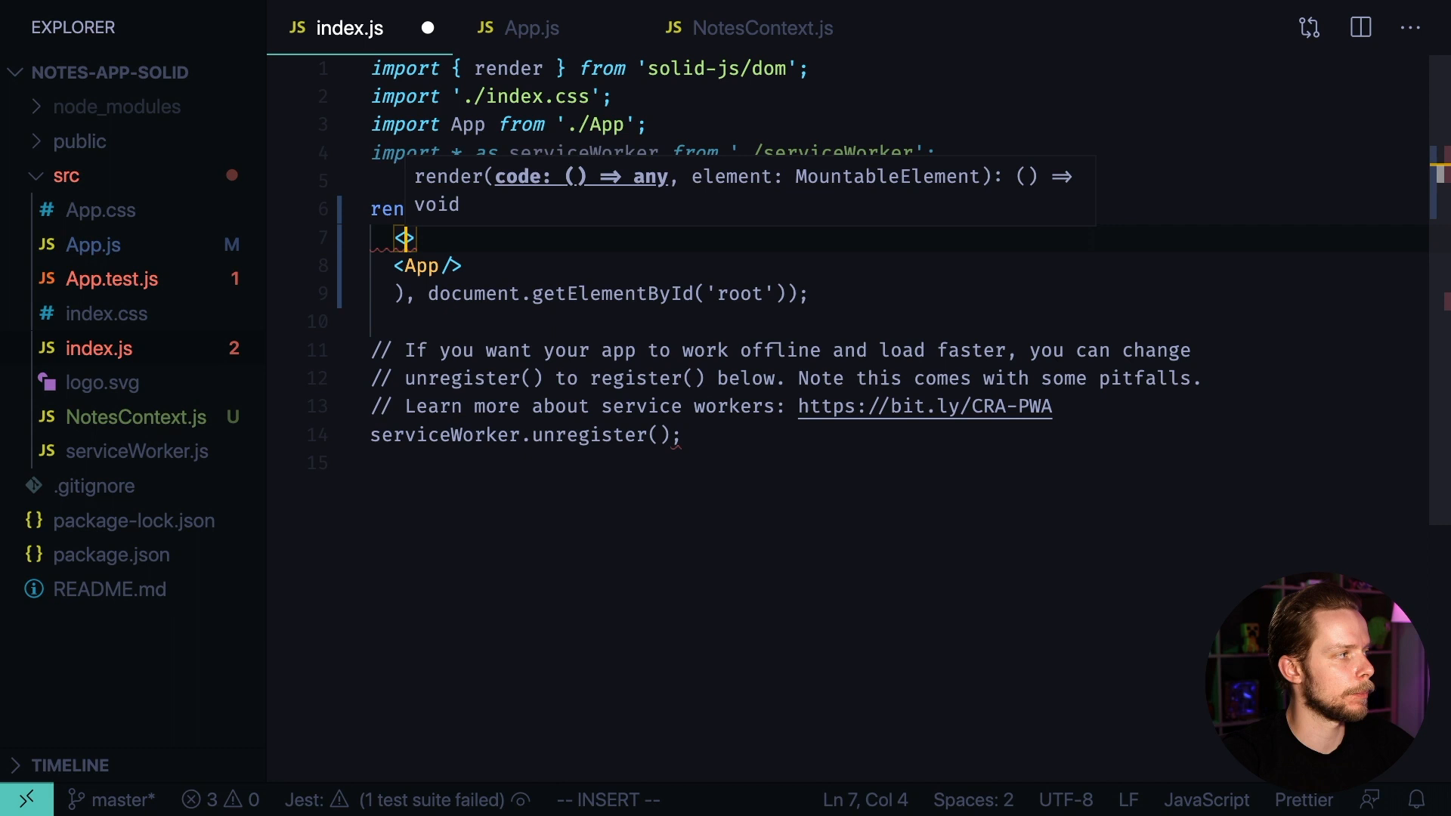
pyautogui.write('Ote')
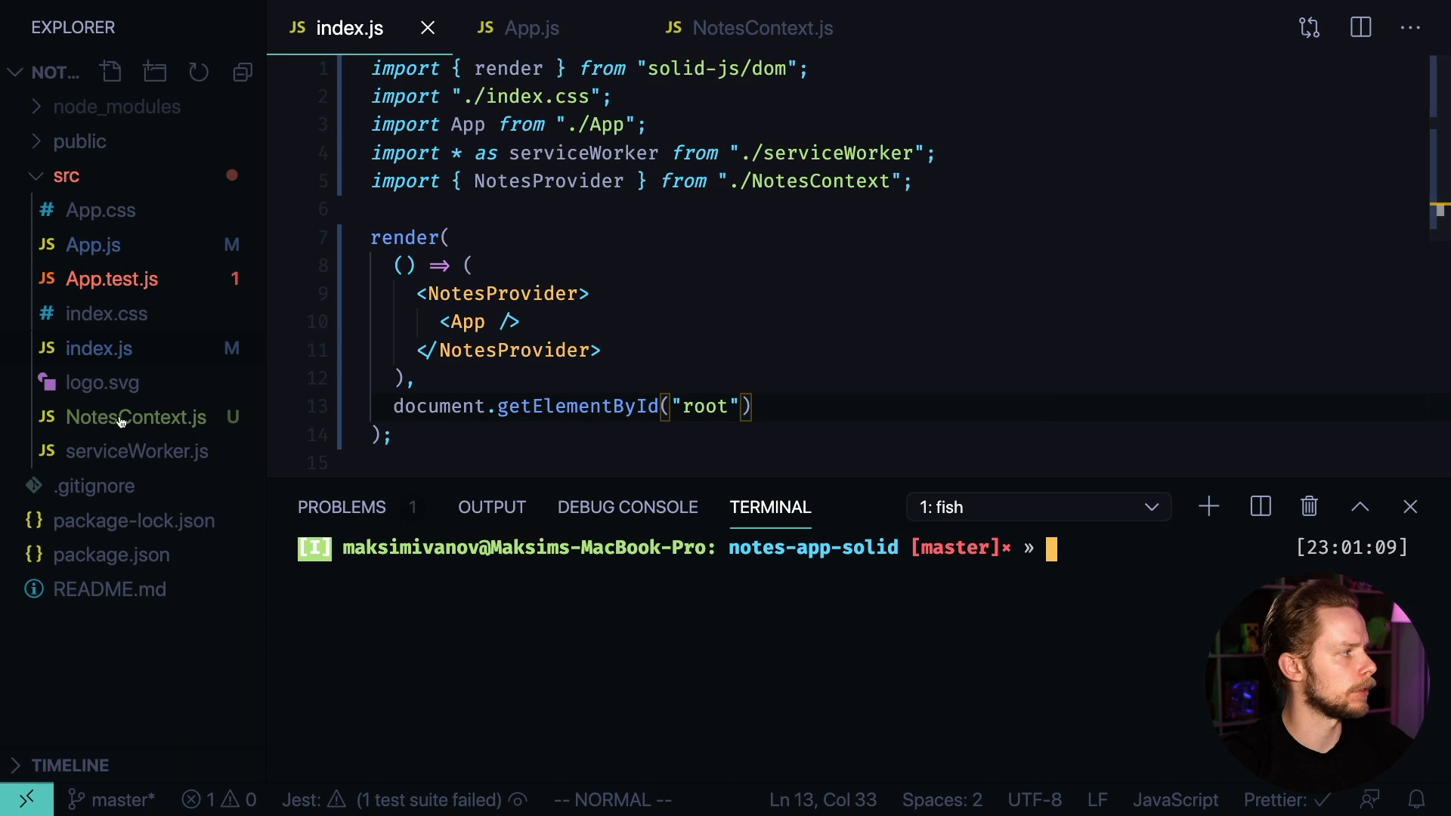
# Return to NotesContext.js and run yarn start in the integrated terminal
pyautogui.click(136, 418)
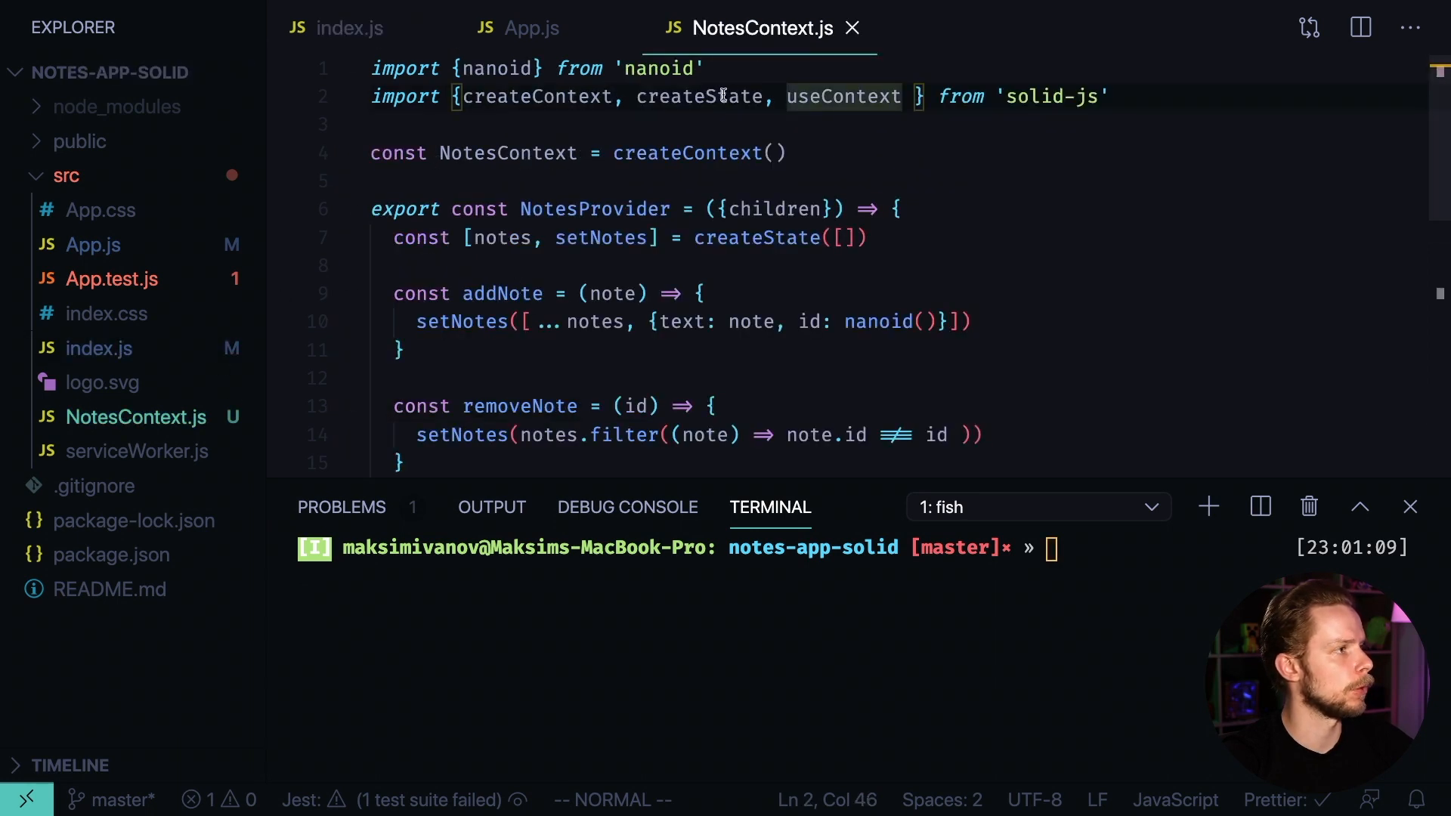
pyautogui.moveTo(741, 176)
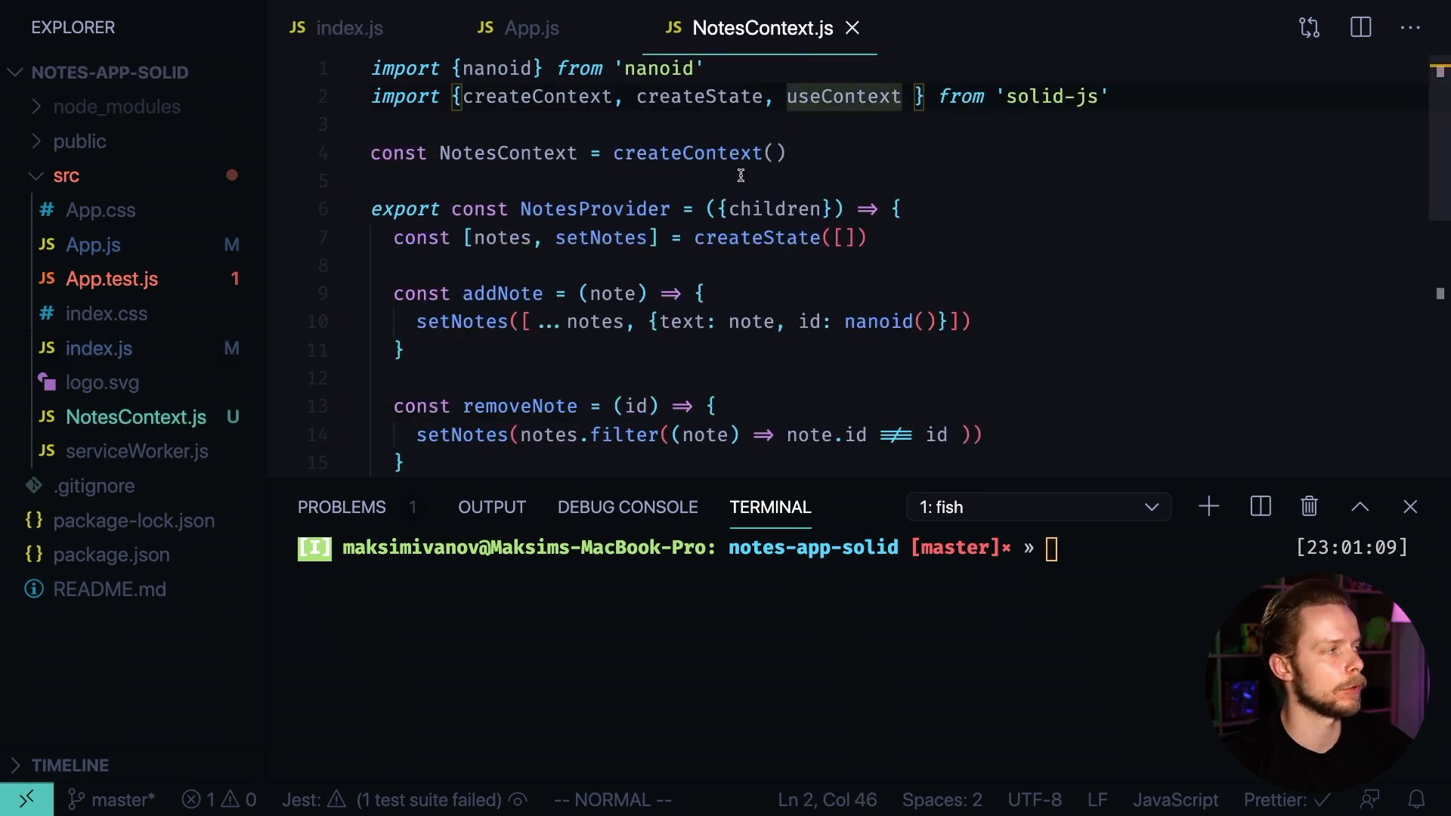
pyautogui.write('yarn start')
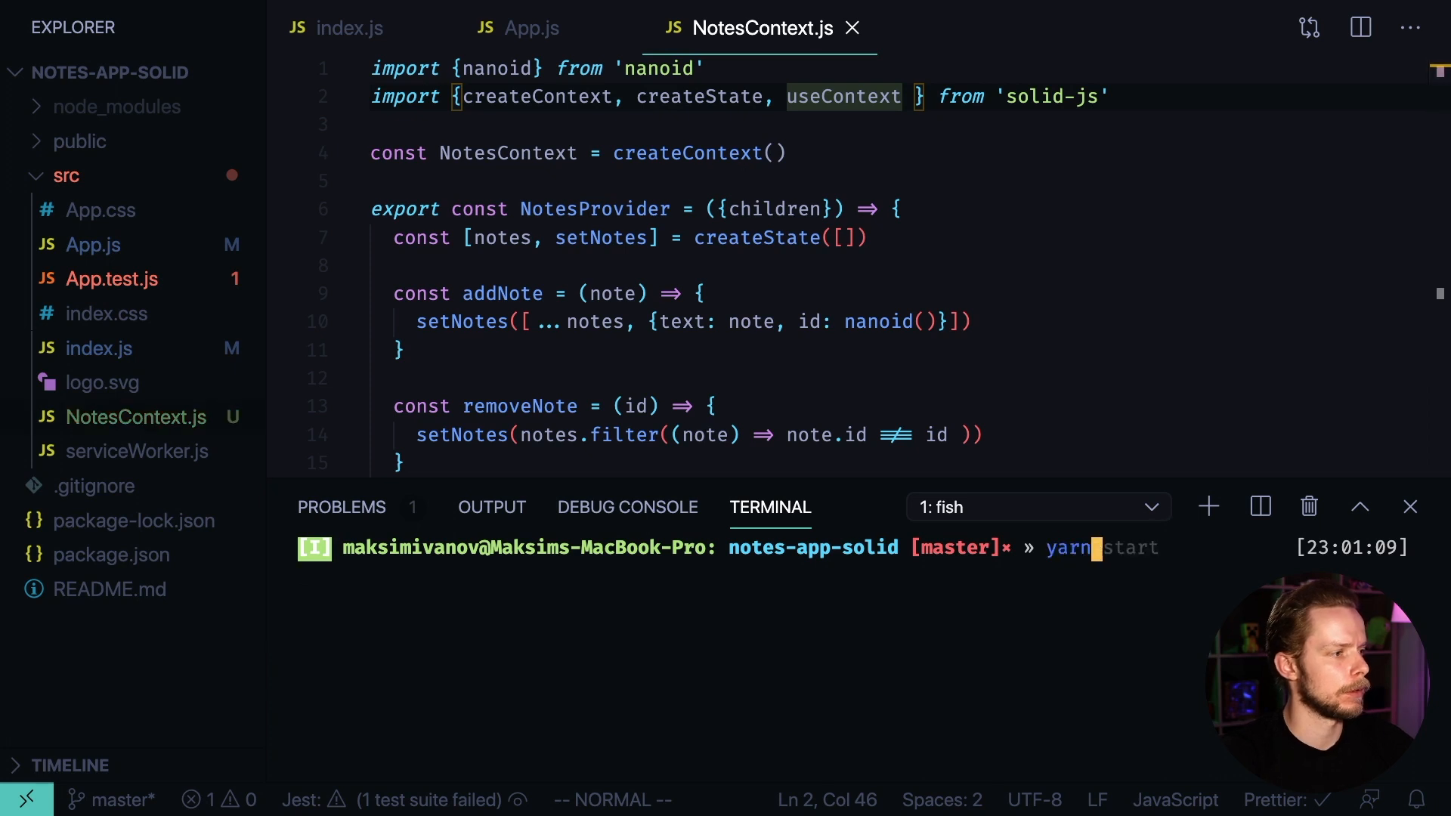
pyautogui.press('Return')
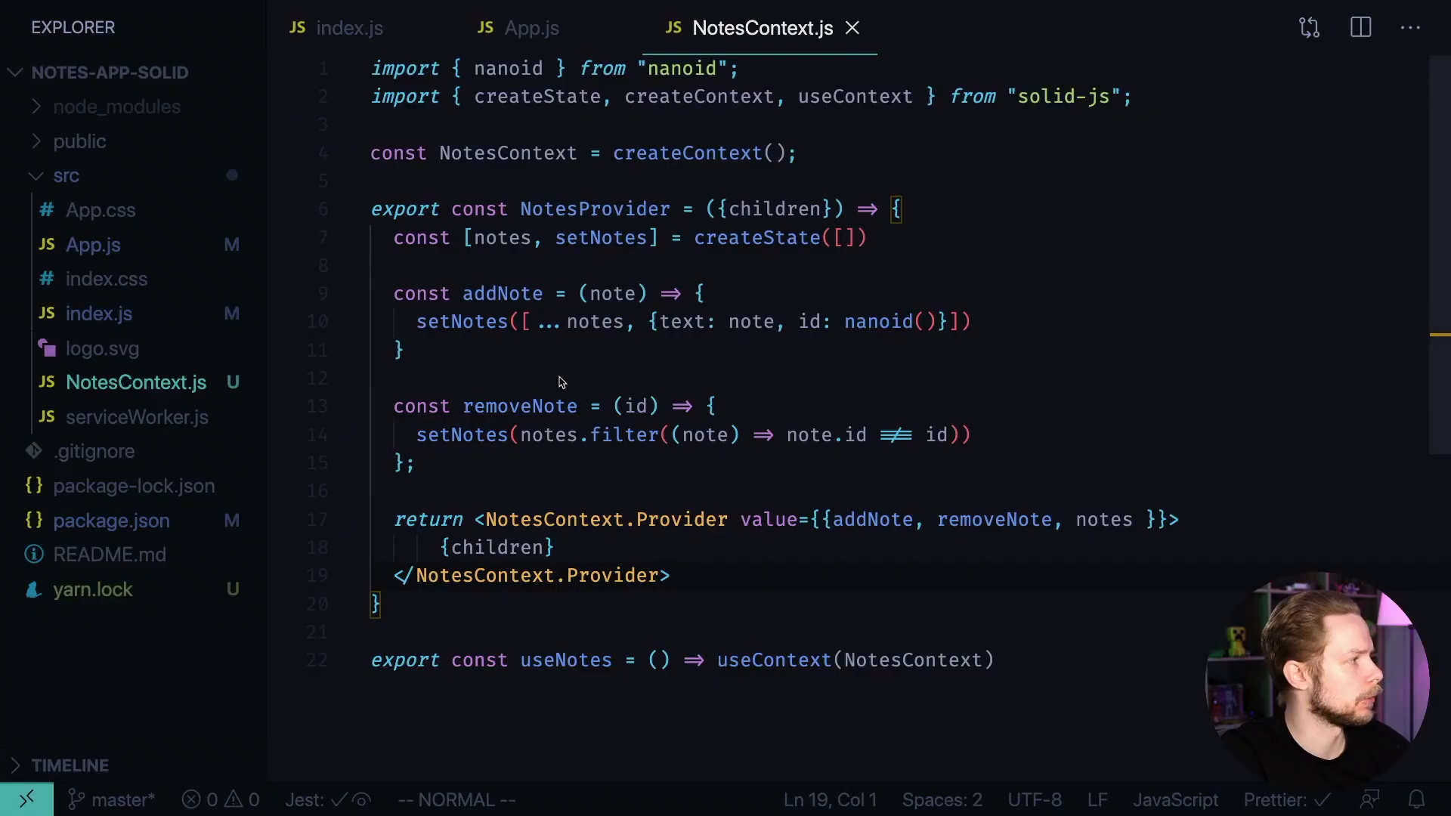
pyautogui.moveTo(762, 337)
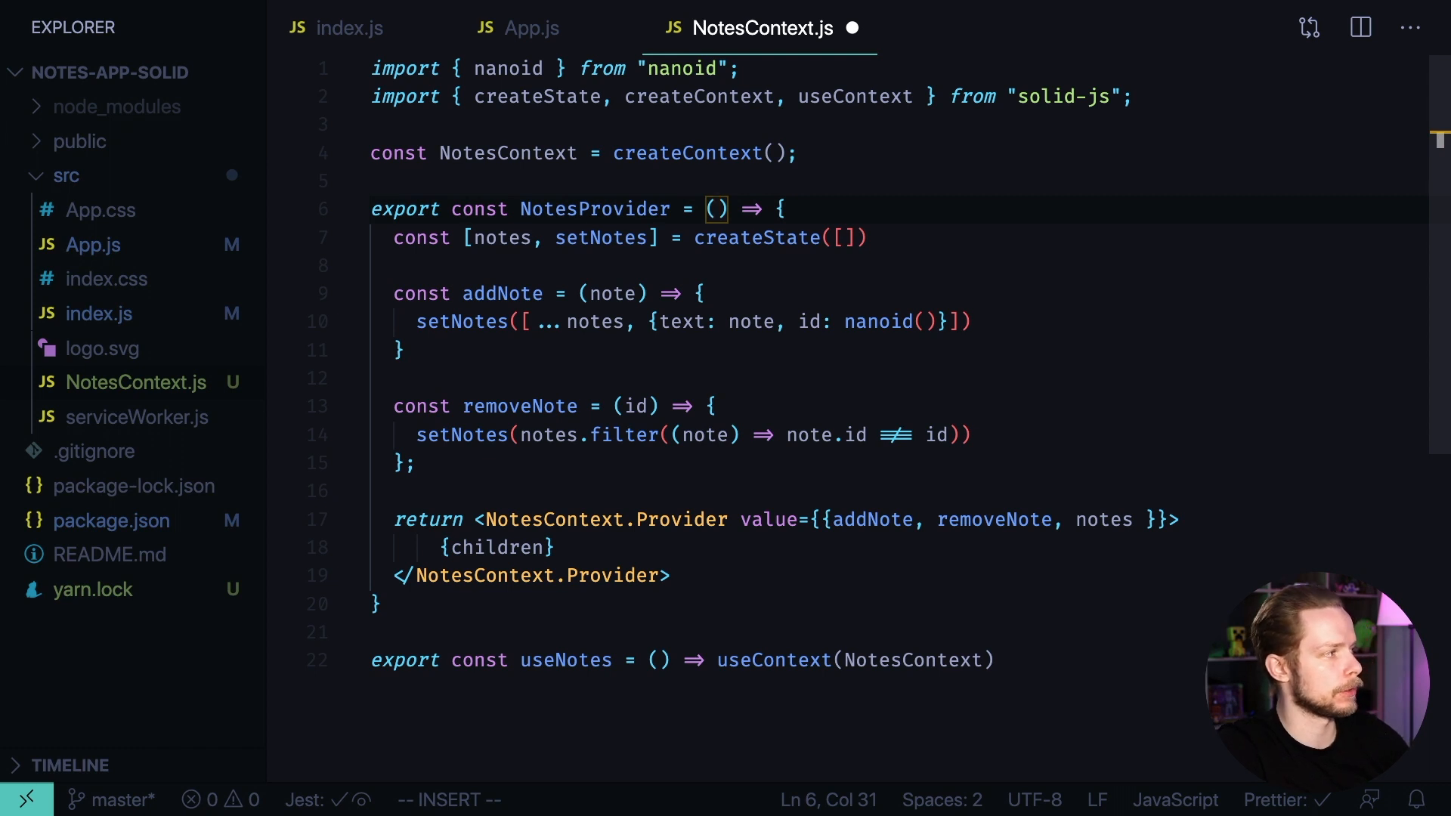
# Change NotesProvider to take props and render props.children, then select the notes store name for renaming
pyautogui.write('props')
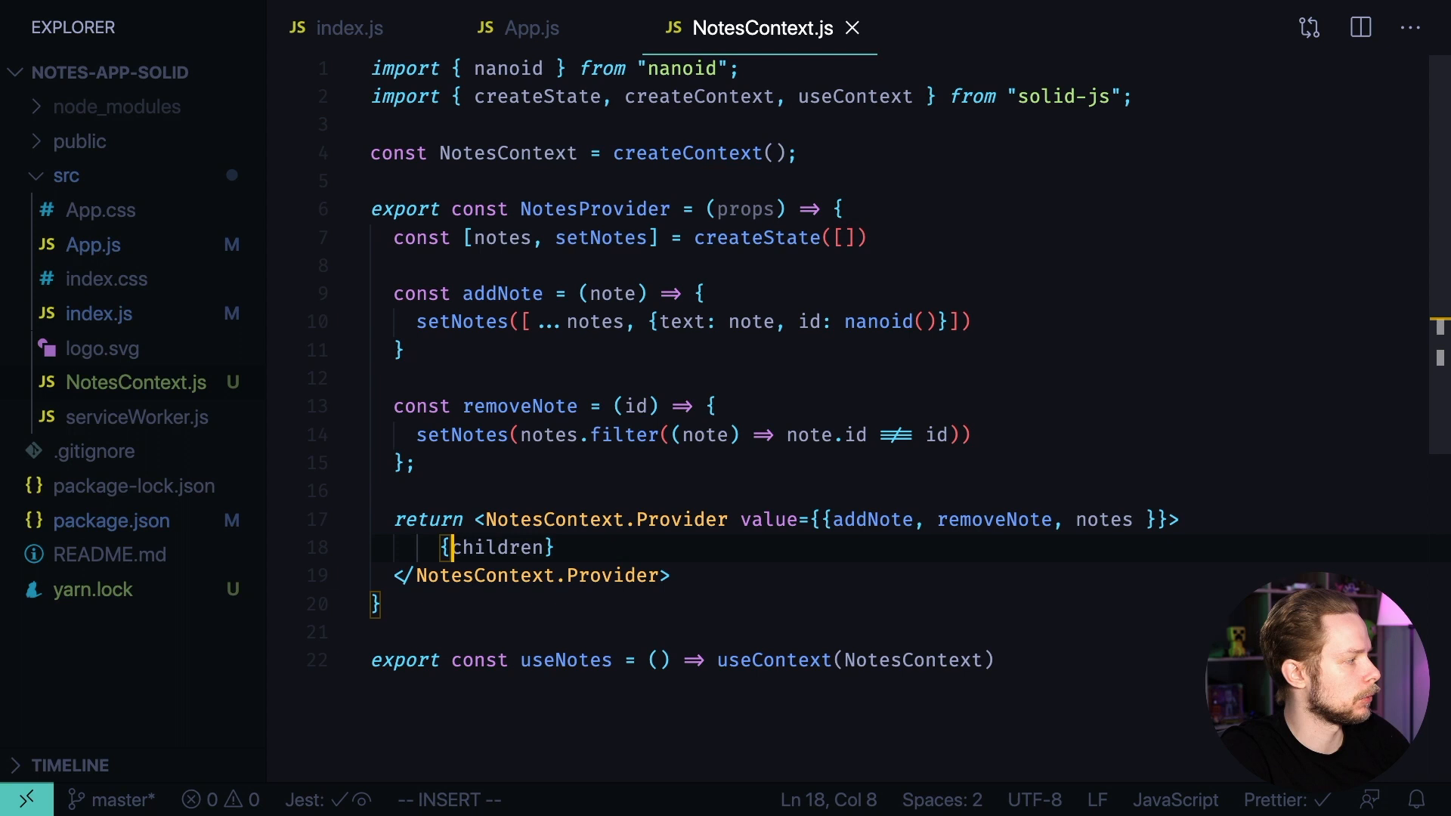
pyautogui.write('props')
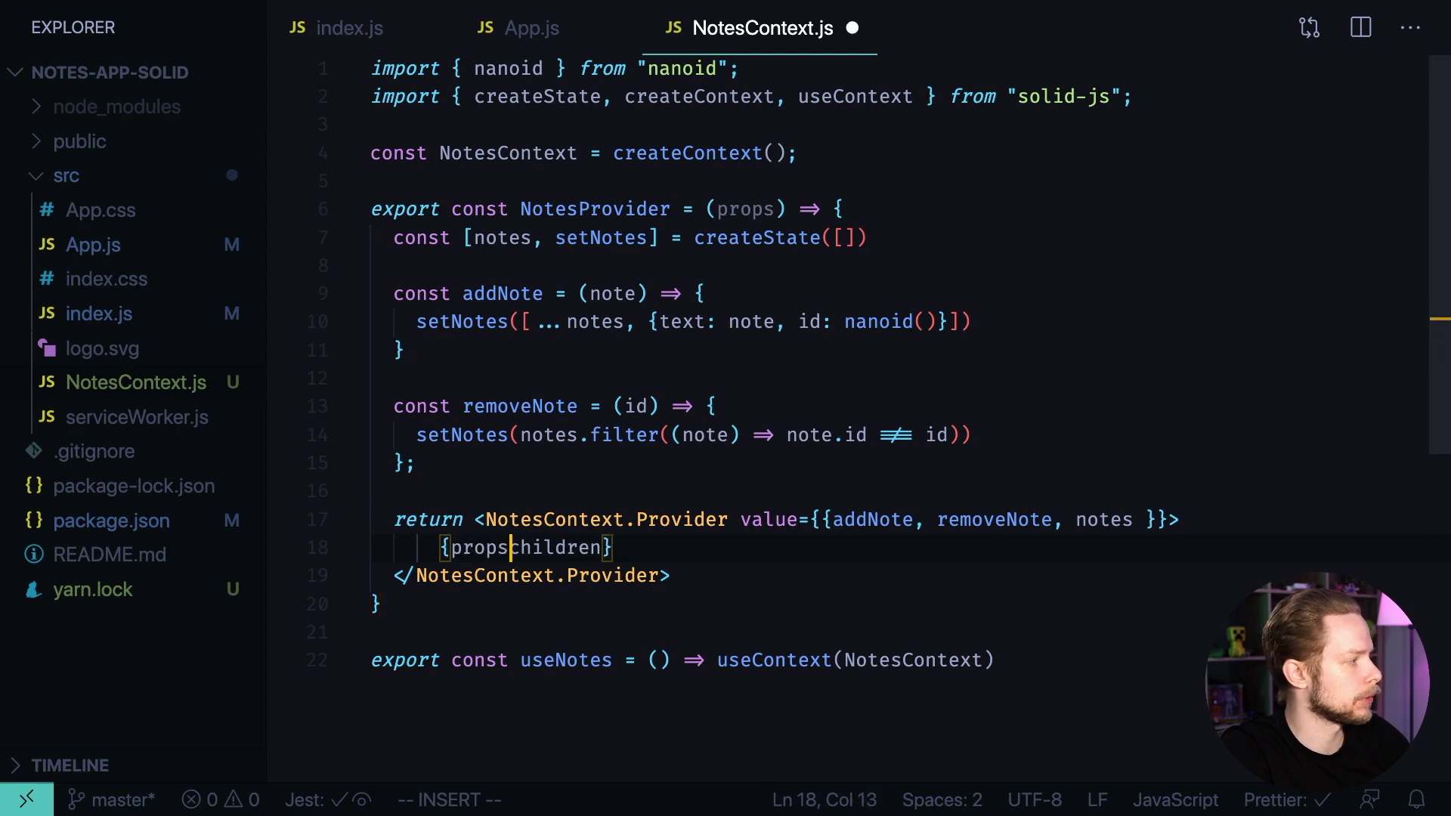
pyautogui.press('Escape')
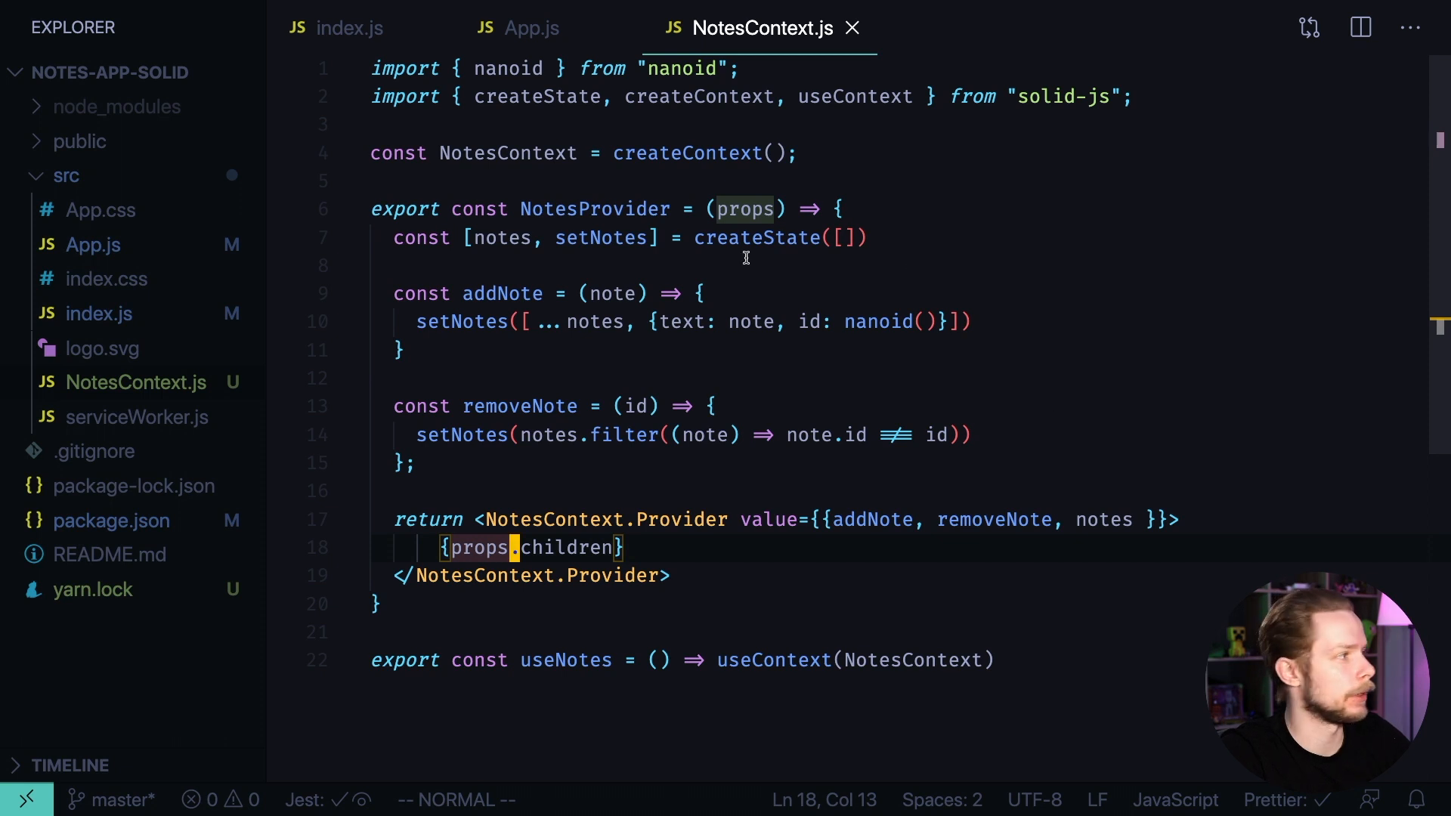
pyautogui.click(587, 266)
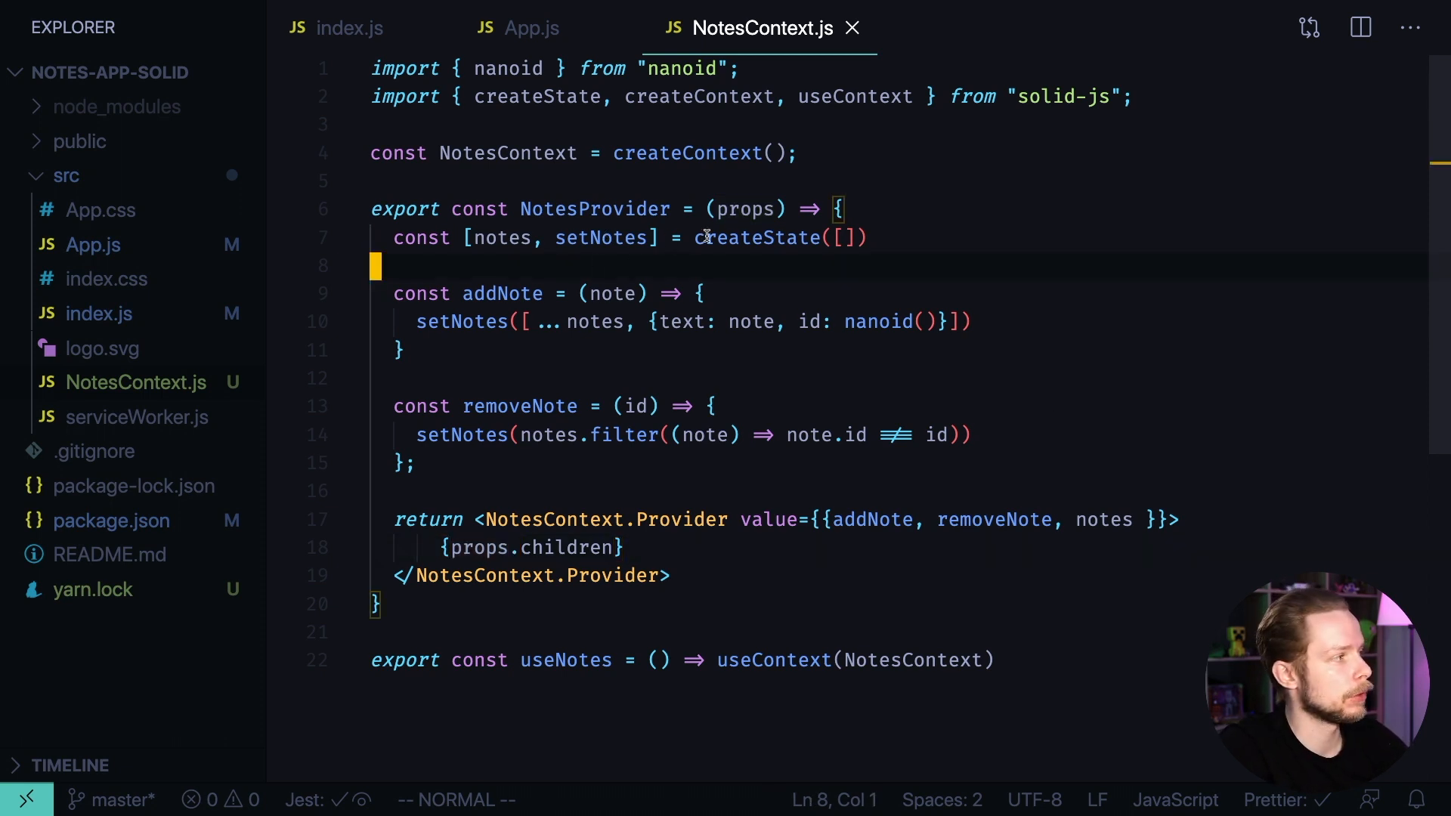
pyautogui.doubleClick(755, 237)
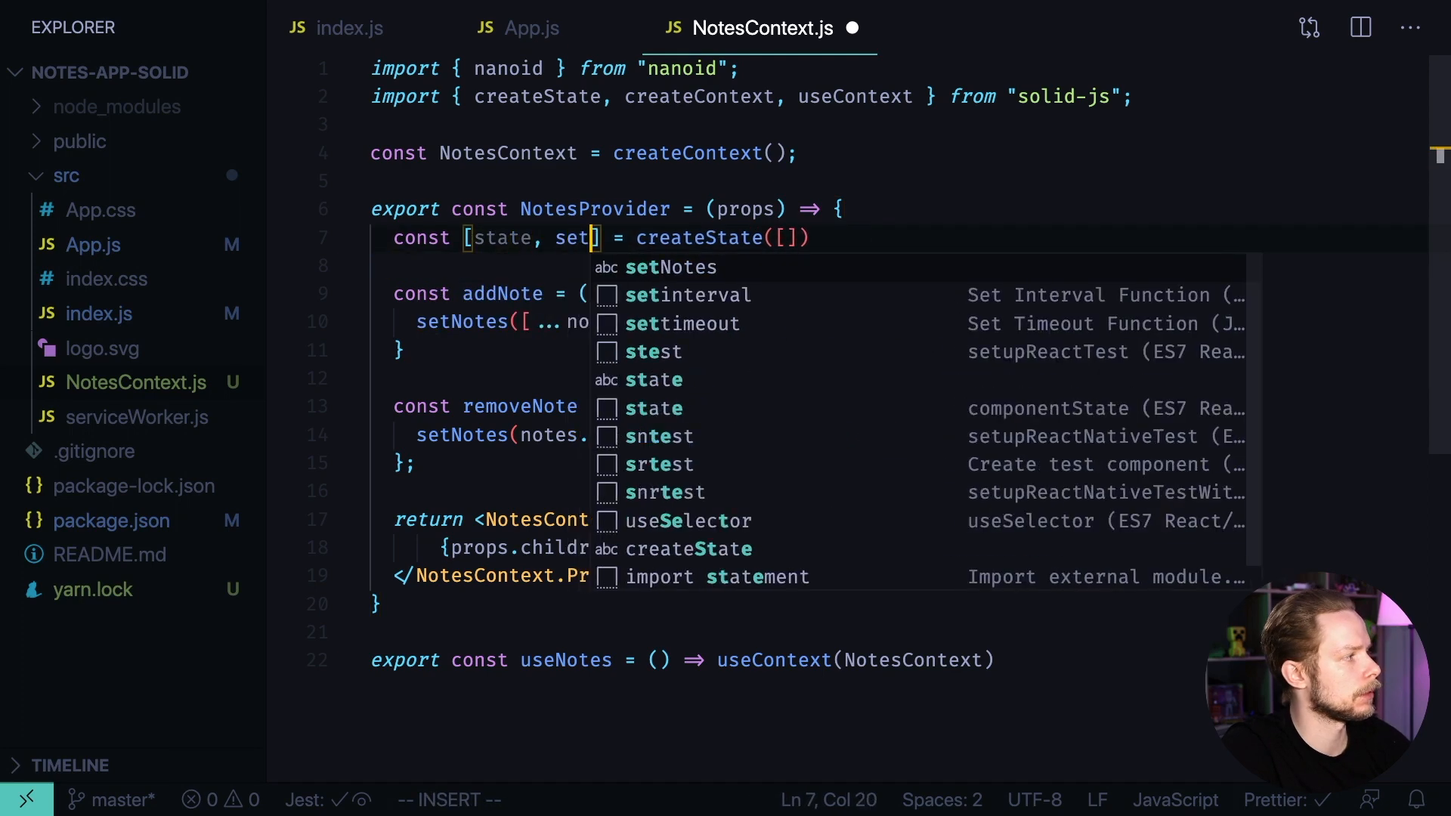
# Rename the store to state/setState and rewrite addNote(text) as setState('notes', notes => [...notes, {text, id}])
pyautogui.press('Escape')
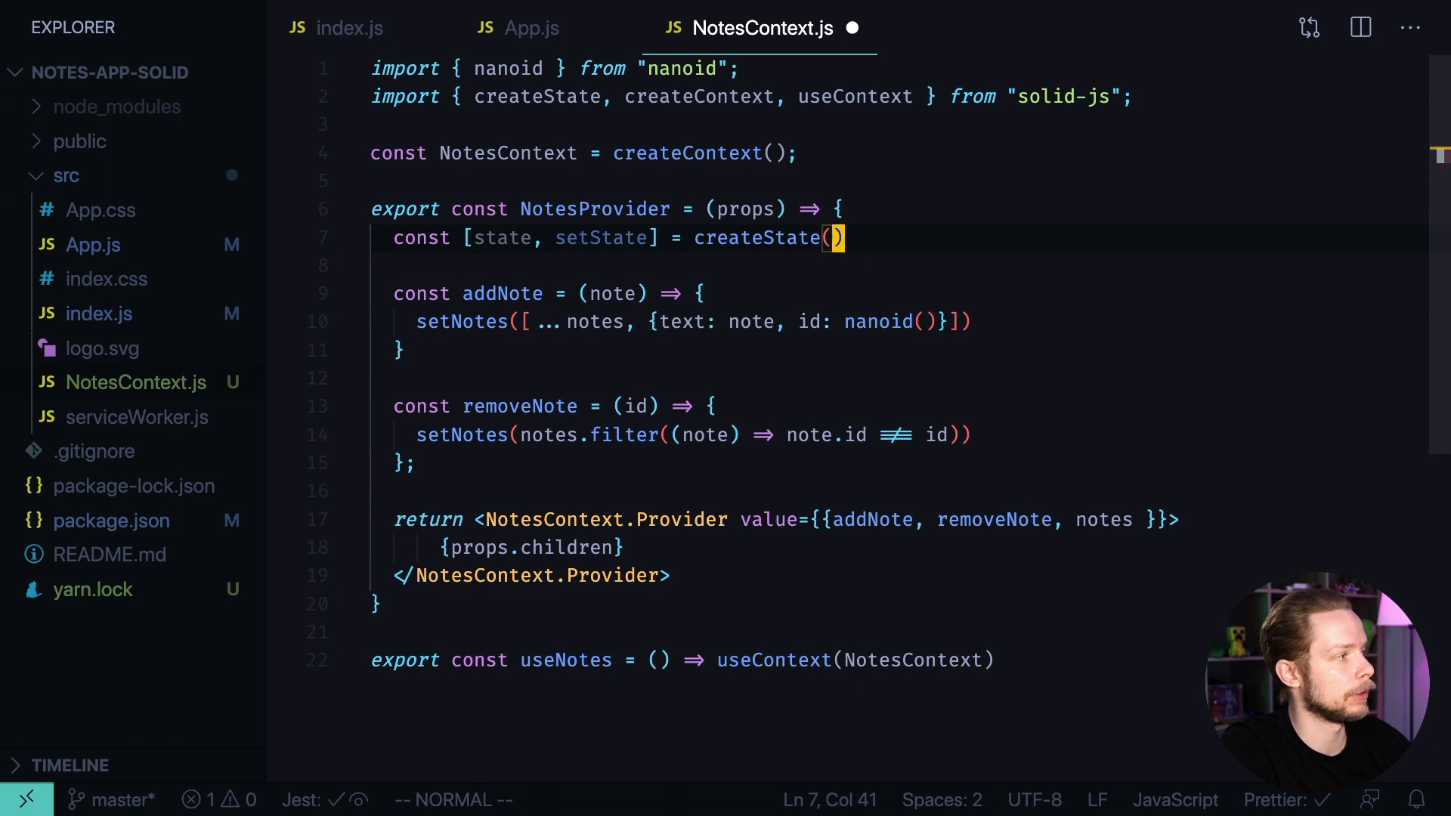
pyautogui.write('{ notes: []')
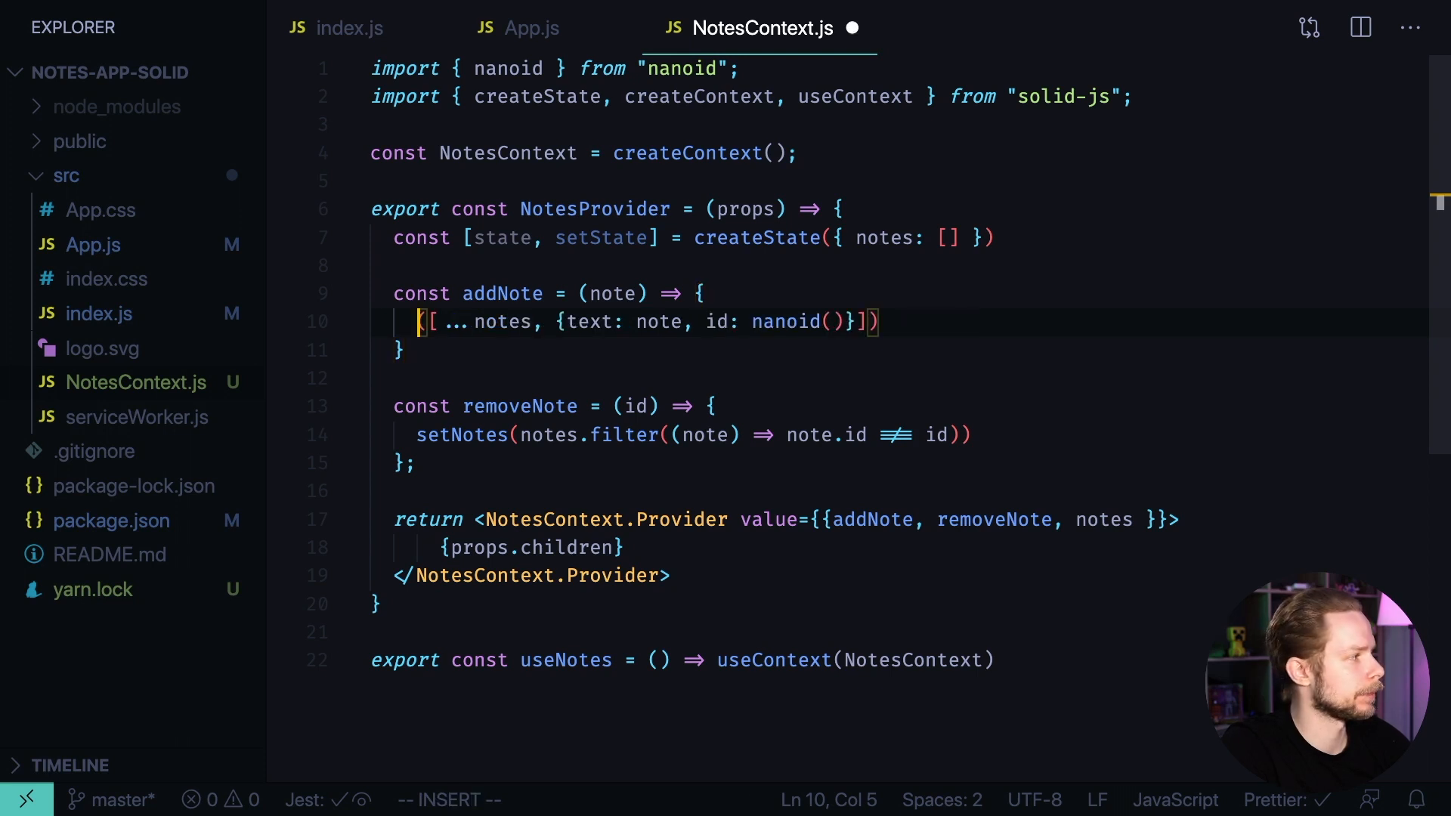
pyautogui.write('setState')
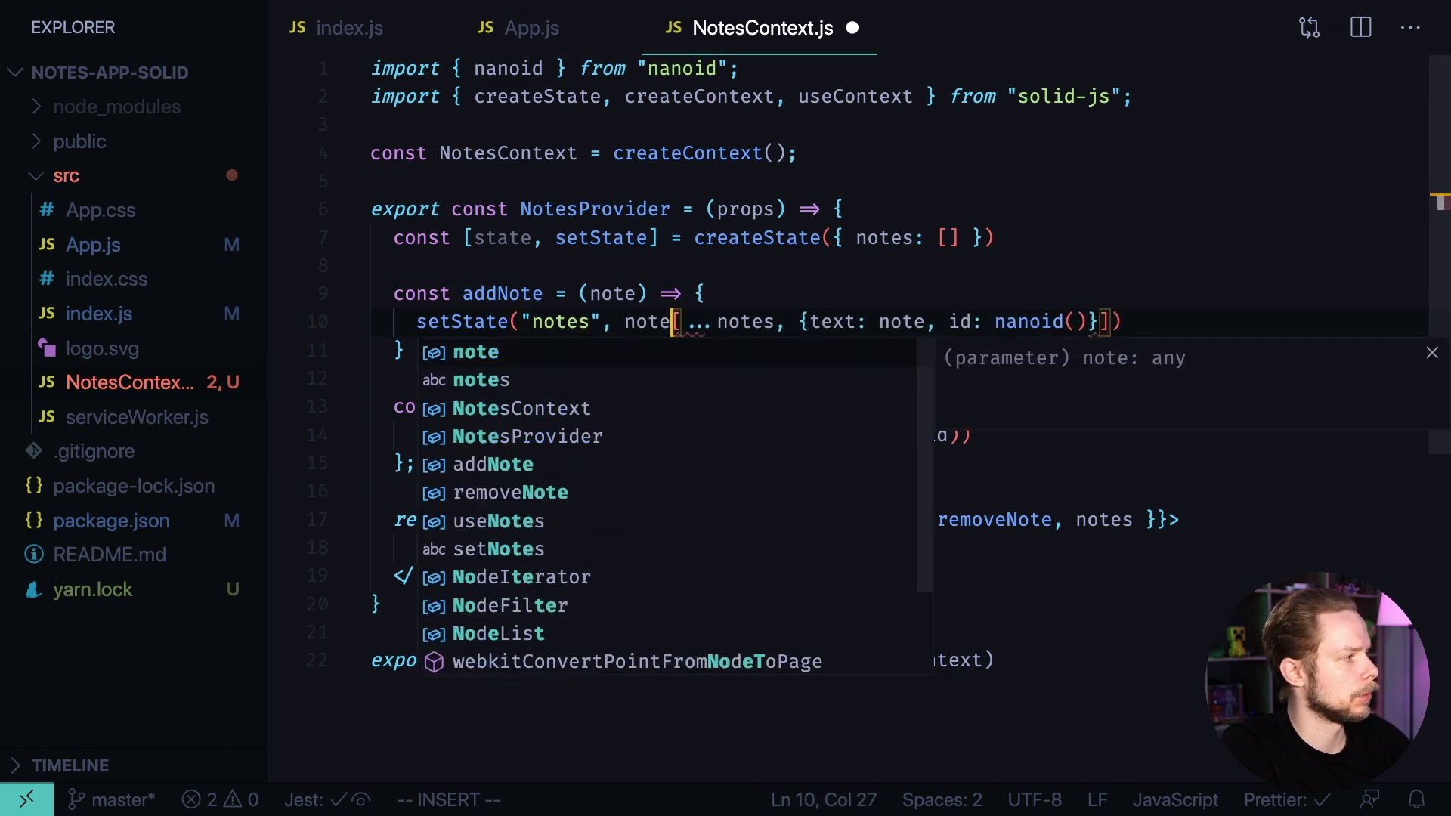
pyautogui.press('Escape')
pyautogui.write('s => ')
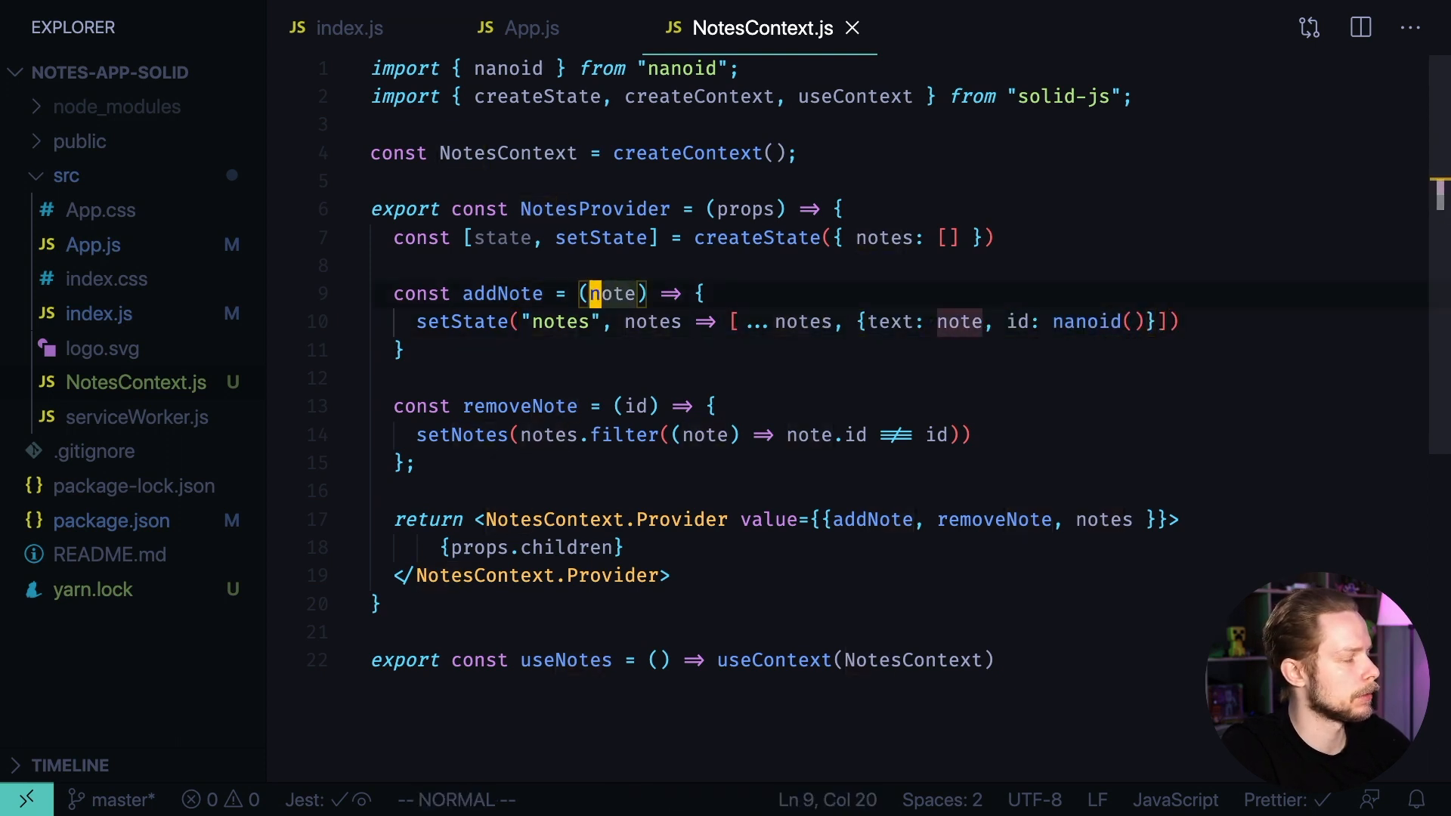
pyautogui.write('te')
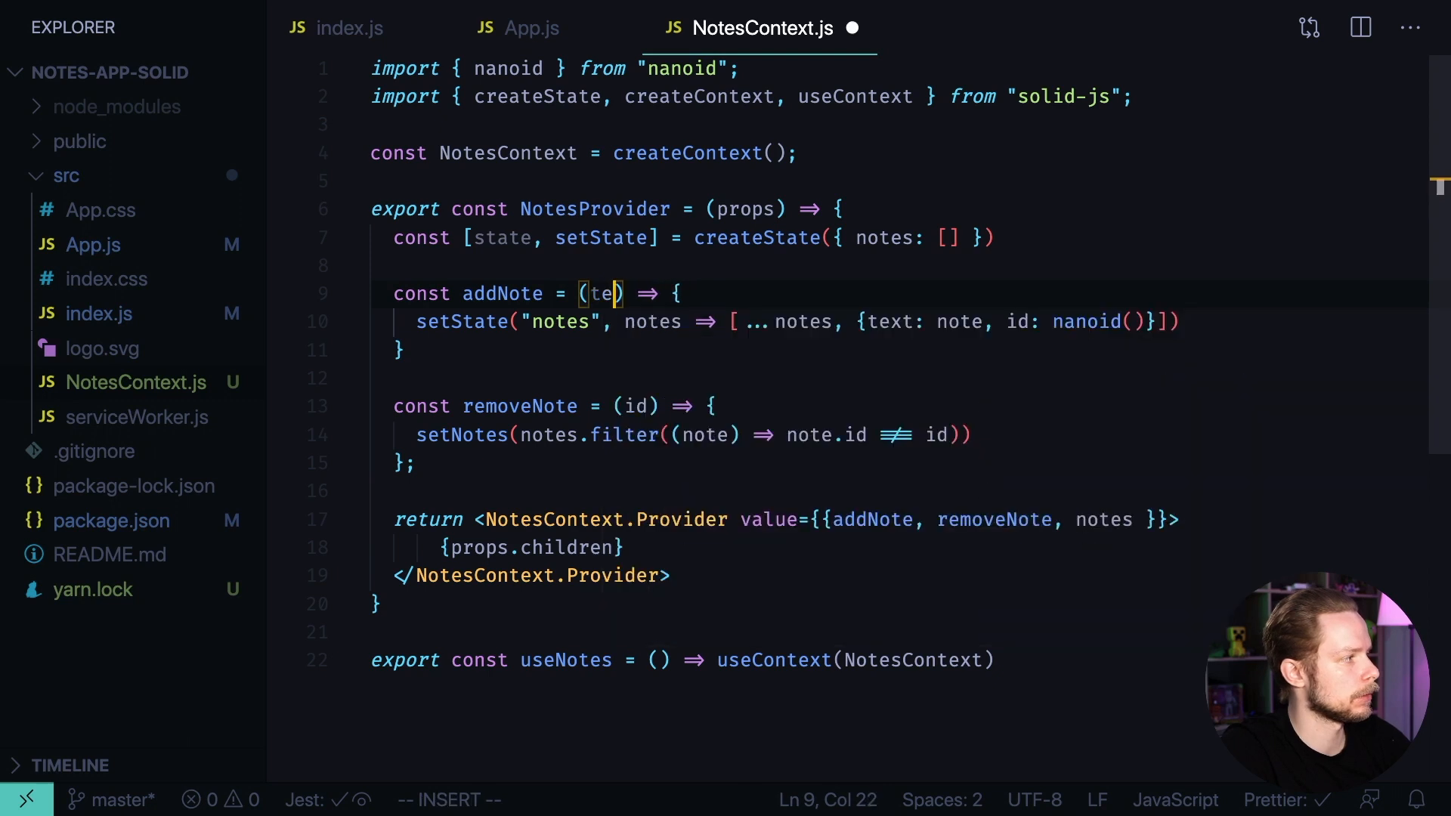
pyautogui.press('Escape')
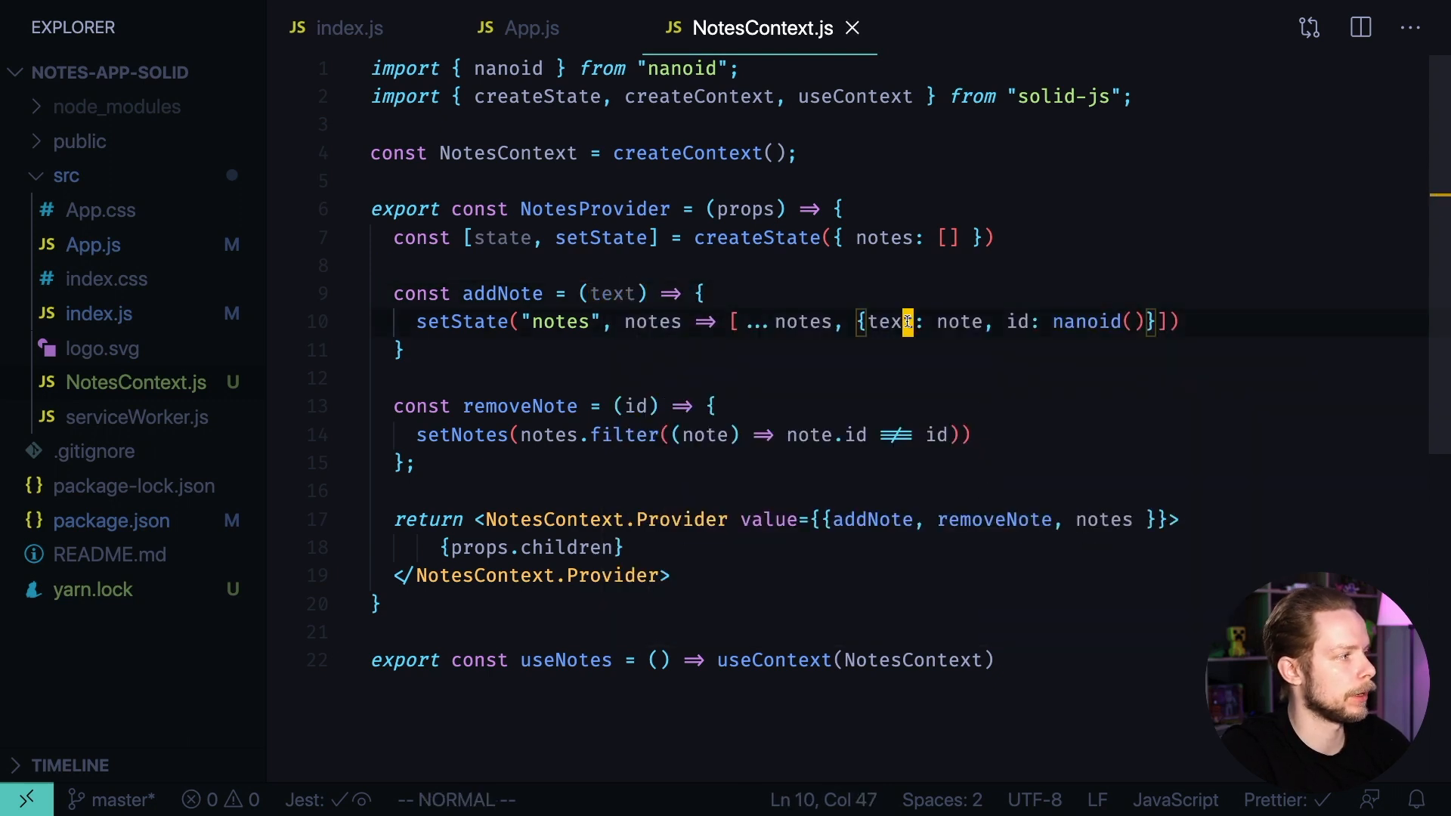
pyautogui.doubleClick(518, 405)
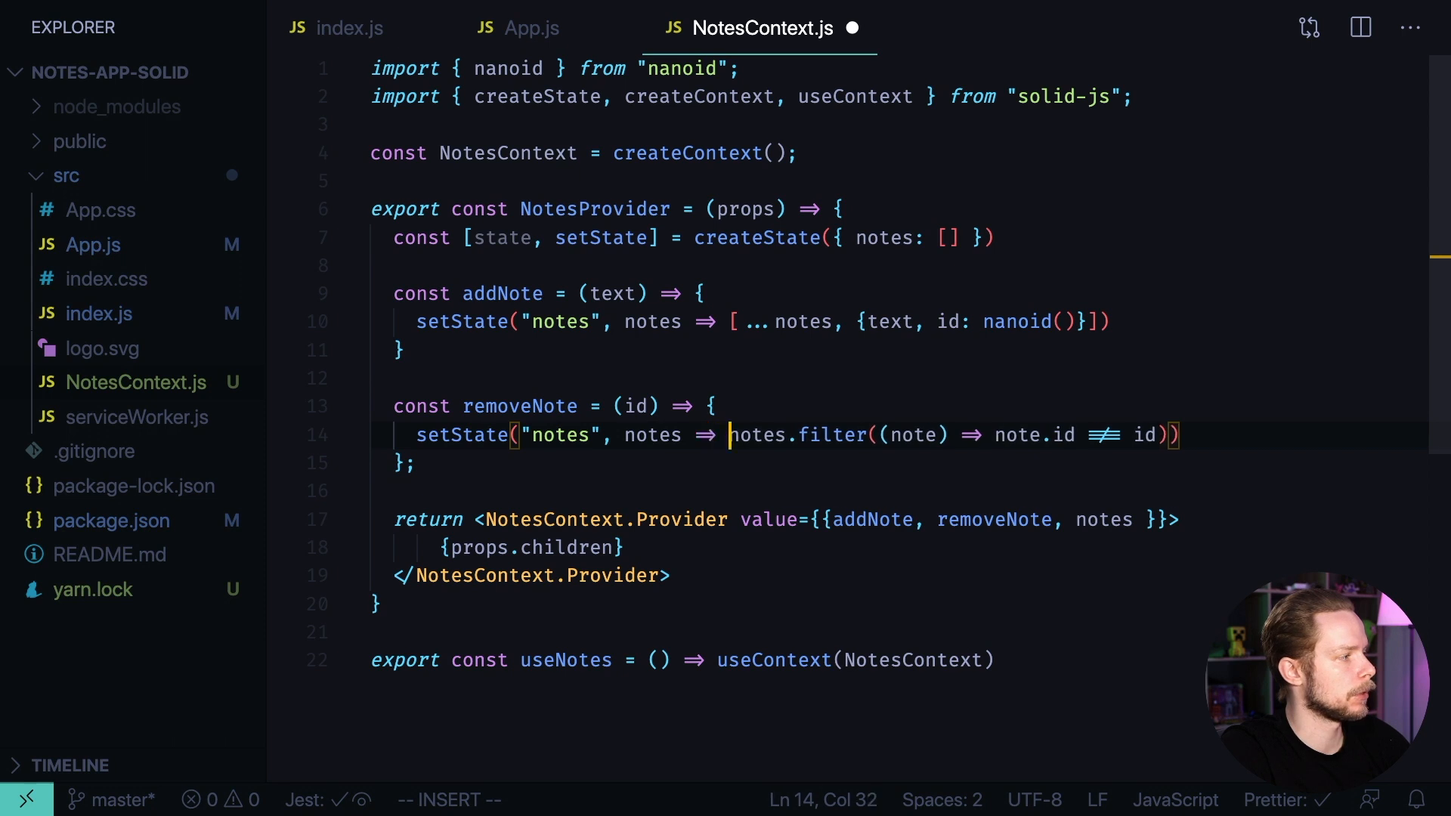
# Rewrite removeNote as setState('notes', notes => notes.filter(...)) and move to App.js
pyautogui.press('Escape')
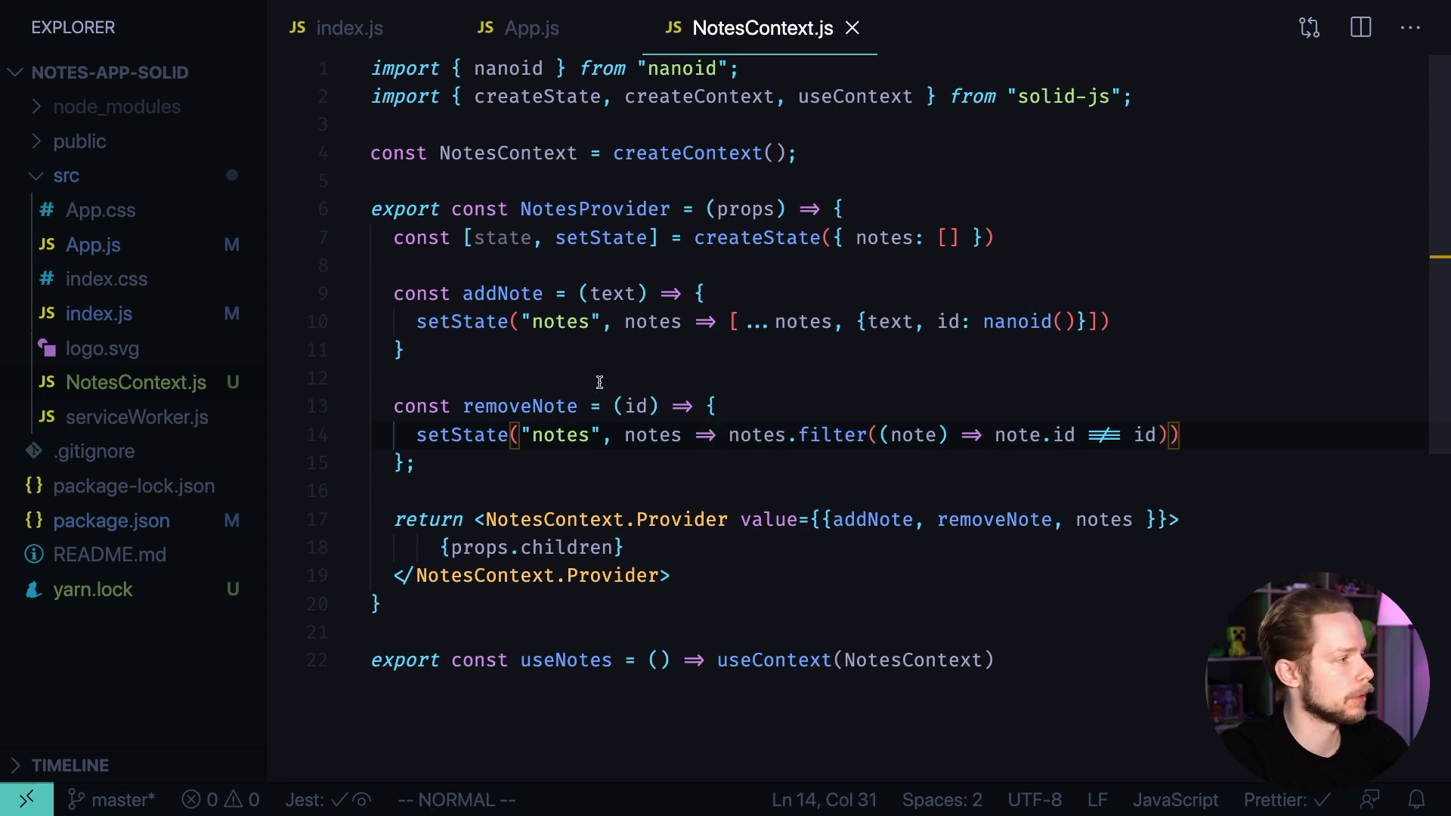
pyautogui.doubleClick(1104, 519)
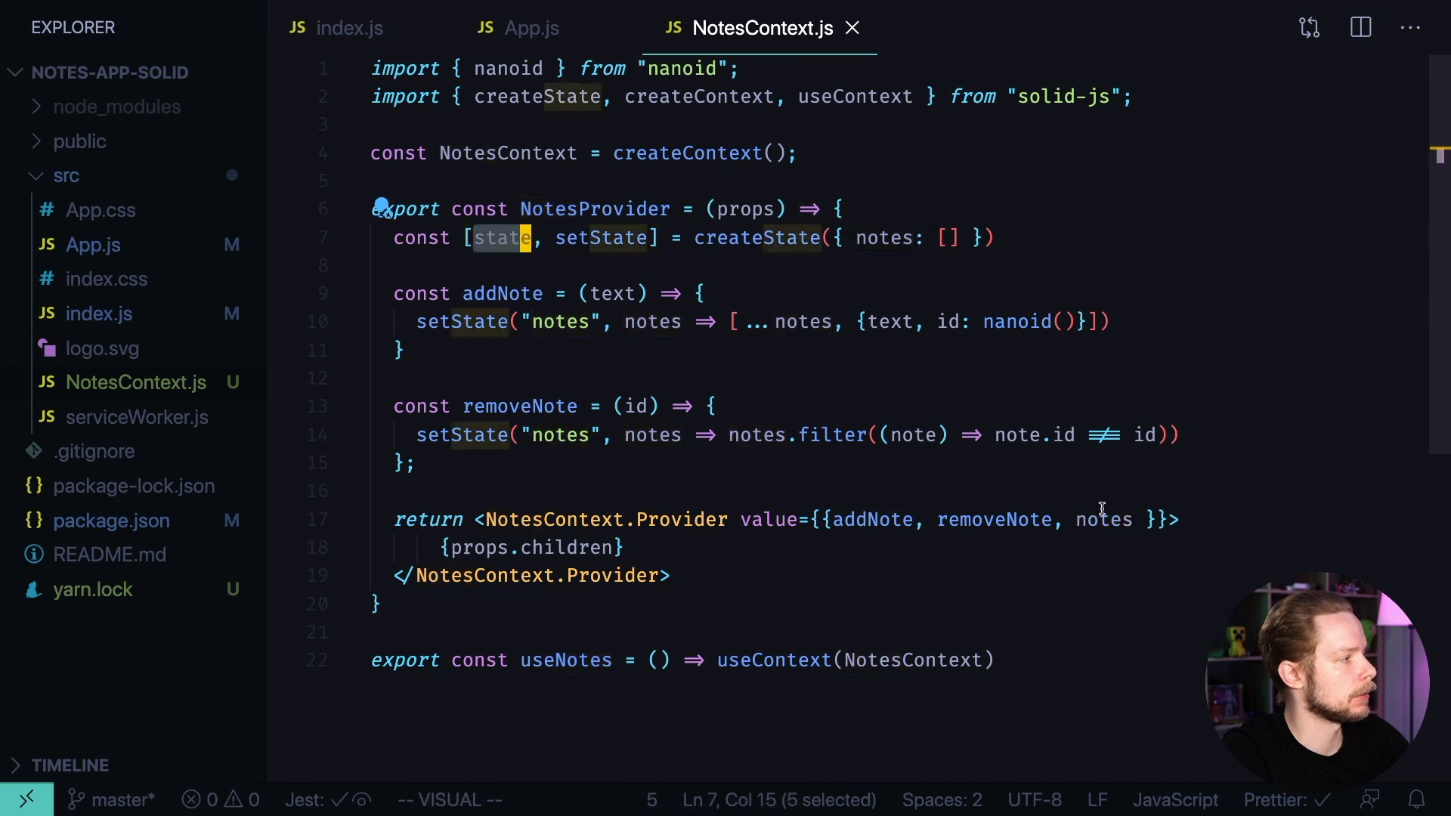
pyautogui.click(529, 27)
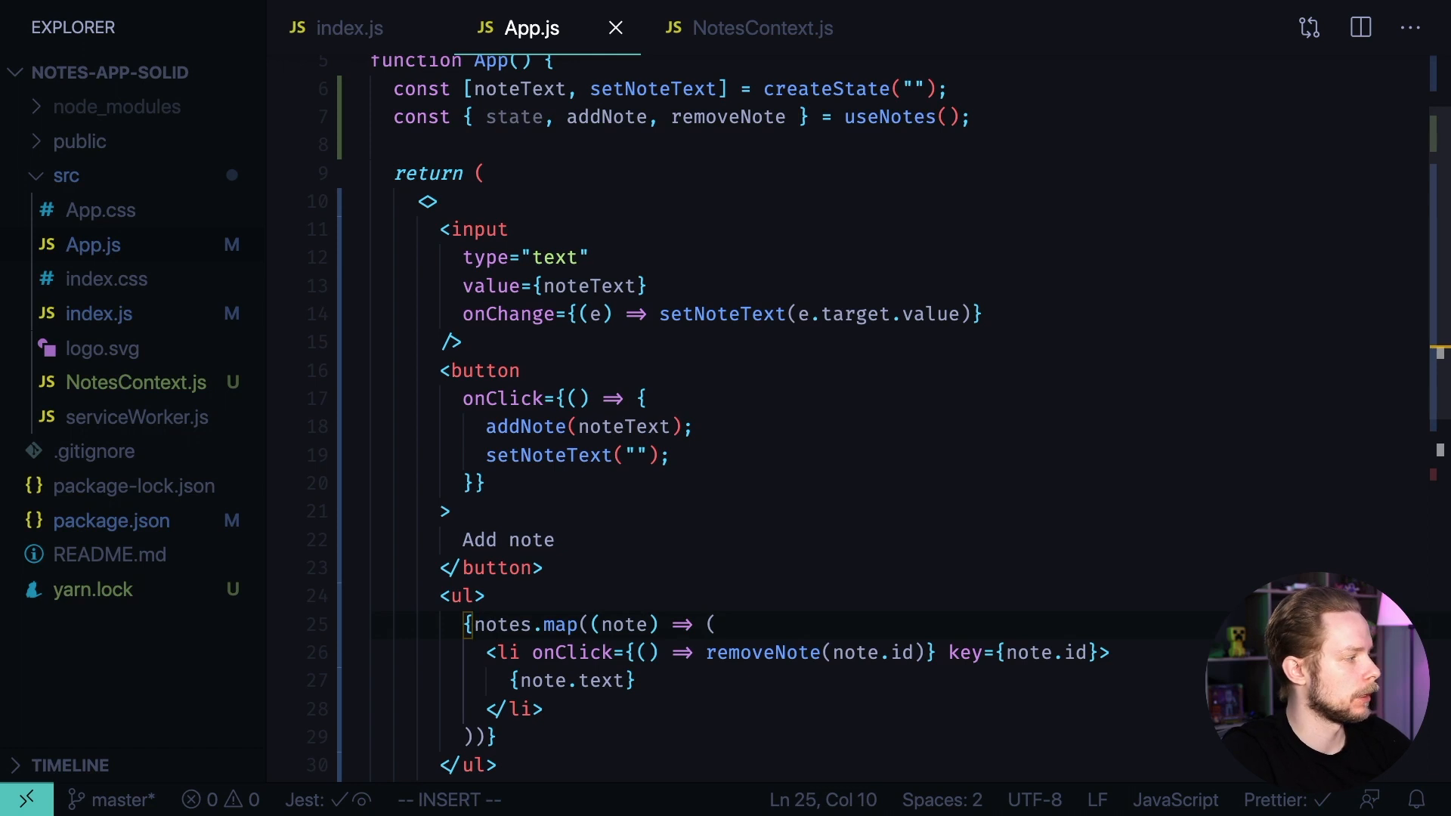
# Render state.notes and declare textState via createState({noteText: ""})
pyautogui.write('state.')
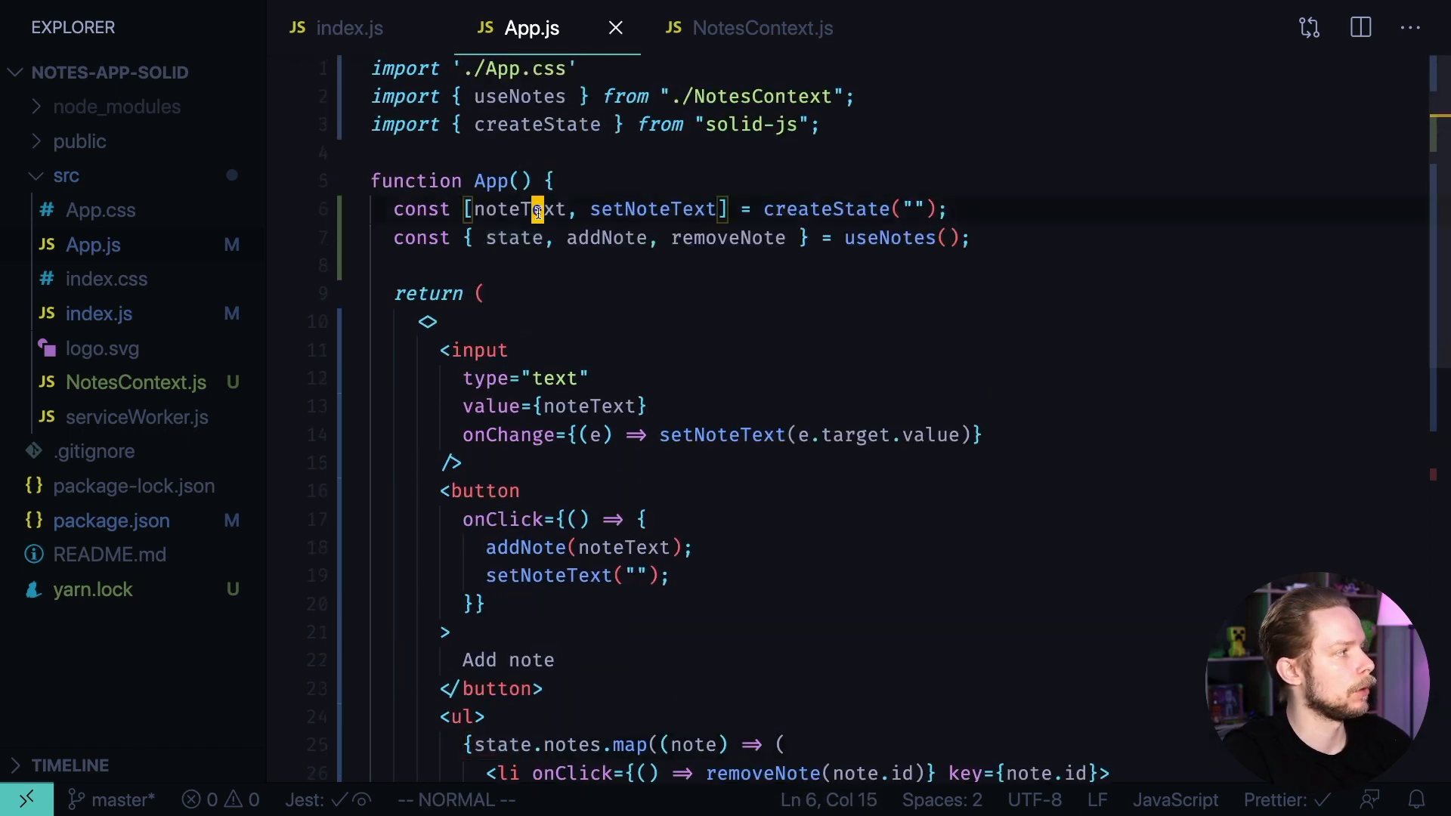
pyautogui.doubleClick(824, 209)
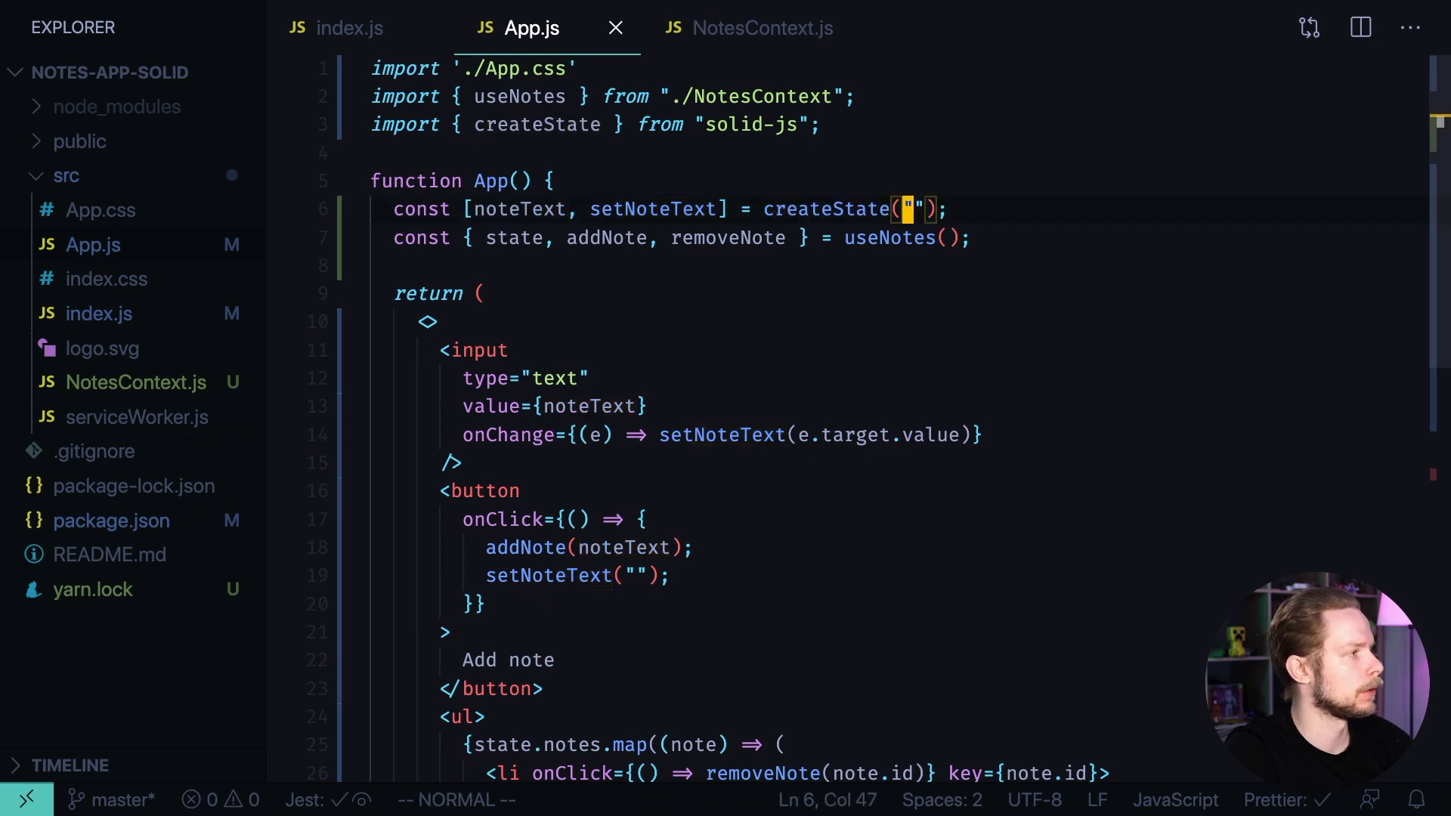
pyautogui.write('{noteText:')
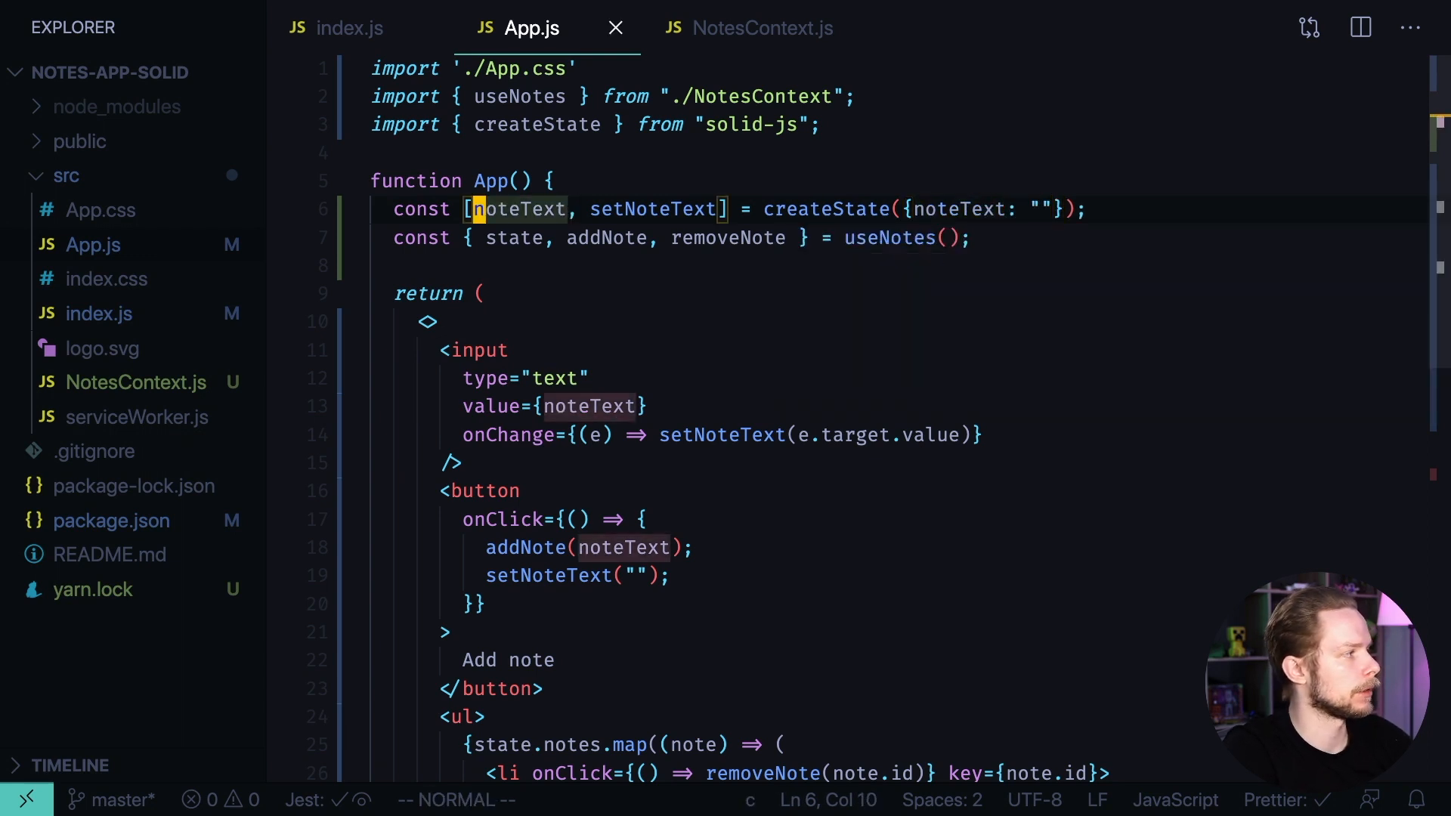
pyautogui.write('textState')
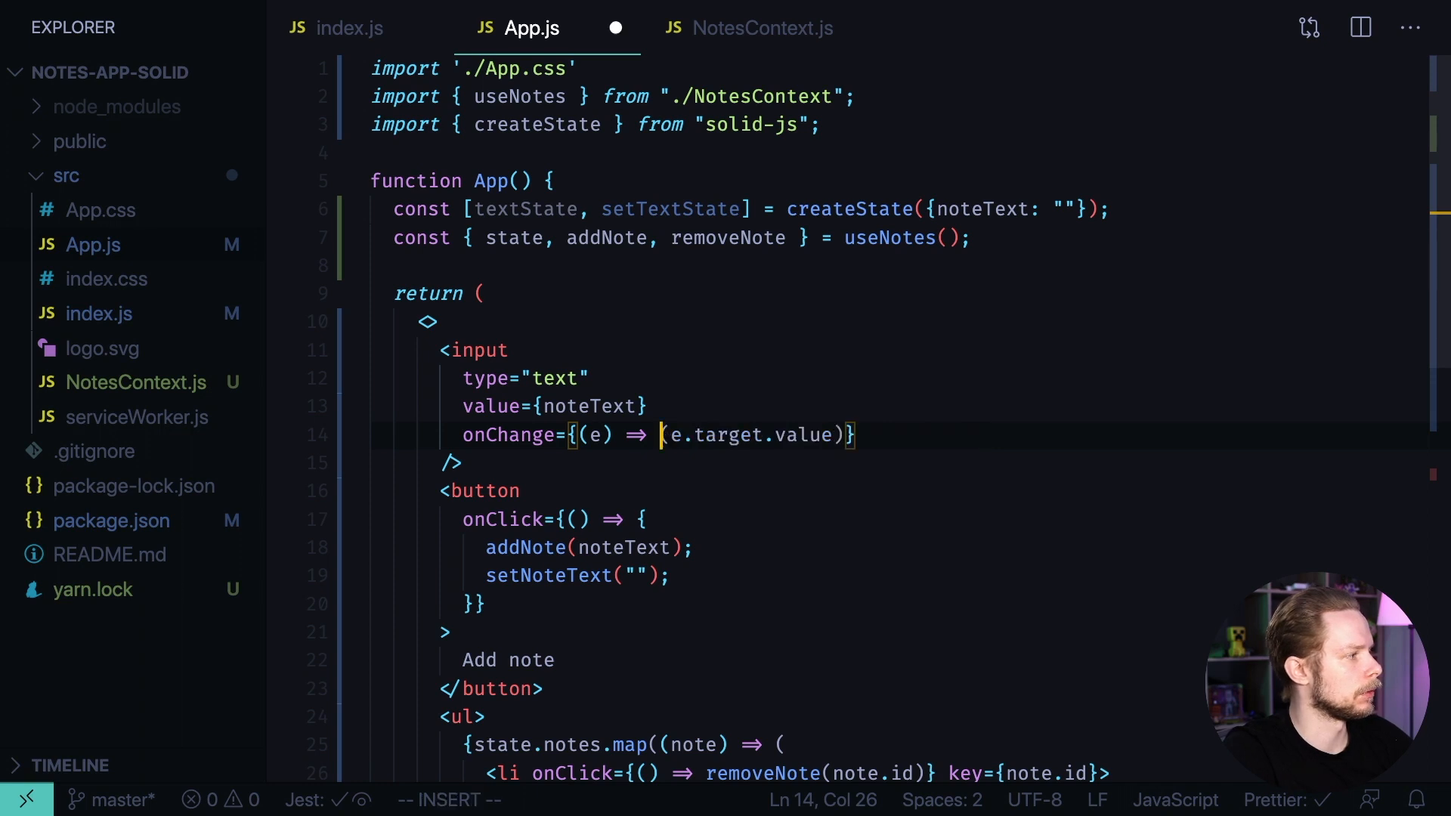
# Wire the input value, onChange, addNote and reset to textState.noteText and setTextState
pyautogui.write('setTextState')
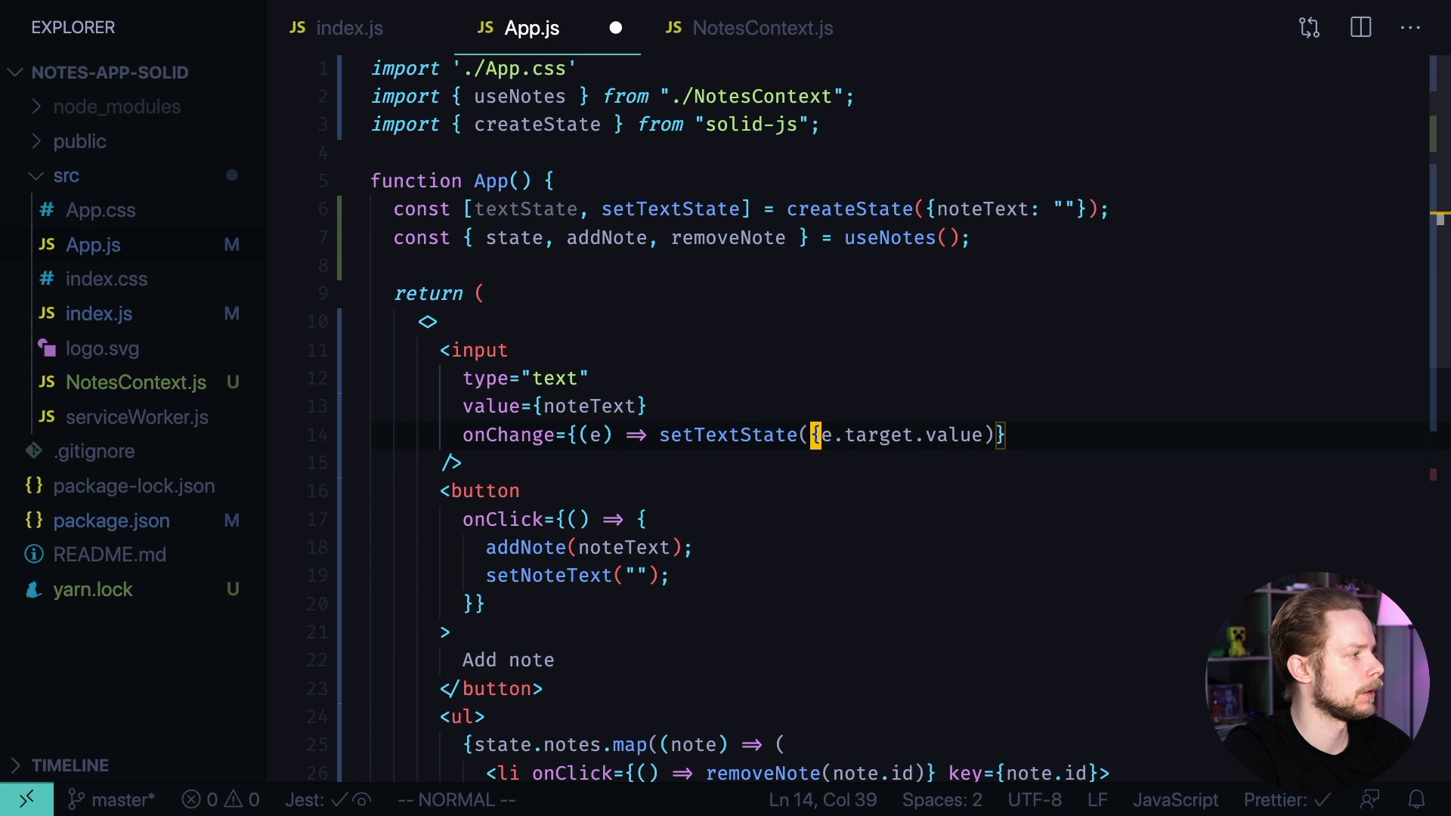
pyautogui.write('noteText:')
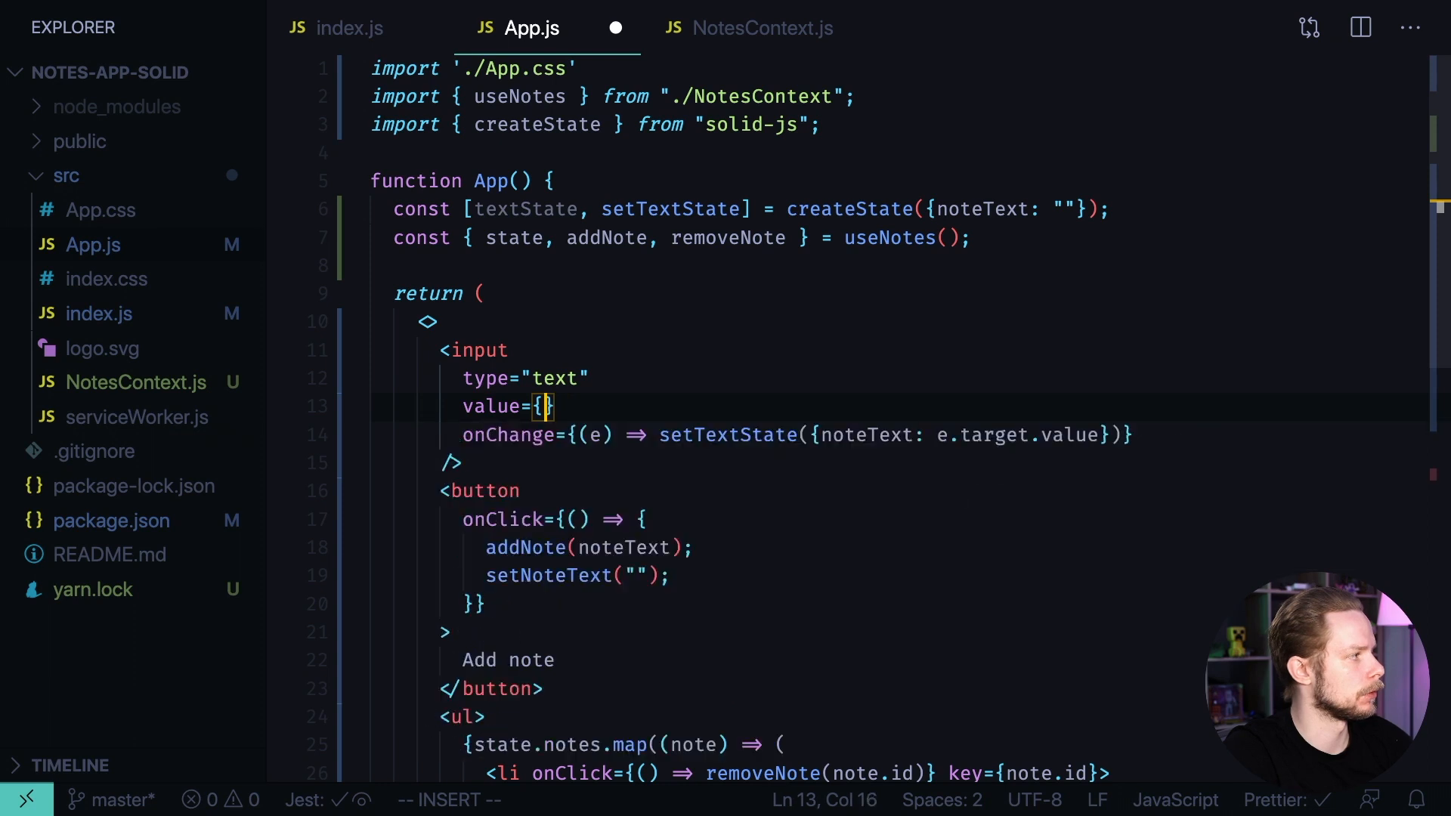
pyautogui.write('textState.noteTex')
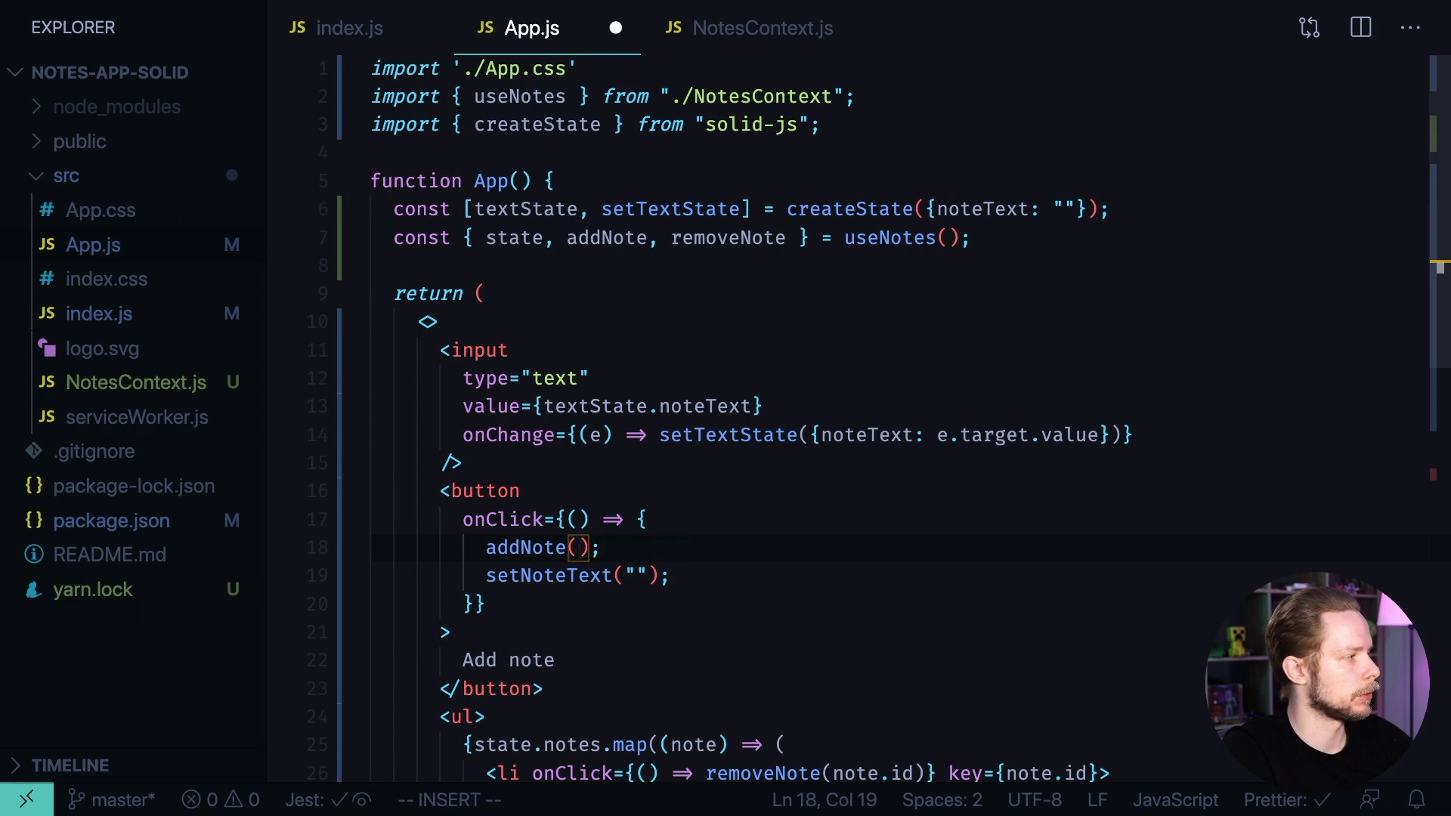
pyautogui.write('textState.noteText')
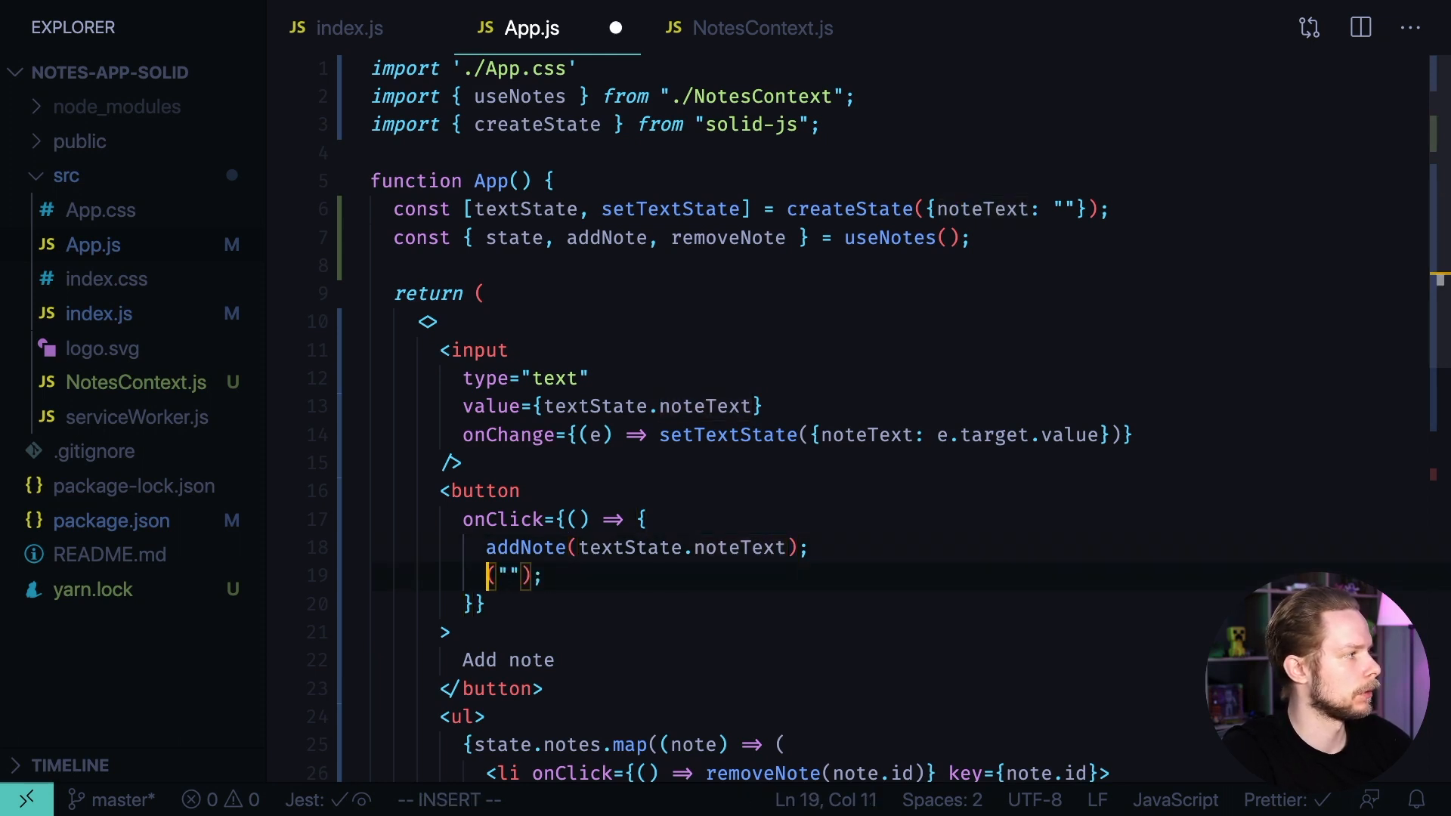
pyautogui.write('setTextSState')
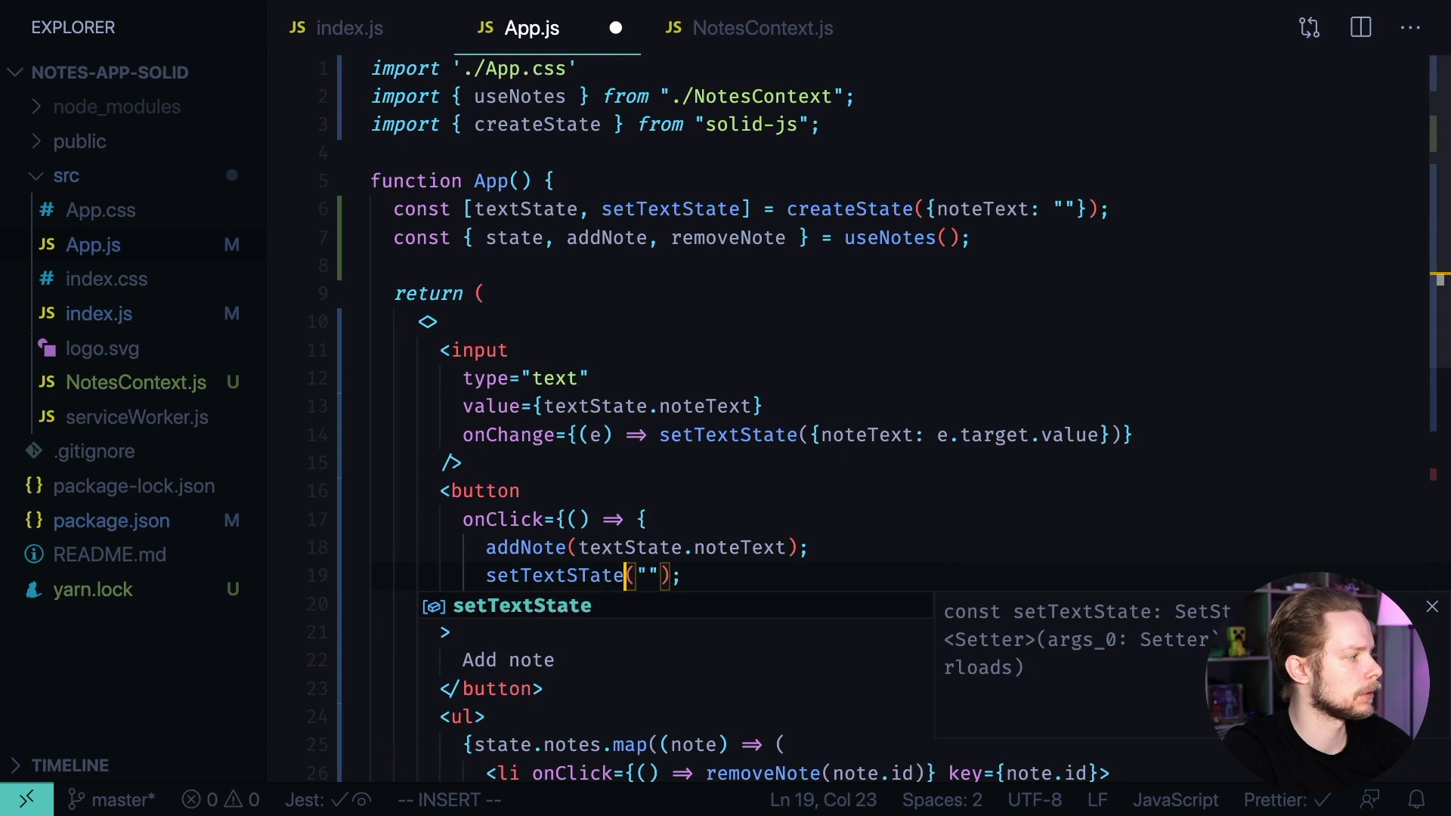
pyautogui.write('{not')
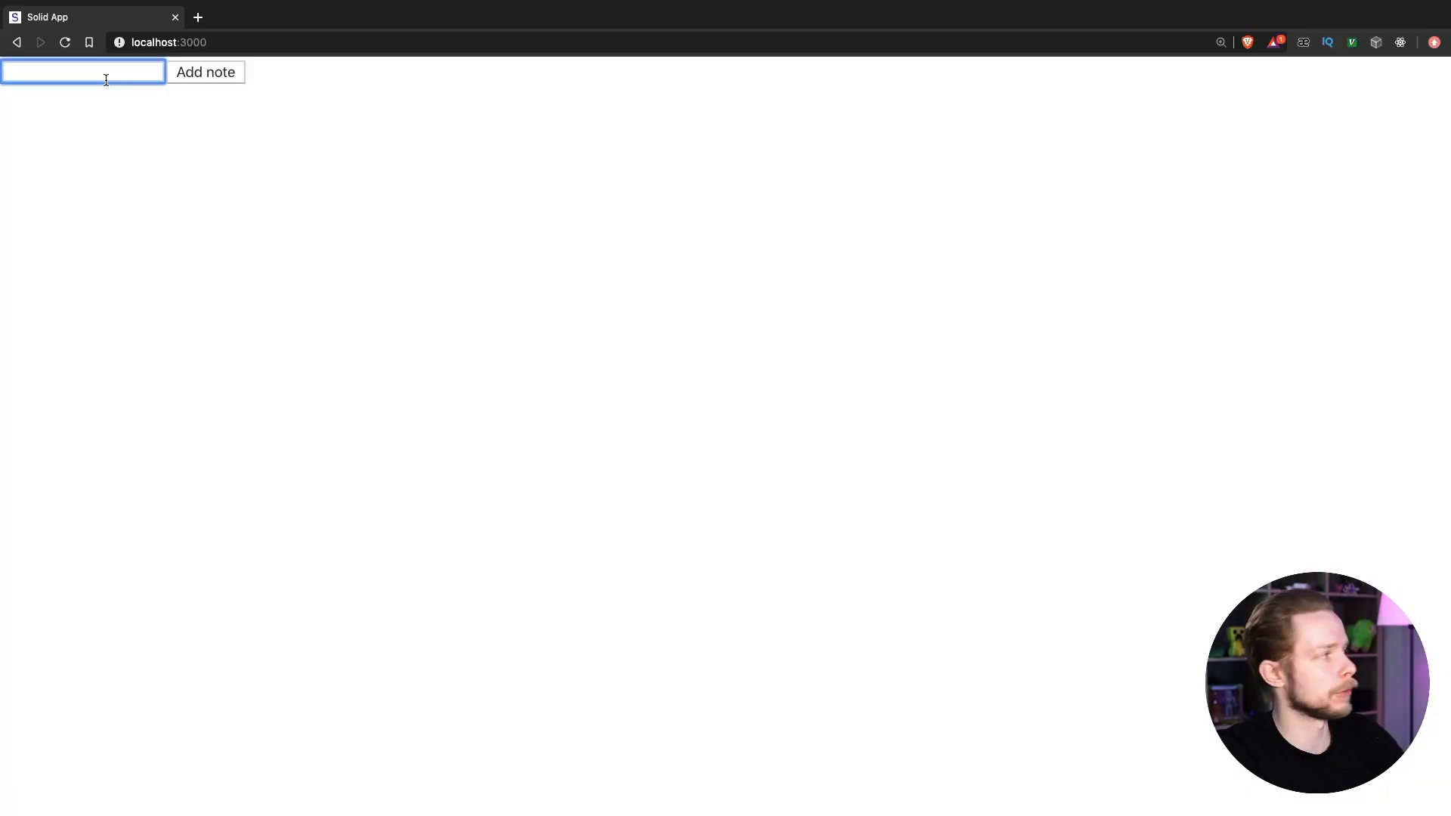
# Add a note reading 'add new note' and confirm it appears in the list
pyautogui.write('add ne')
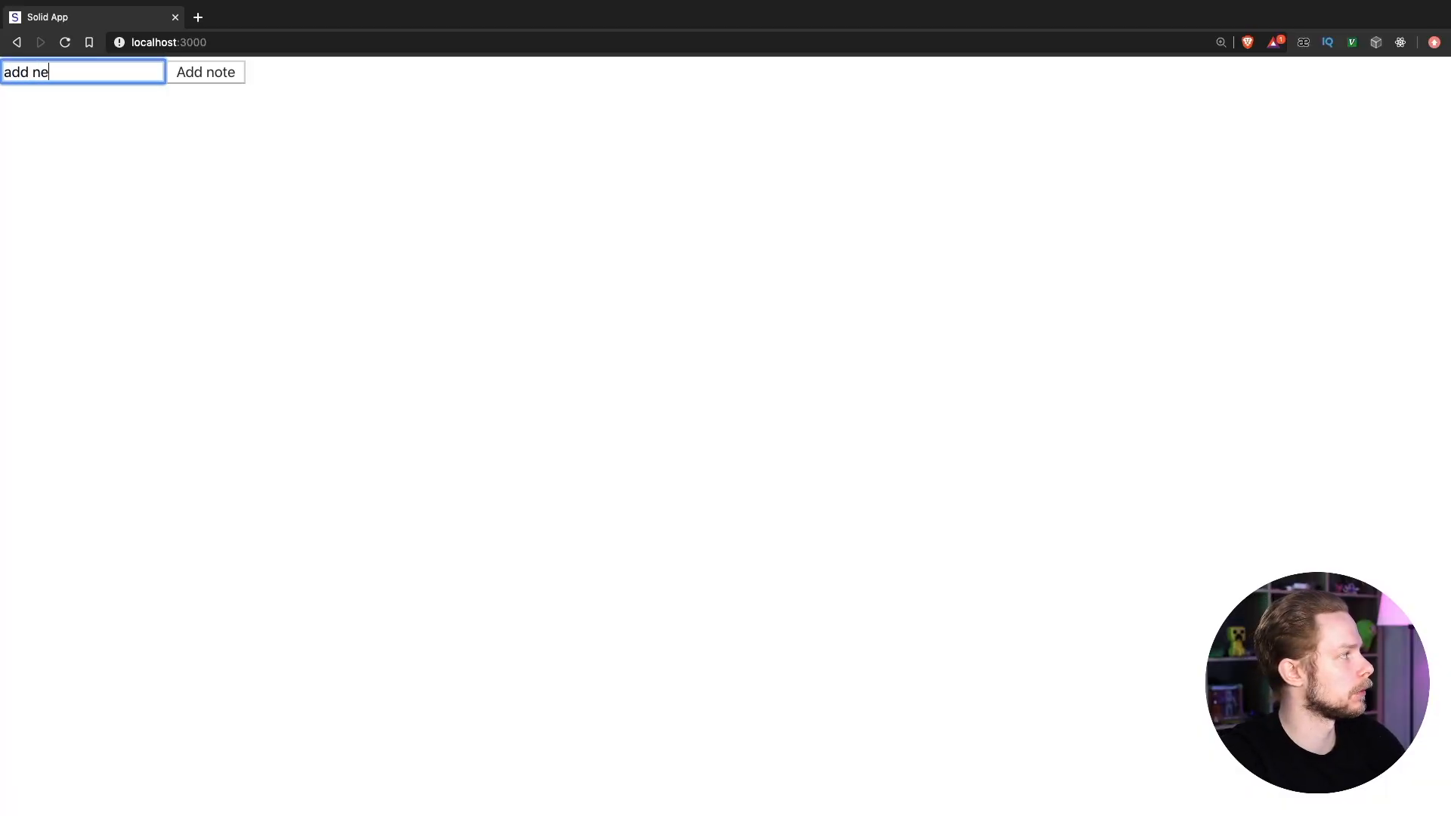
pyautogui.write('w note')
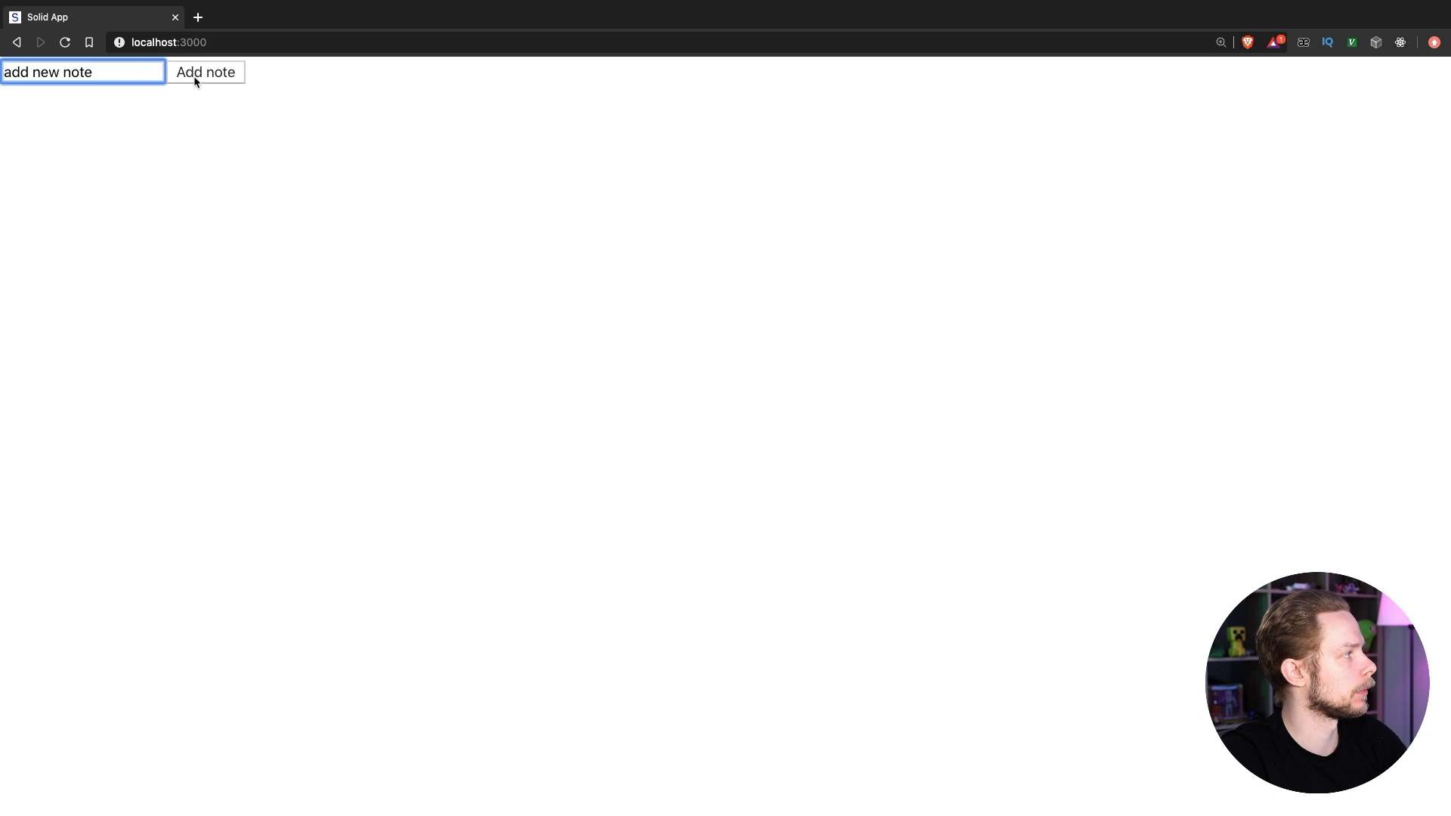
pyautogui.click(204, 73)
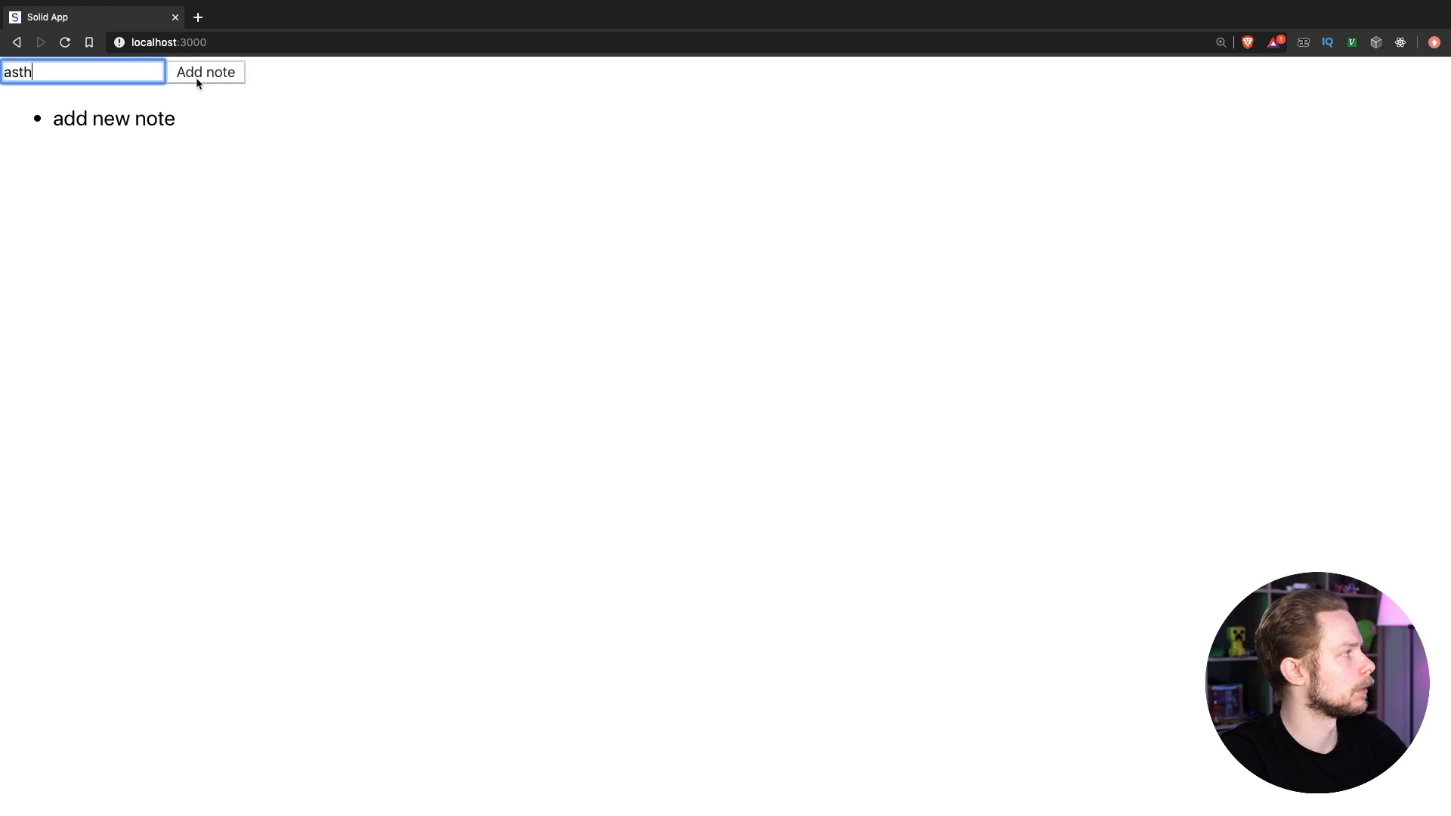
pyautogui.click(205, 72)
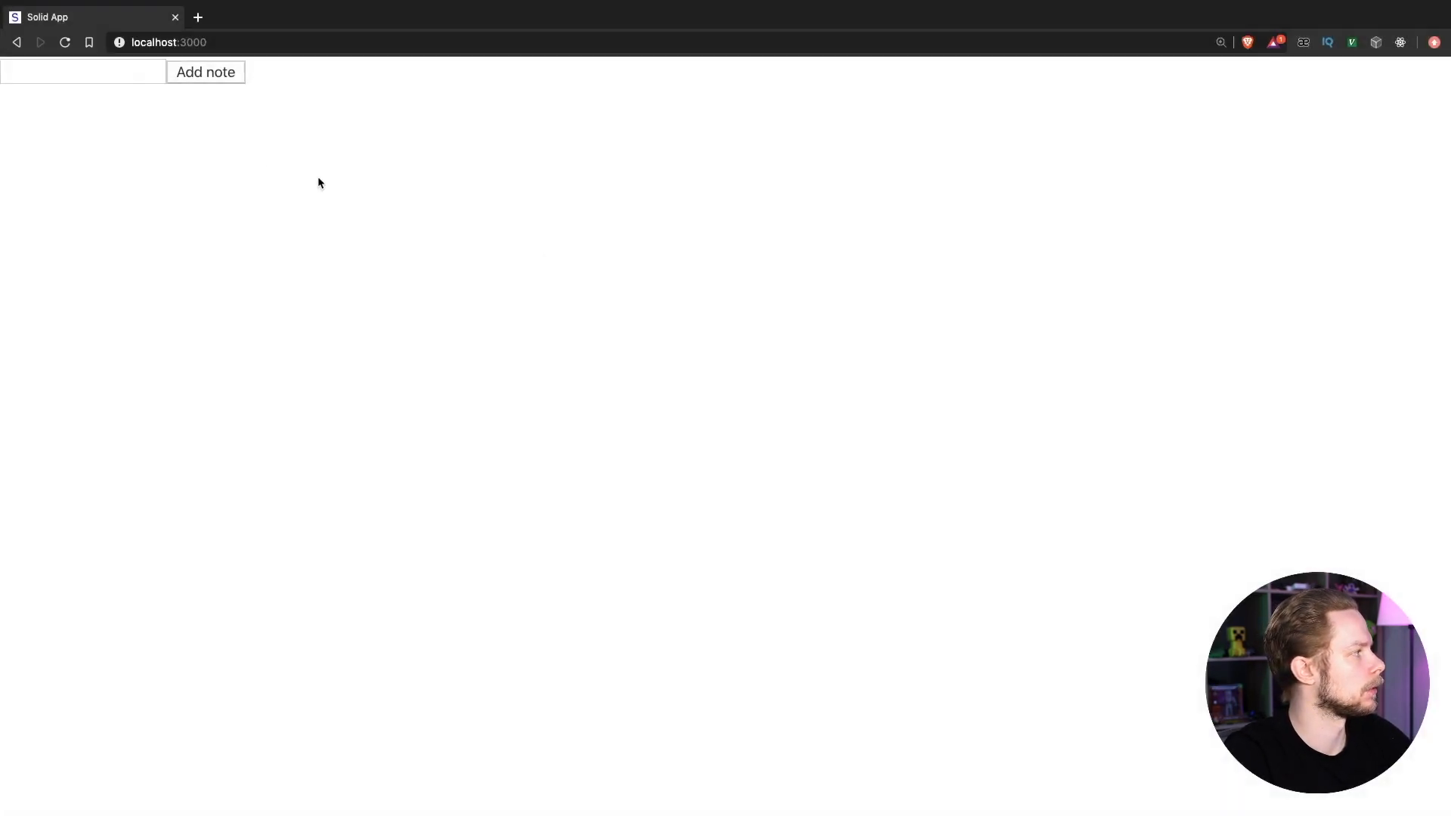
# Add the note 'ashtashtasht' so it shows as a bullet item
pyautogui.write('ashtashtasht')
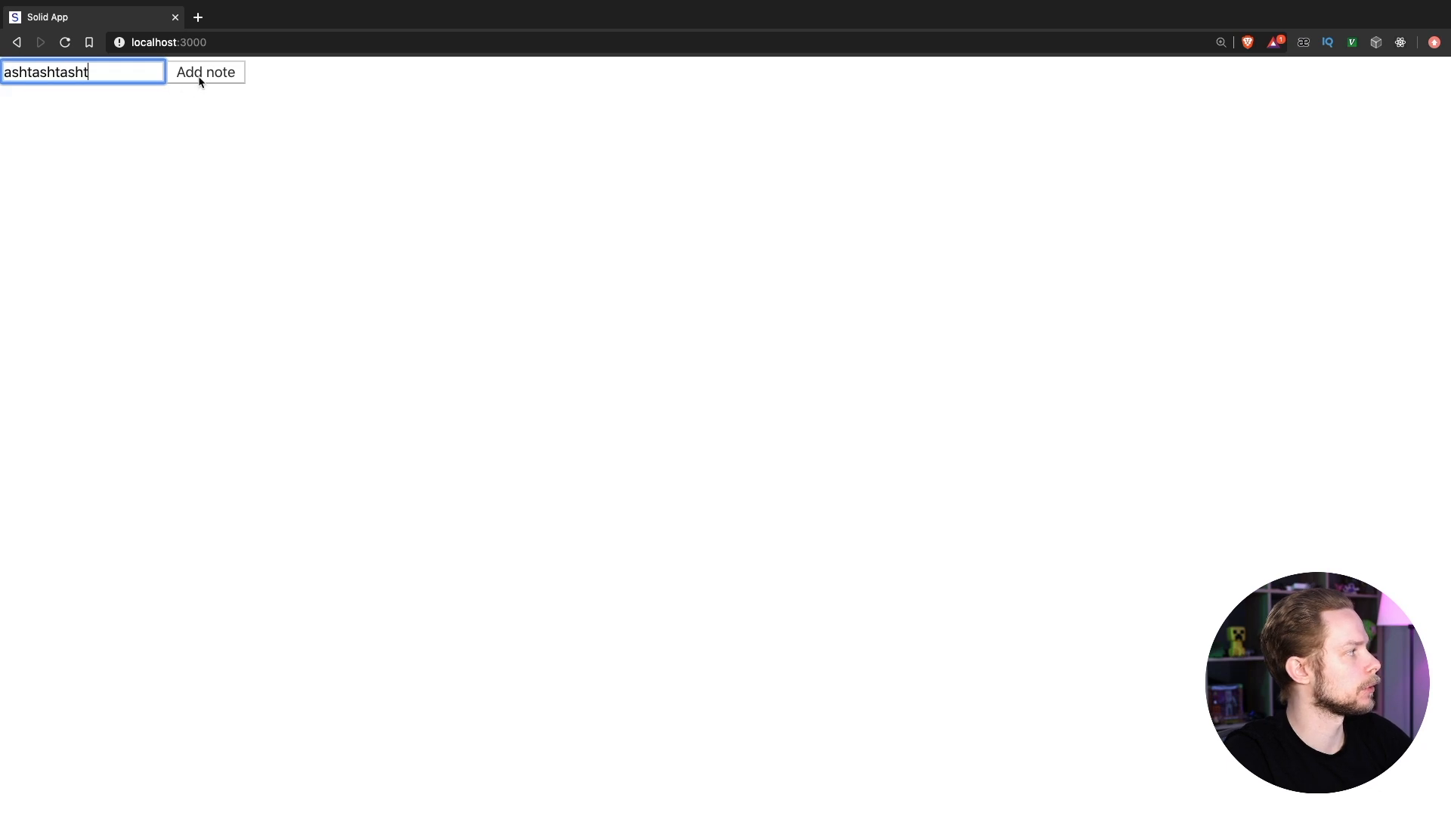
pyautogui.click(206, 73)
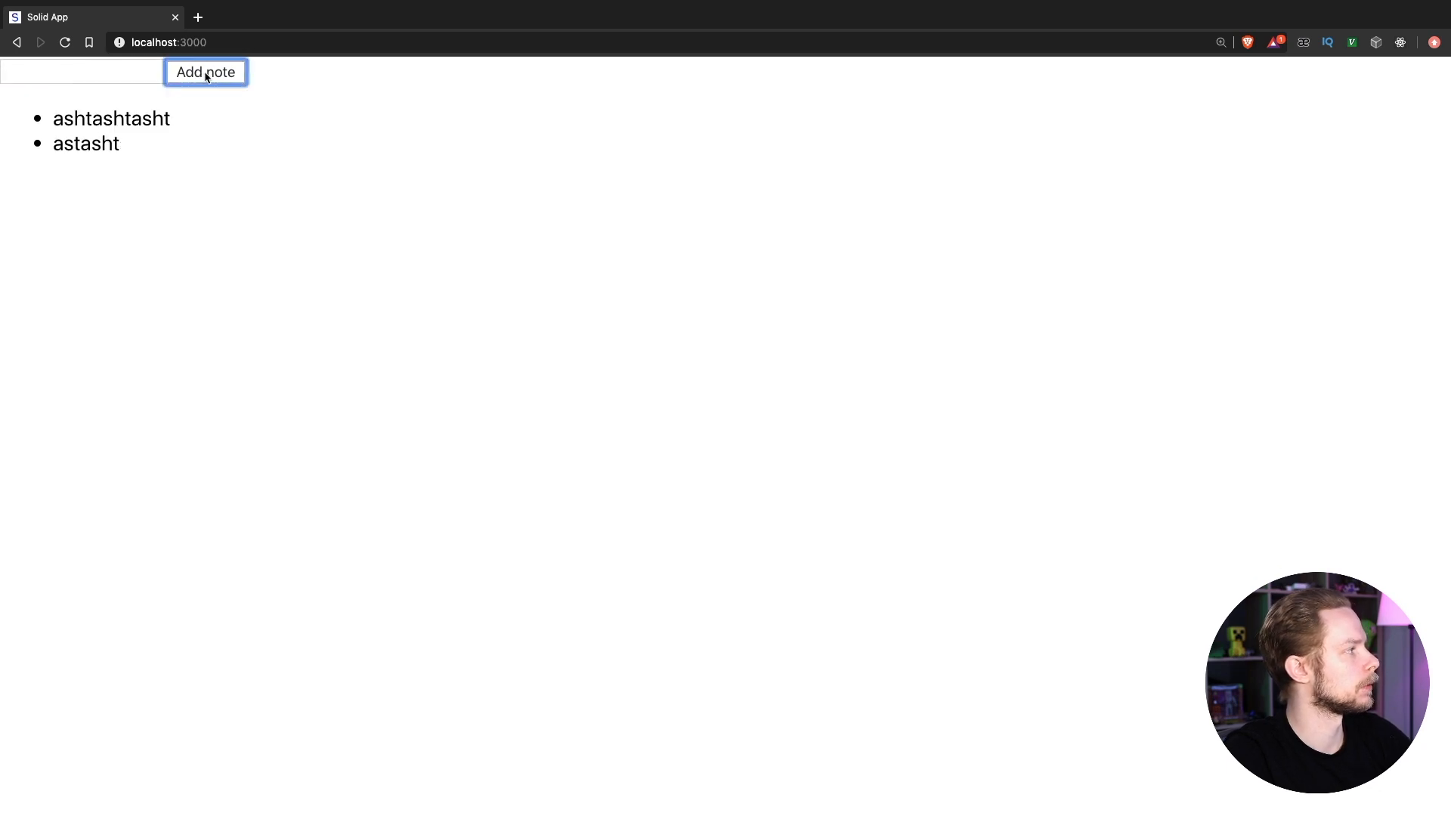